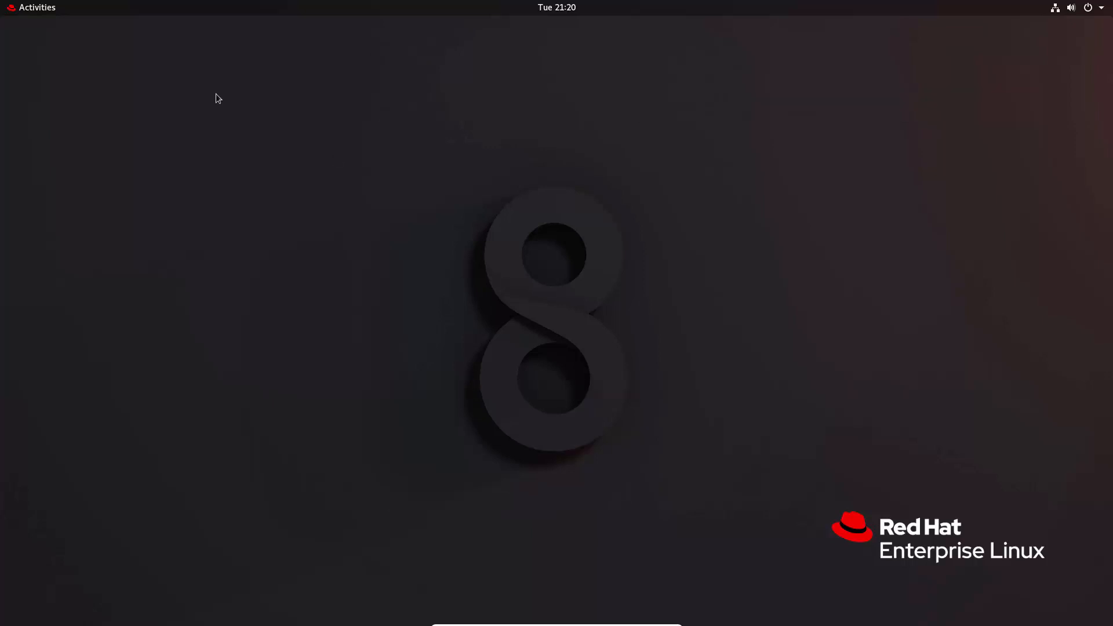
Launch a new GNOME Terminal window from the Activities overview.
left_click(32, 7)
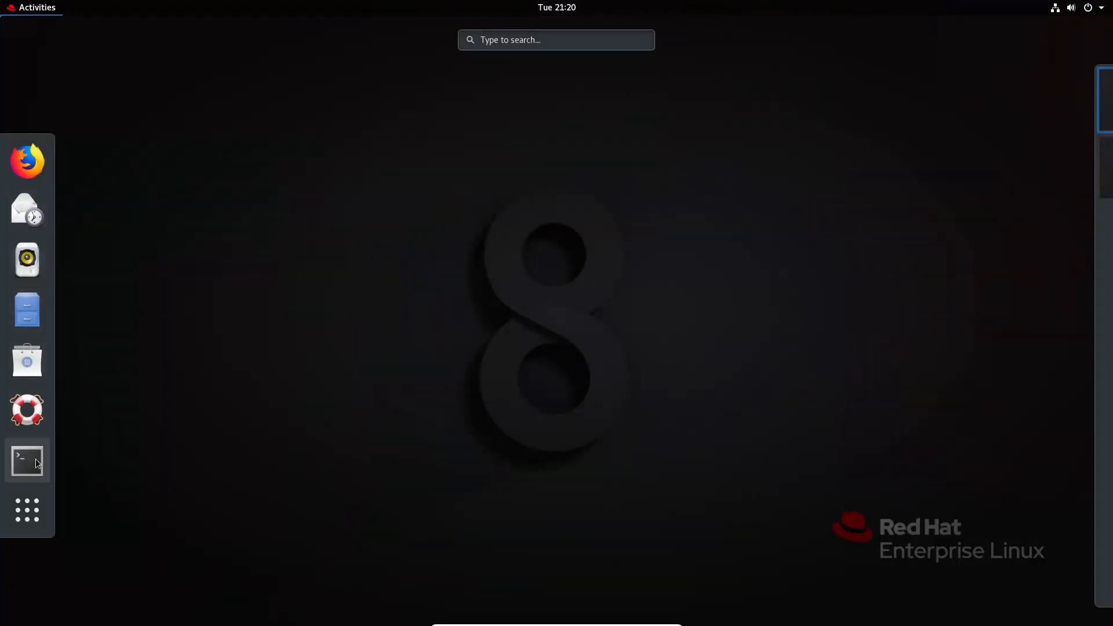
left_click(26, 460)
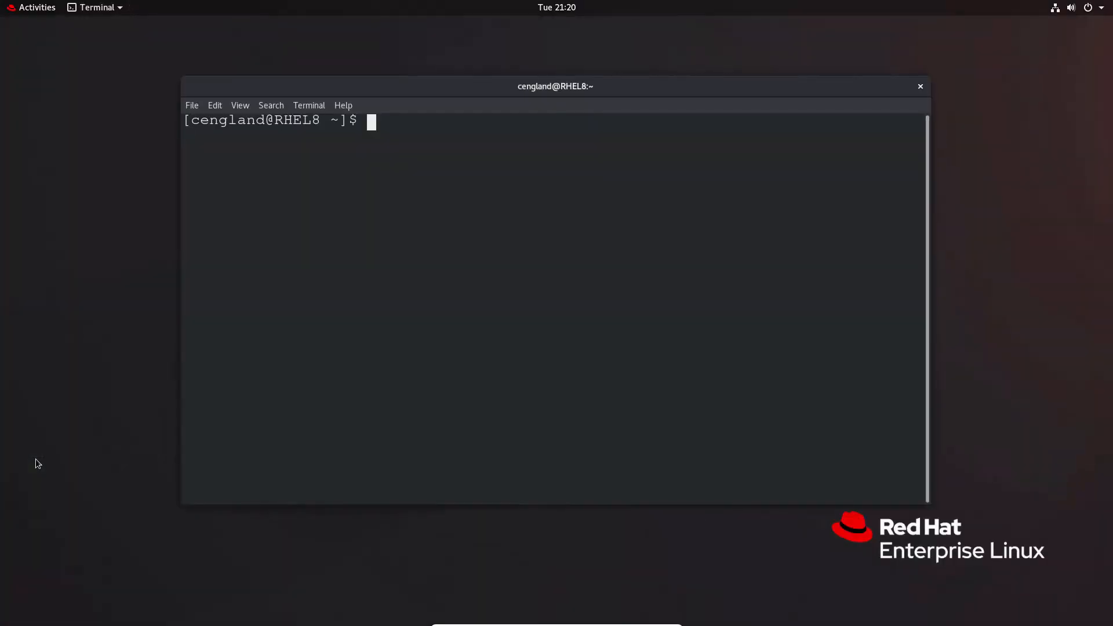
mouse_move(522, 200)
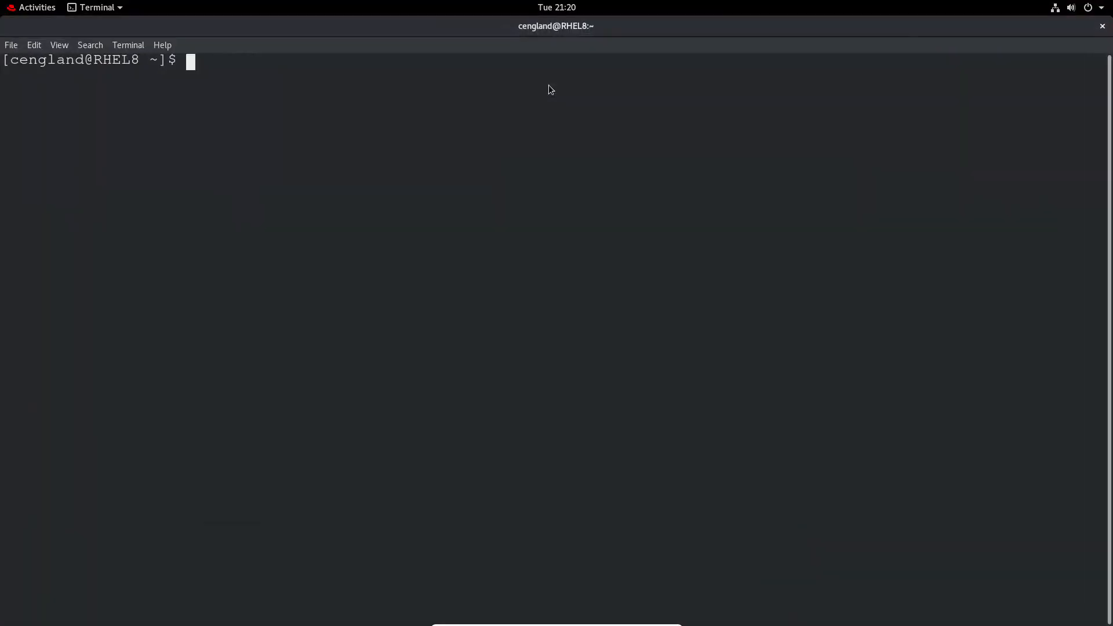
Start a root shell with sudo bash and enter the password.
type("sudo bash")
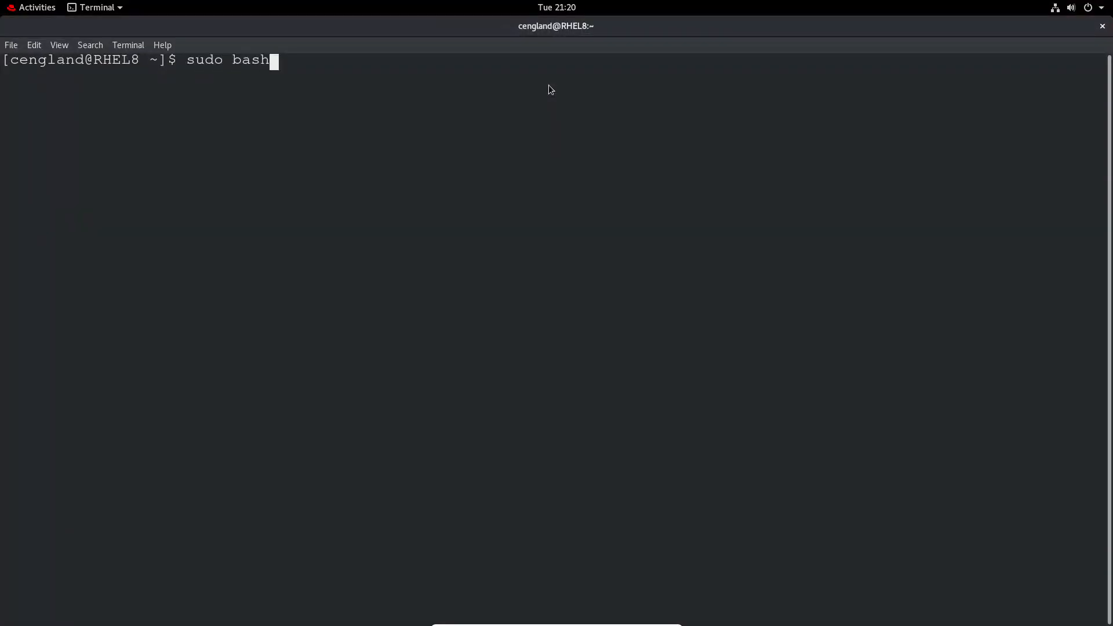
key("Return")
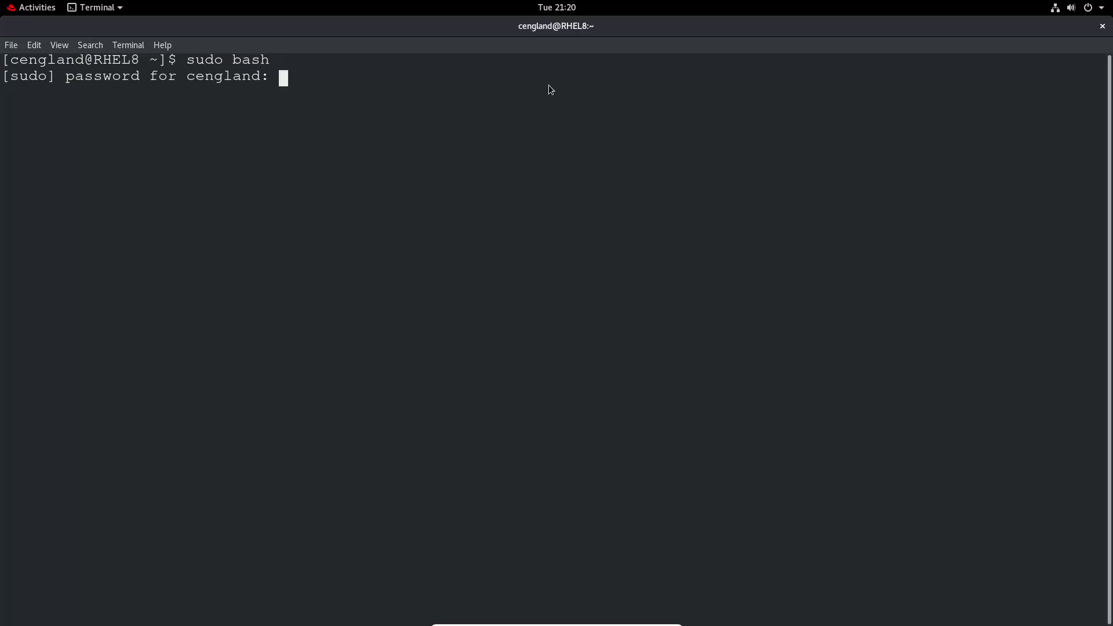
key("Return")
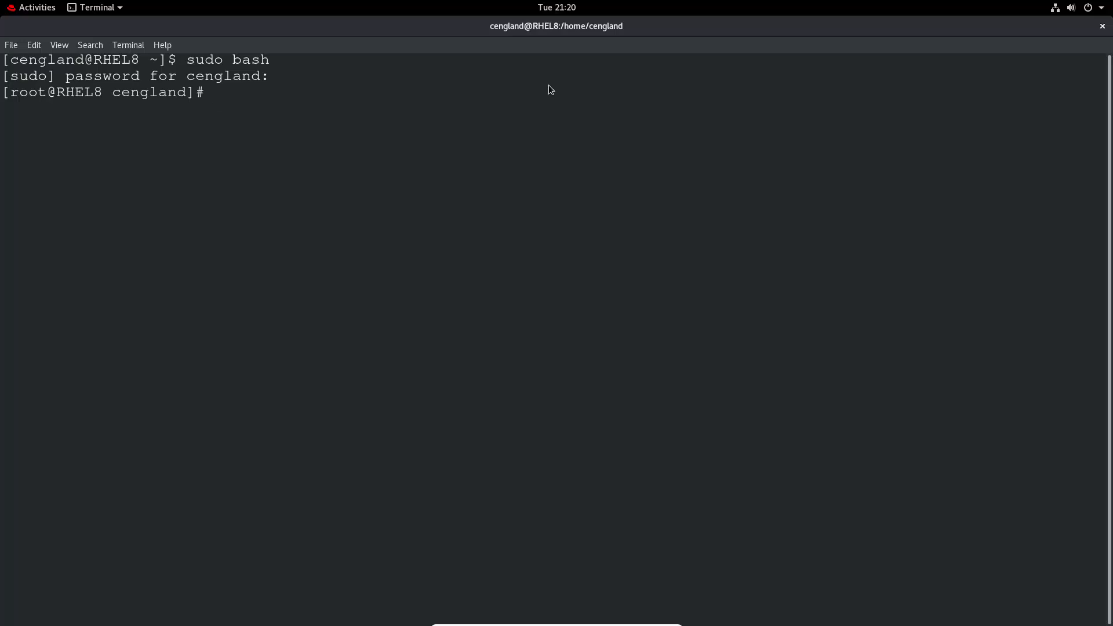
Change the working directory to /var/log.
type("cd /v")
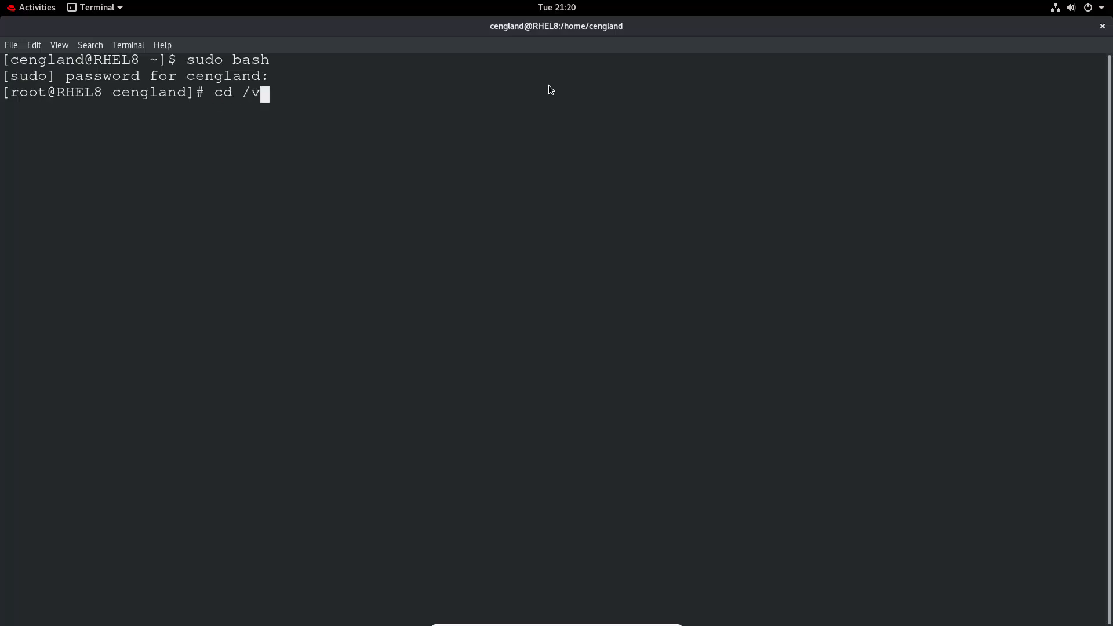
type("ar")
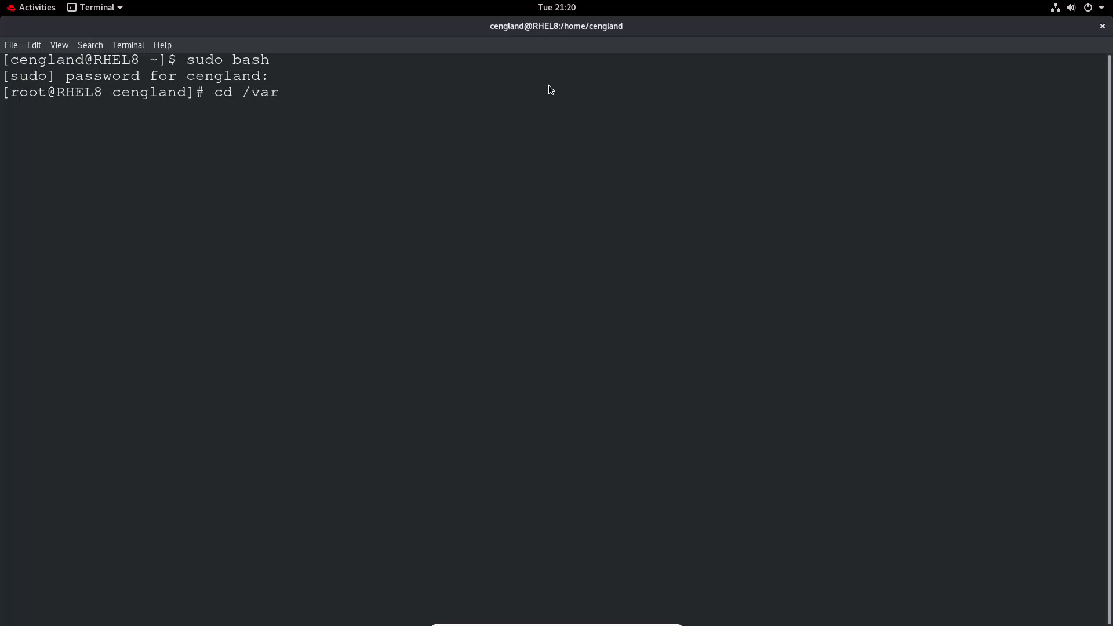
type("/log")
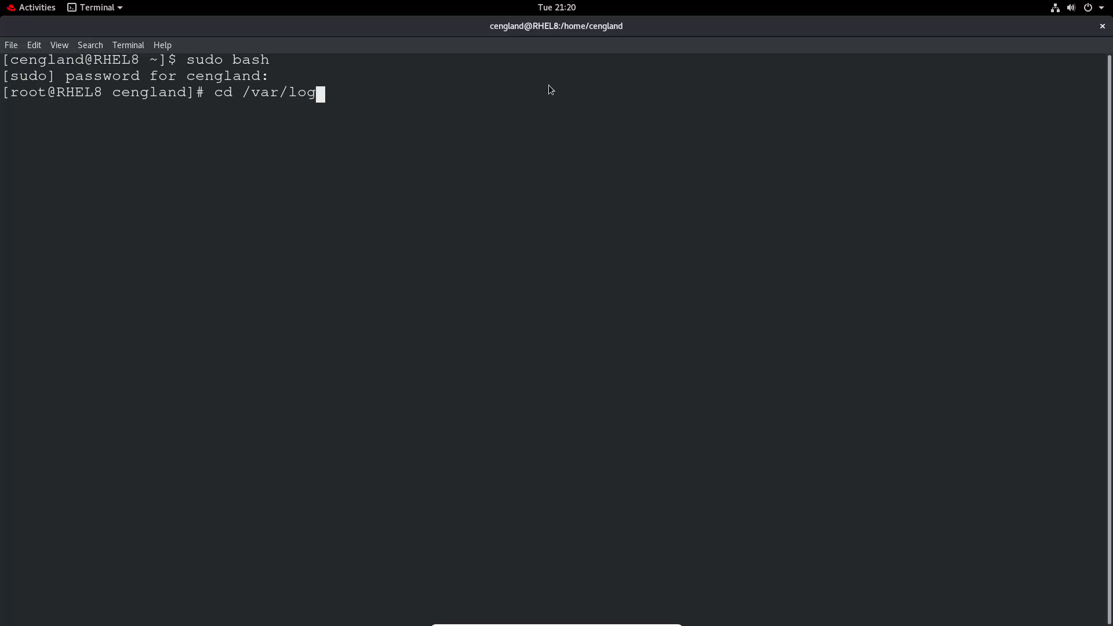
key("Return")
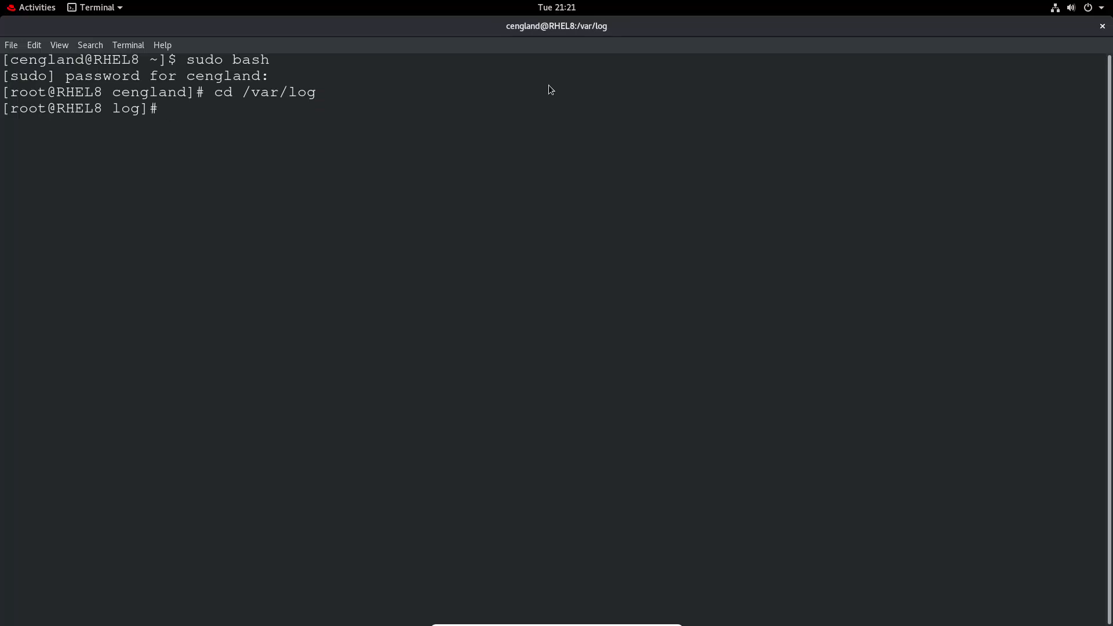
Run ls -l in /var/log and highlight the vboxadd and secure entries.
type("ls -l")
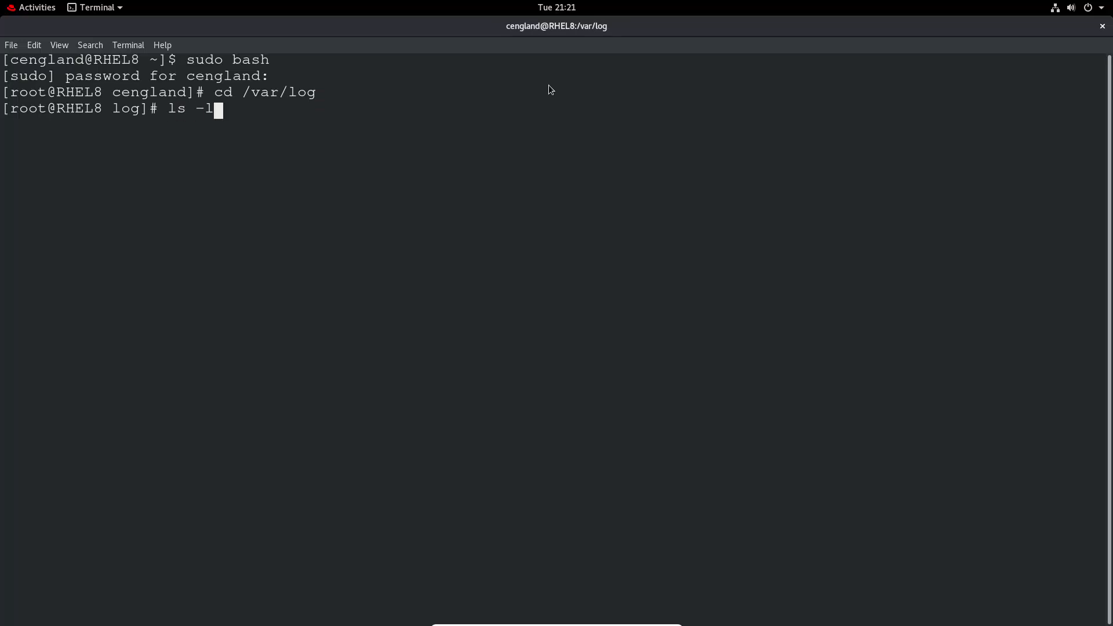
key("Return")
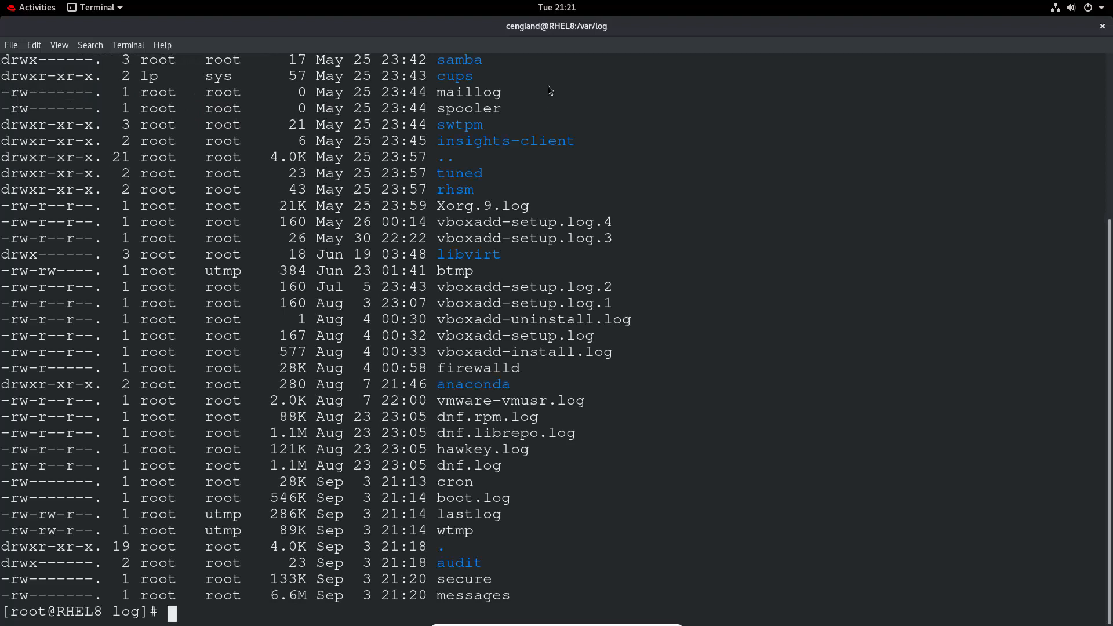
mouse_move(532, 497)
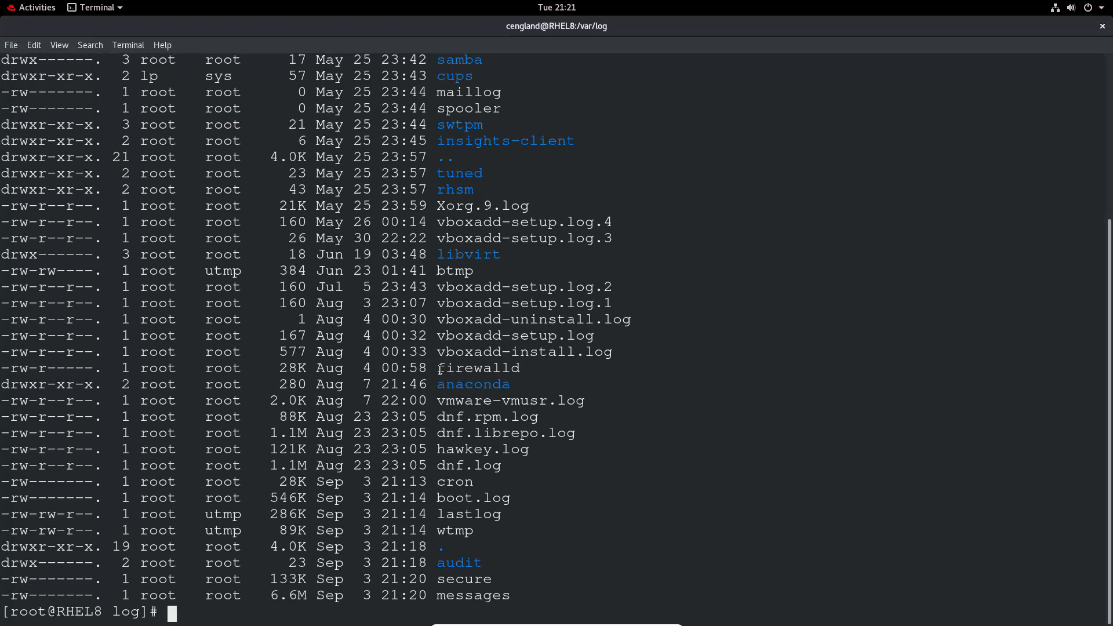
double_click(479, 368)
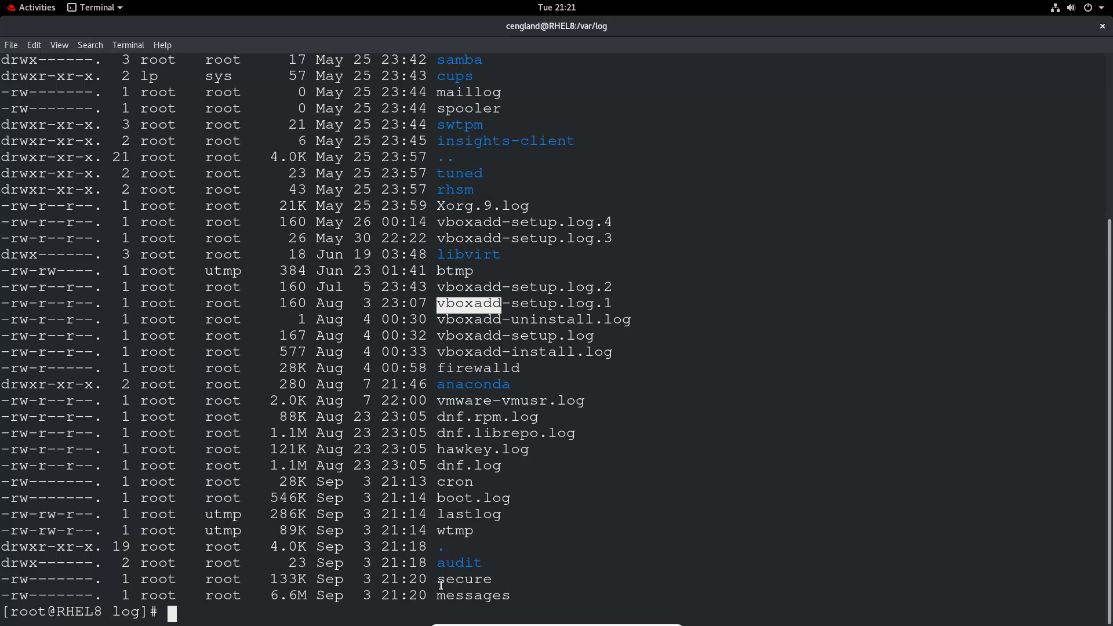
double_click(463, 578)
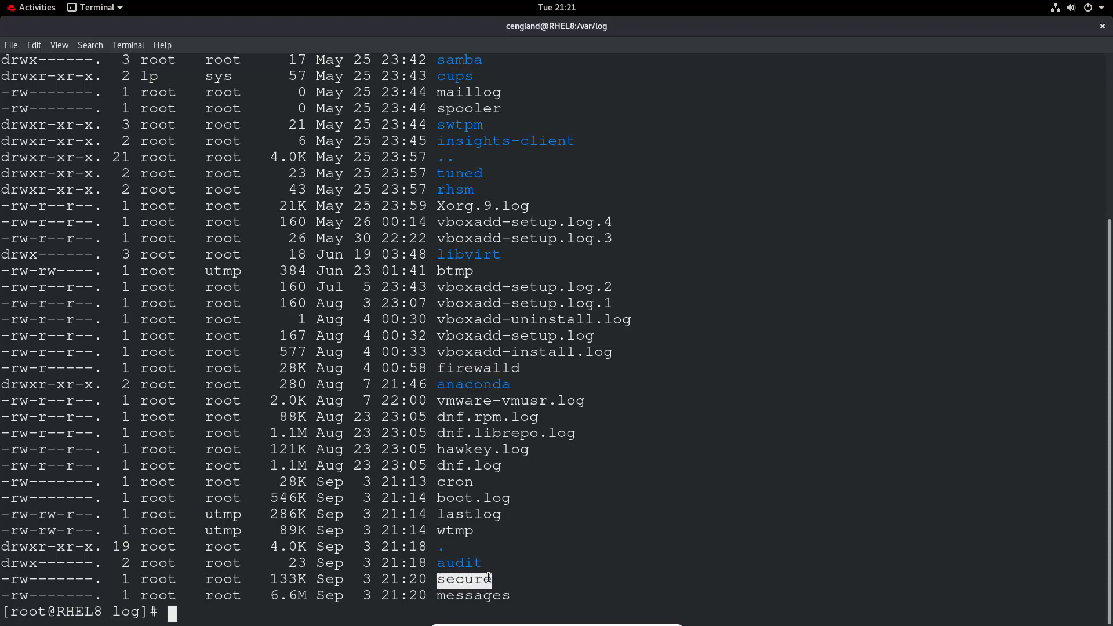
type("v")
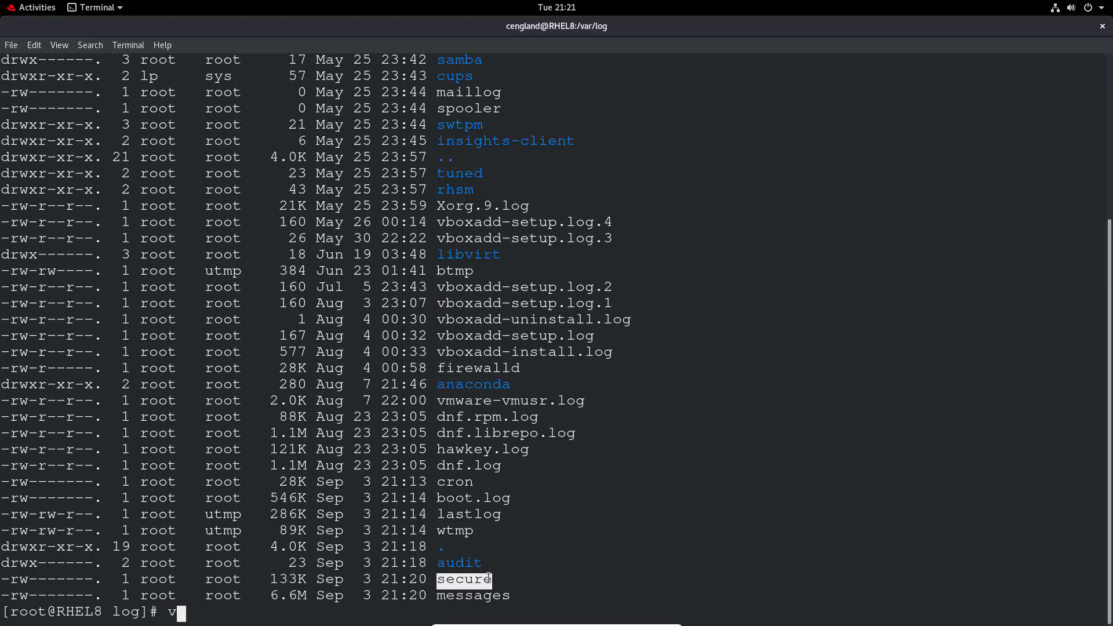
type("i")
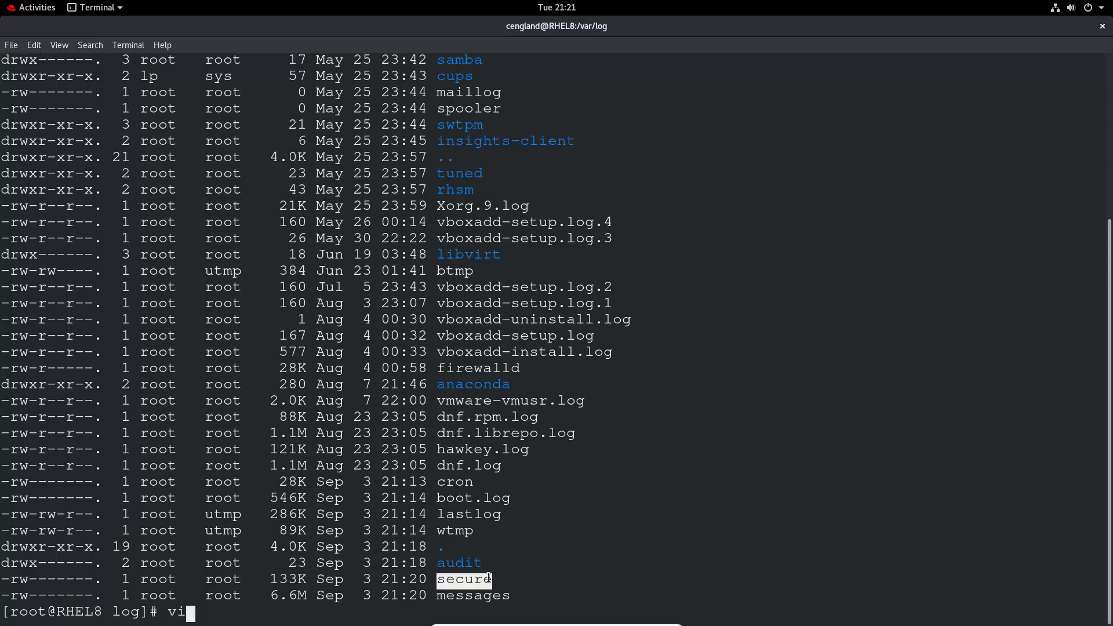
type("m s")
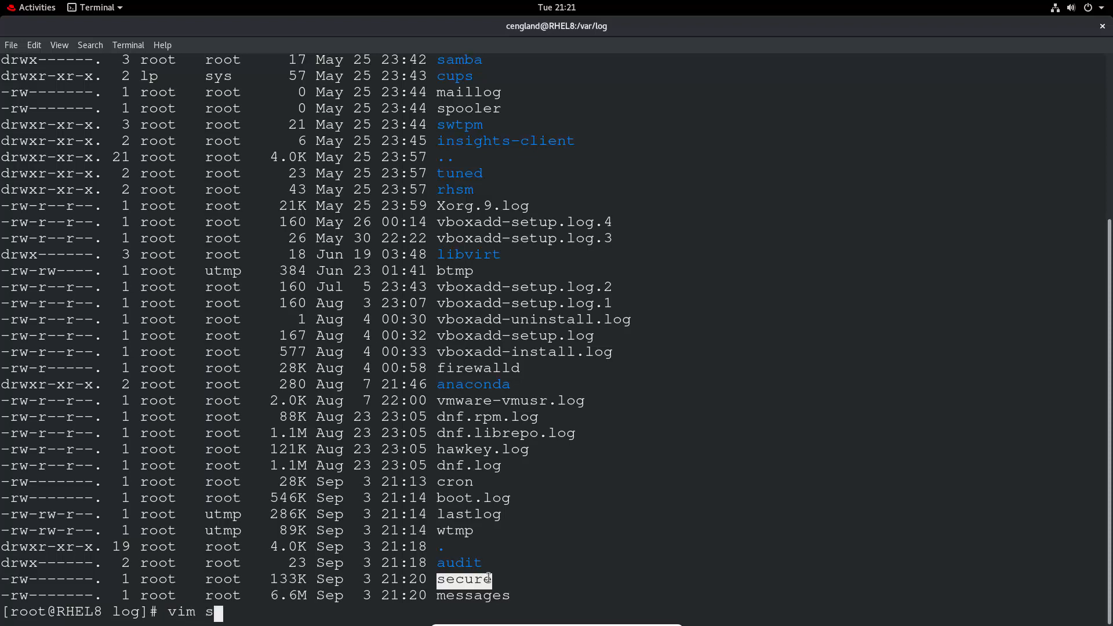
key("Return")
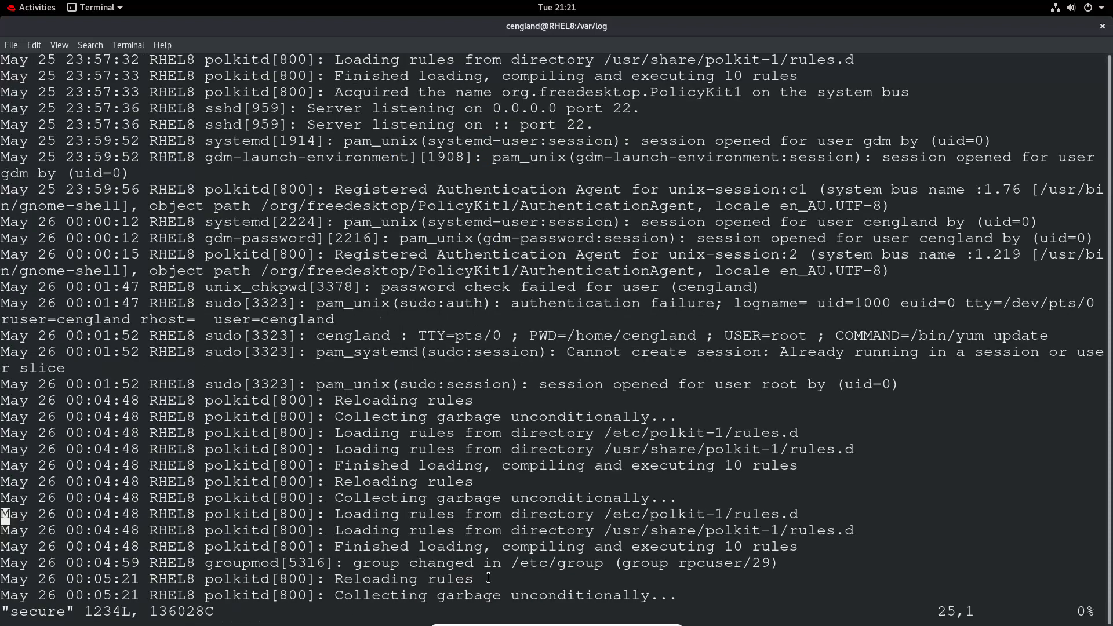
mouse_move(719, 353)
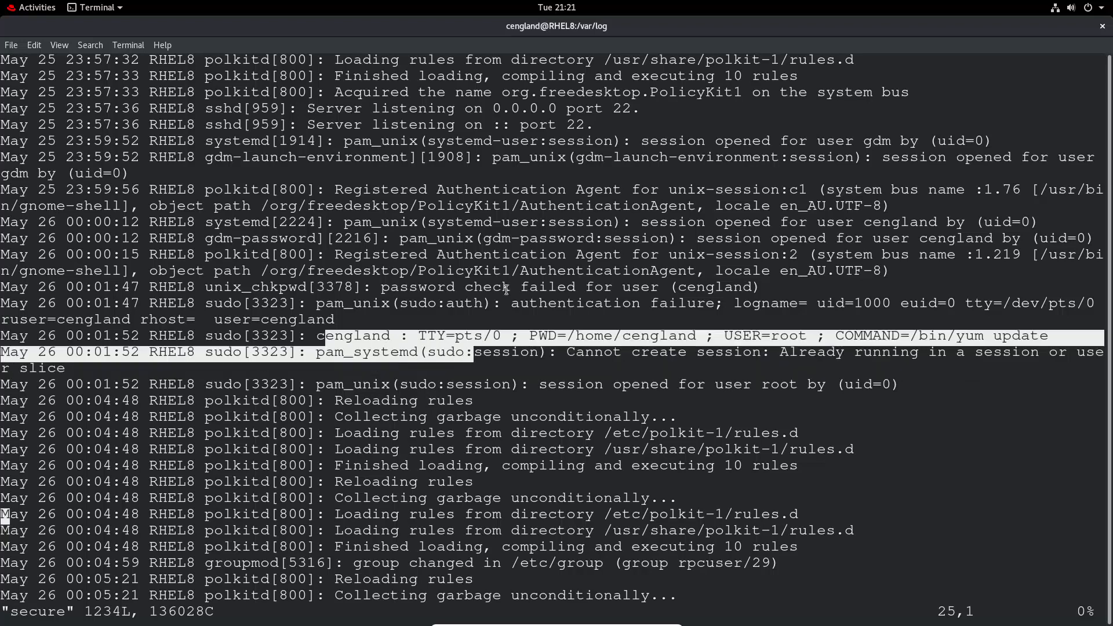
scroll("down", 3)
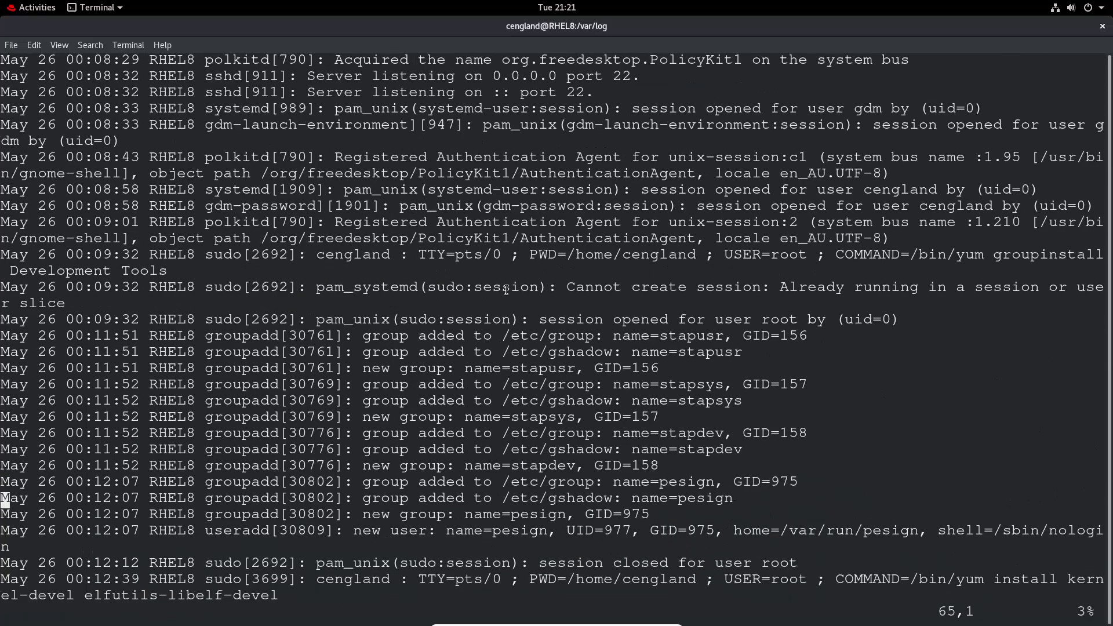
scroll("down", 3)
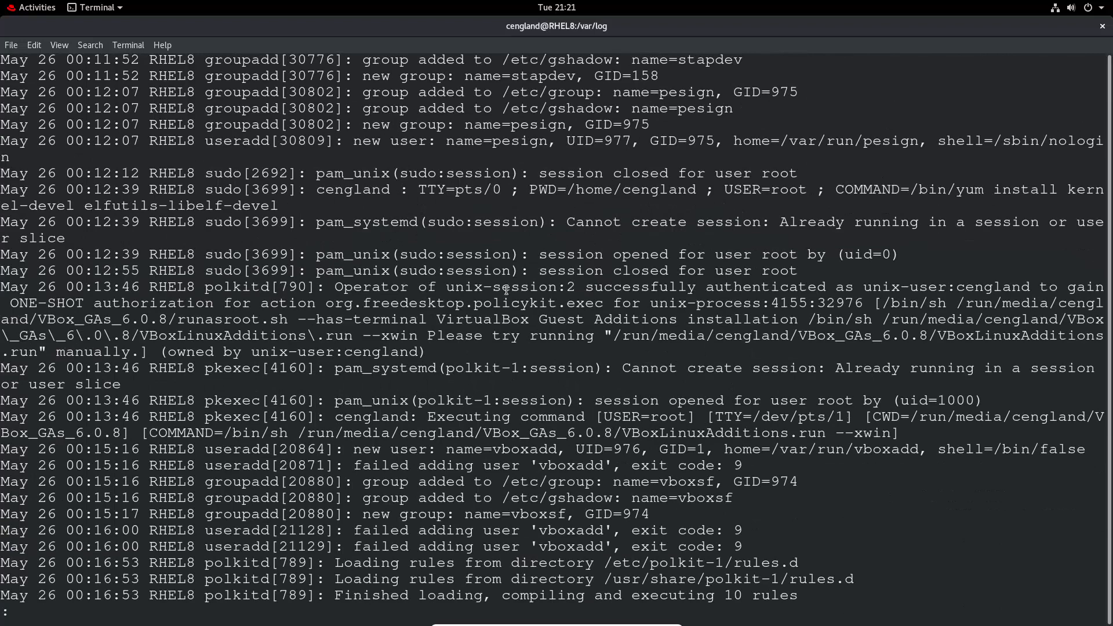
type(":q")
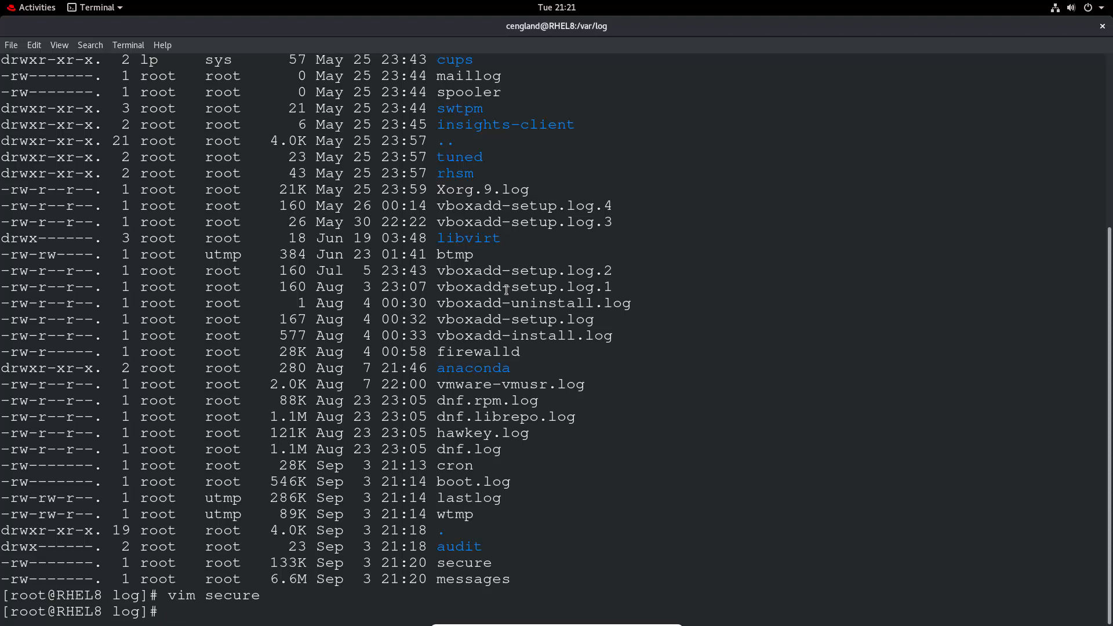
type("cd audit/a")
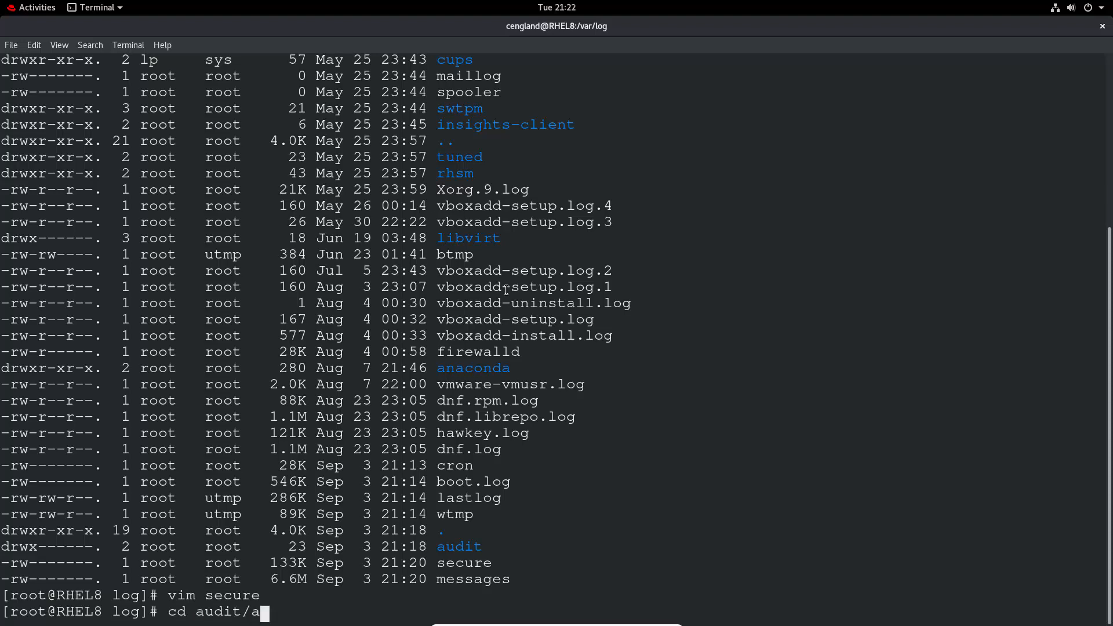
type("u")
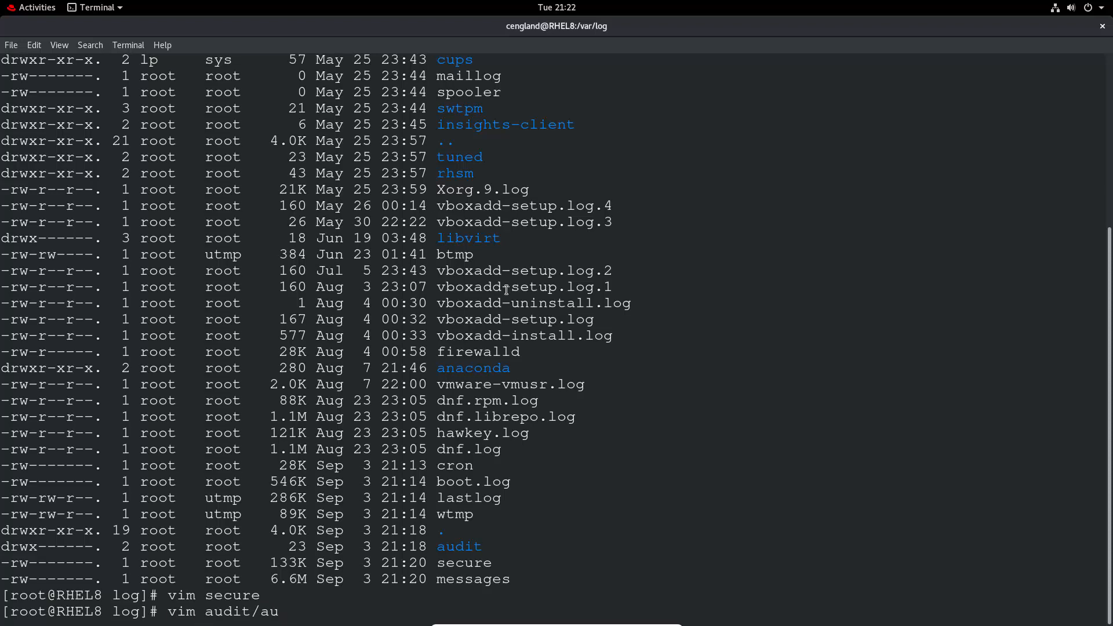
key("Return")
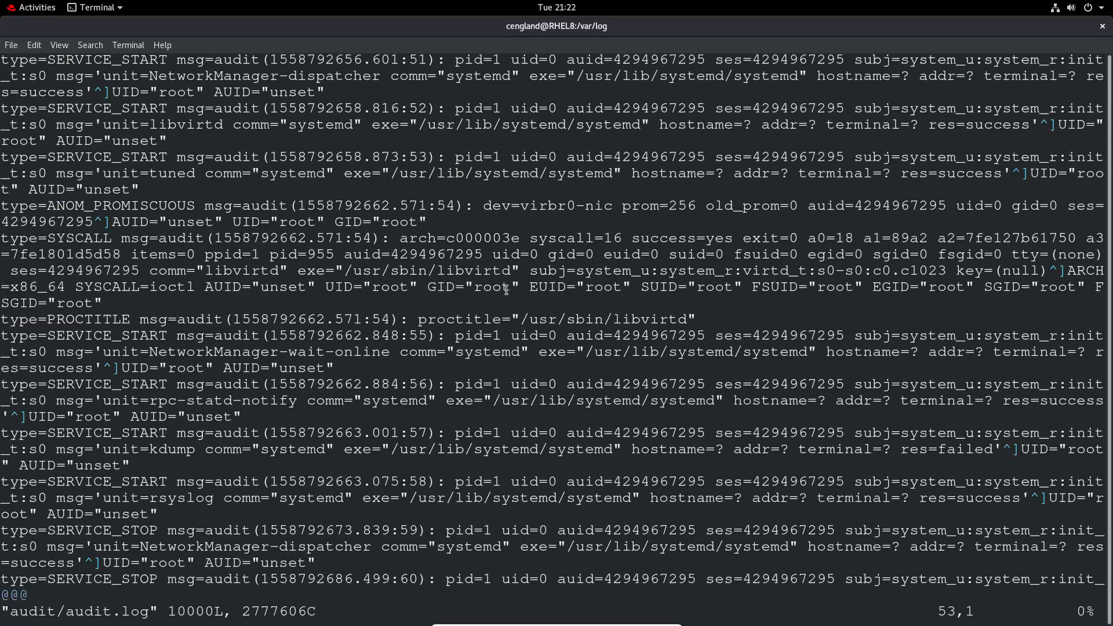
key("G")
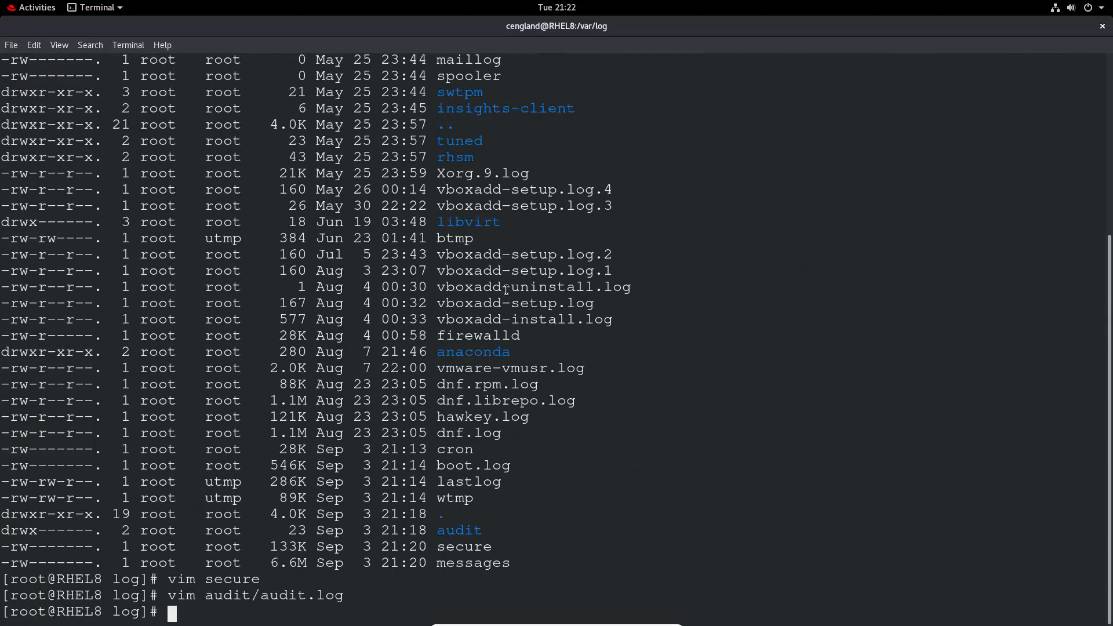
mouse_move(571, 294)
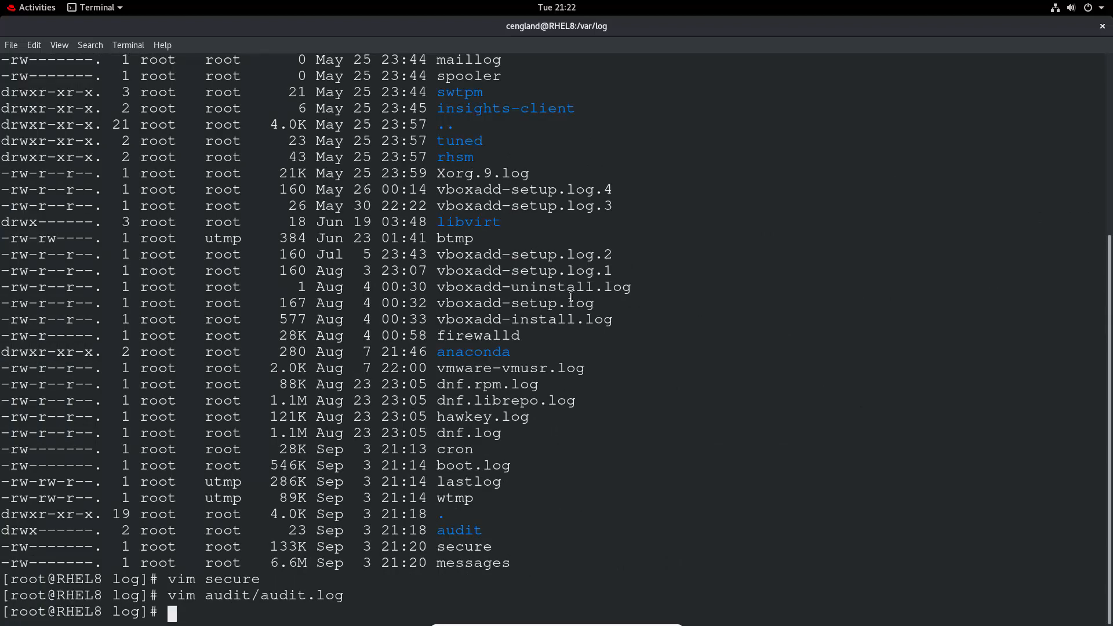
mouse_move(433, 465)
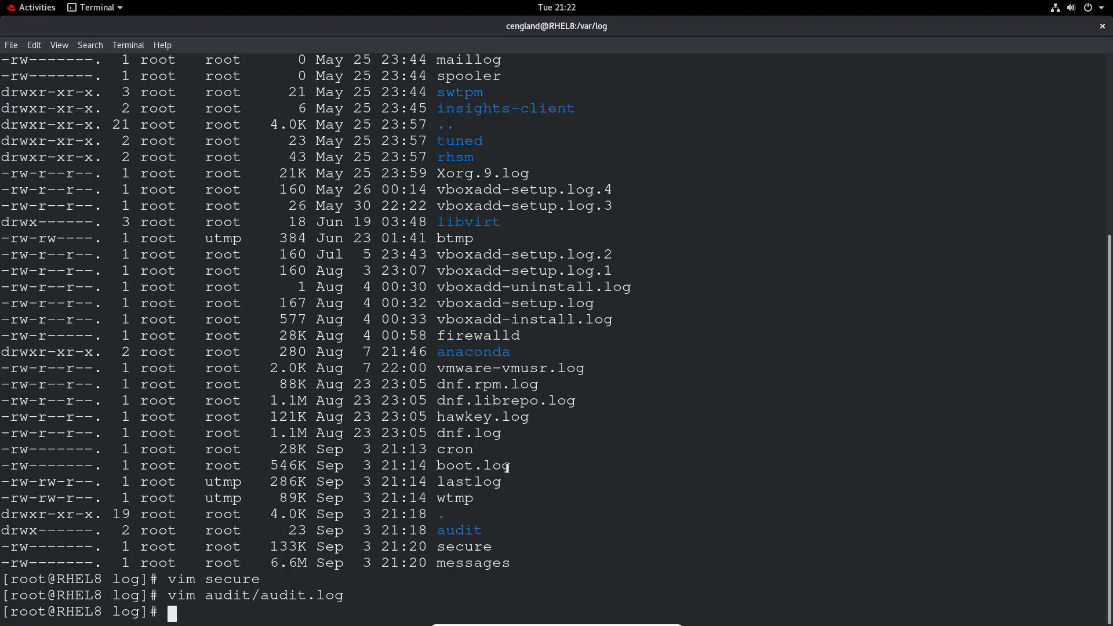
Select and copy the boot.log file name from the listing.
double_click(472, 465)
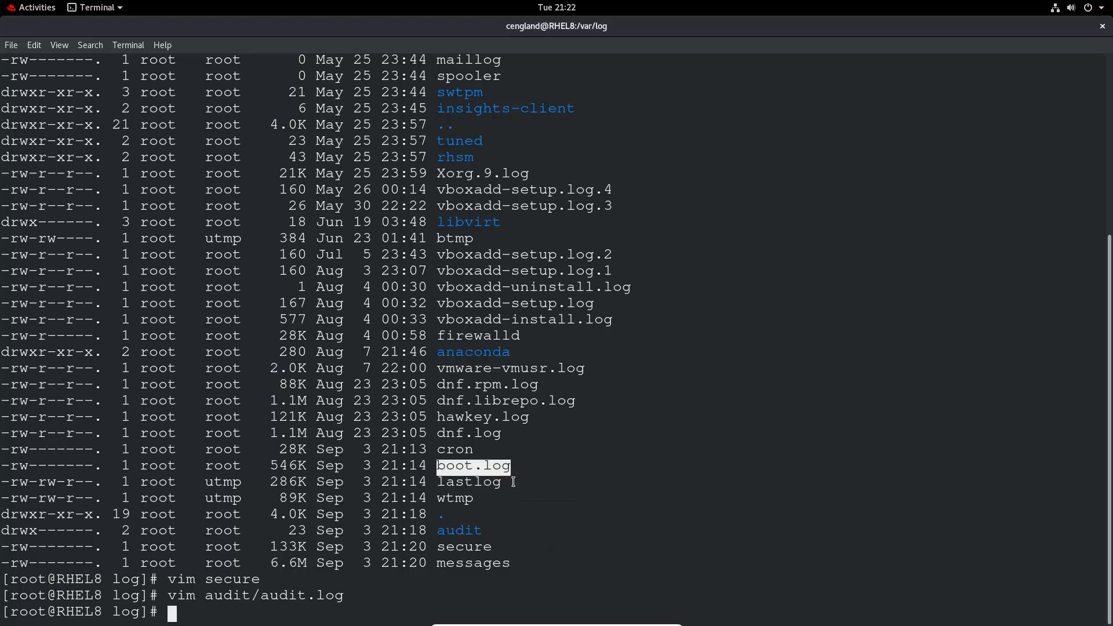
right_click(514, 486)
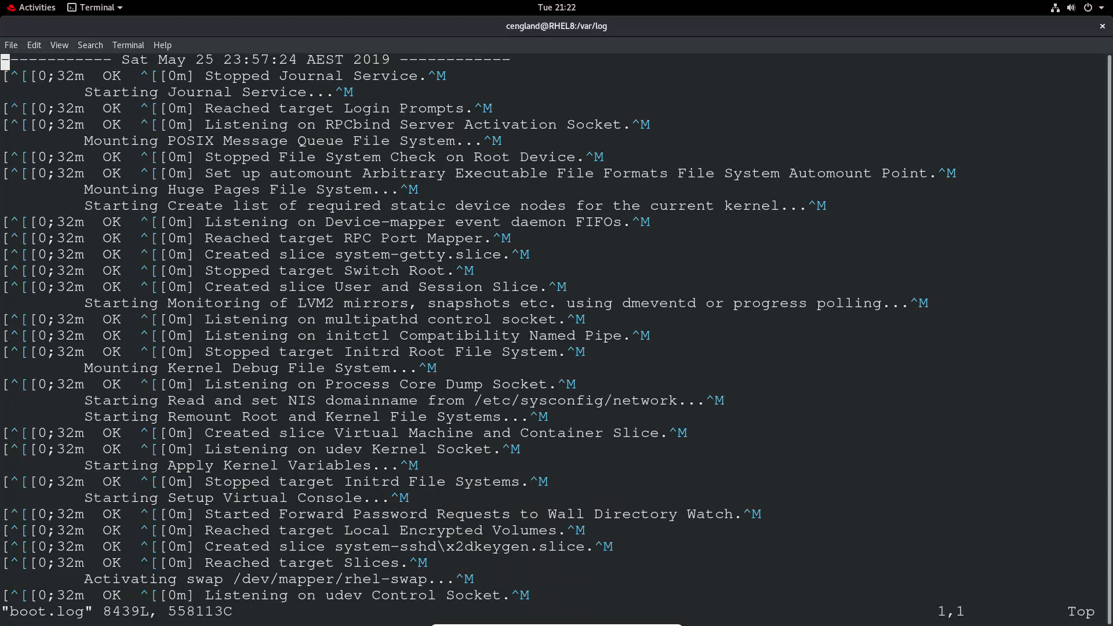
Scroll through the systemd startup messages in boot.log, then quit vim with :q.
key("Down")
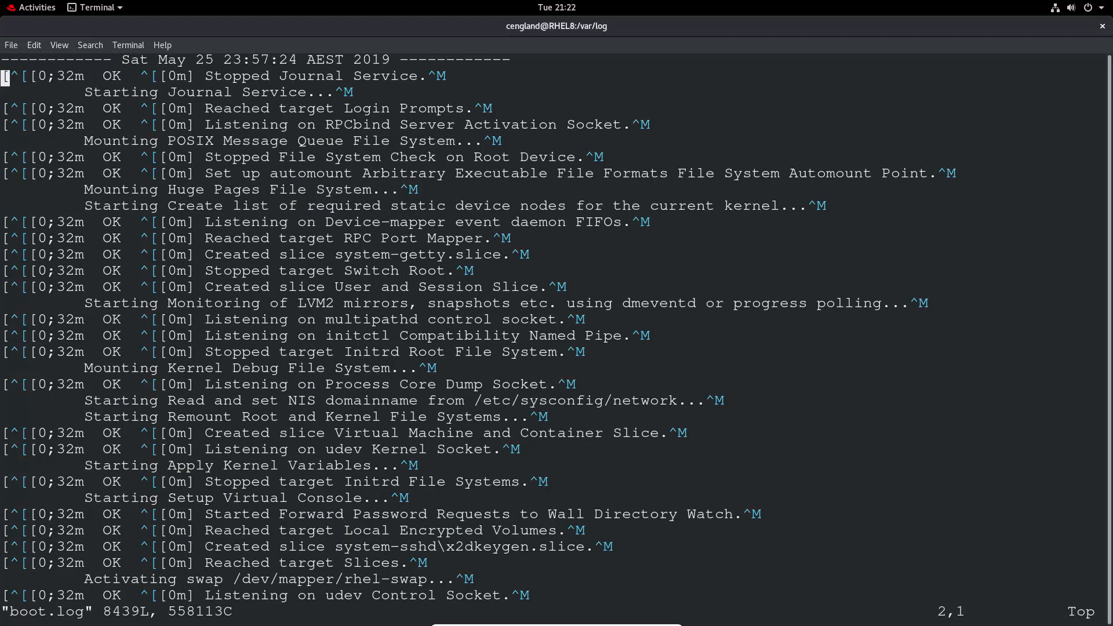
scroll("down", 3)
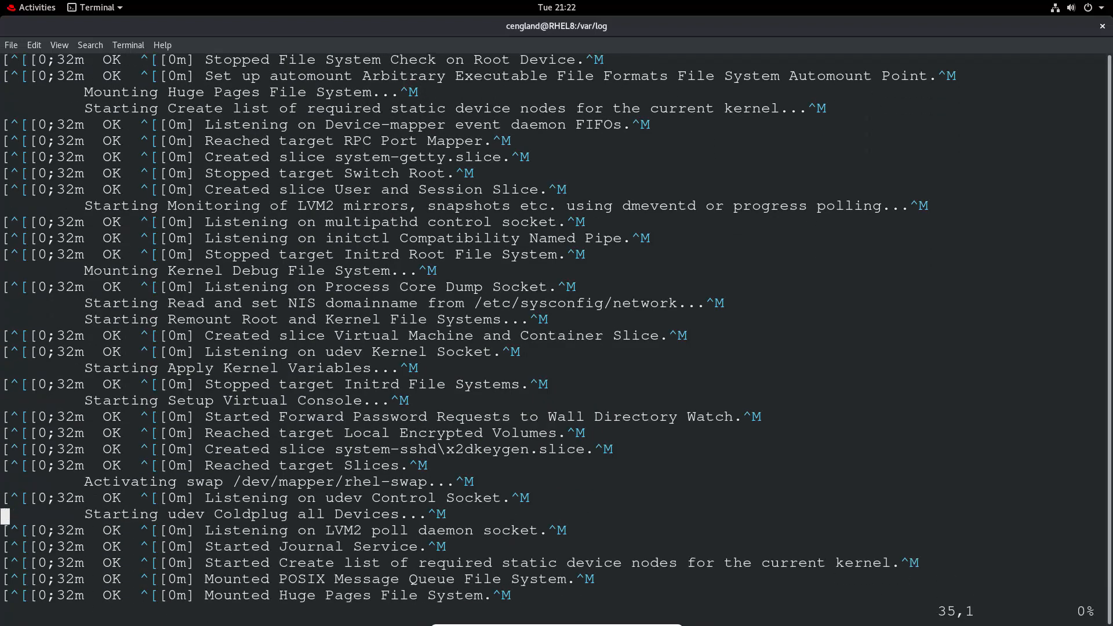
scroll("down", 3)
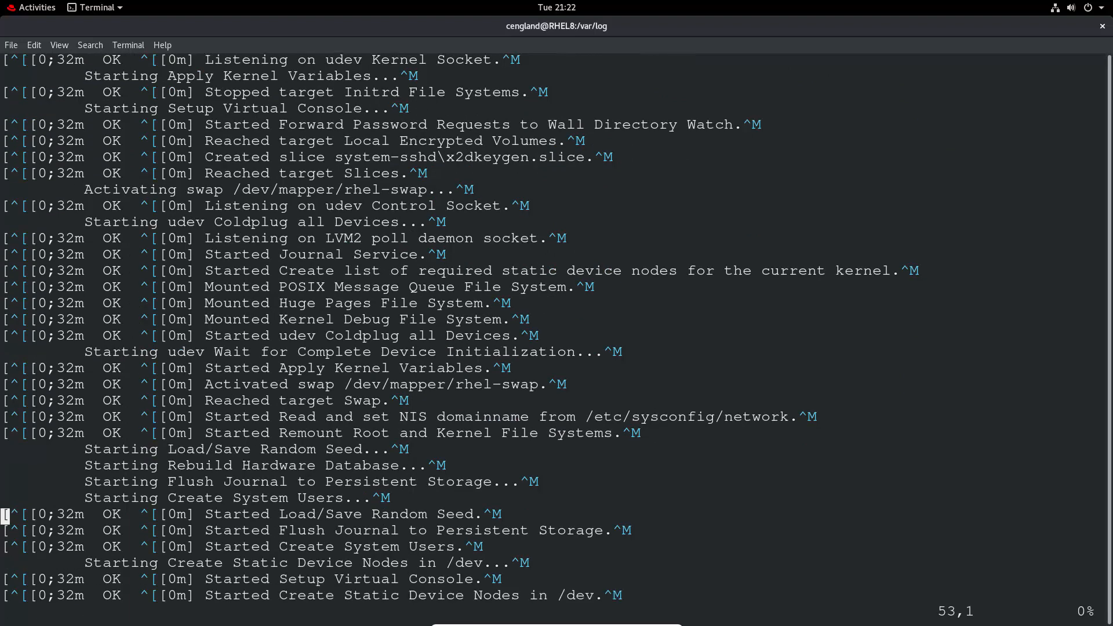
scroll("down", 3)
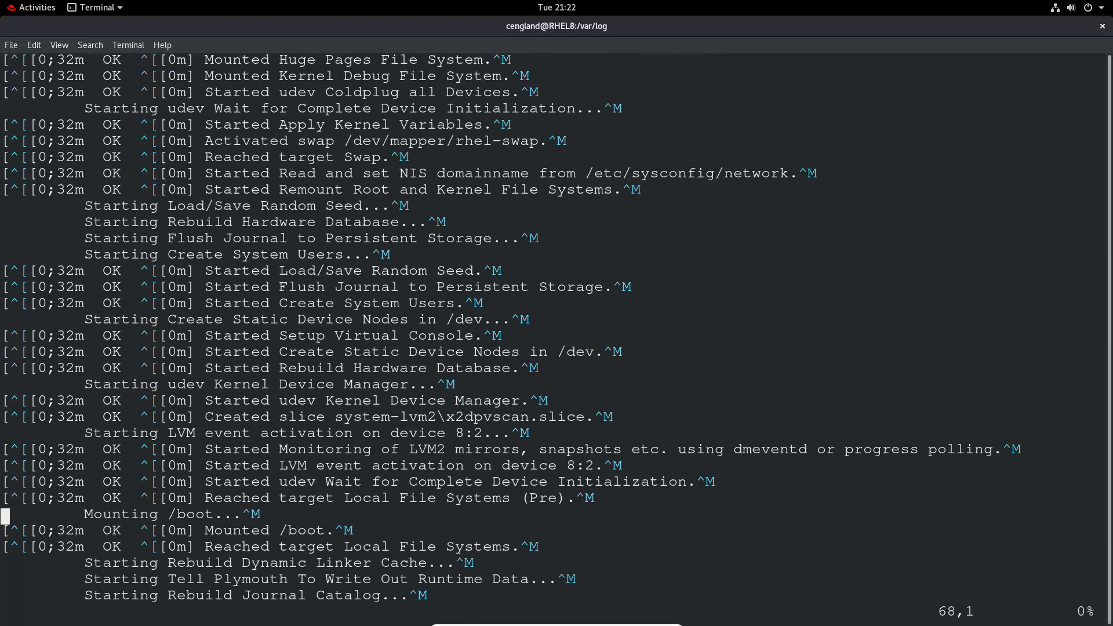
scroll("down", 3)
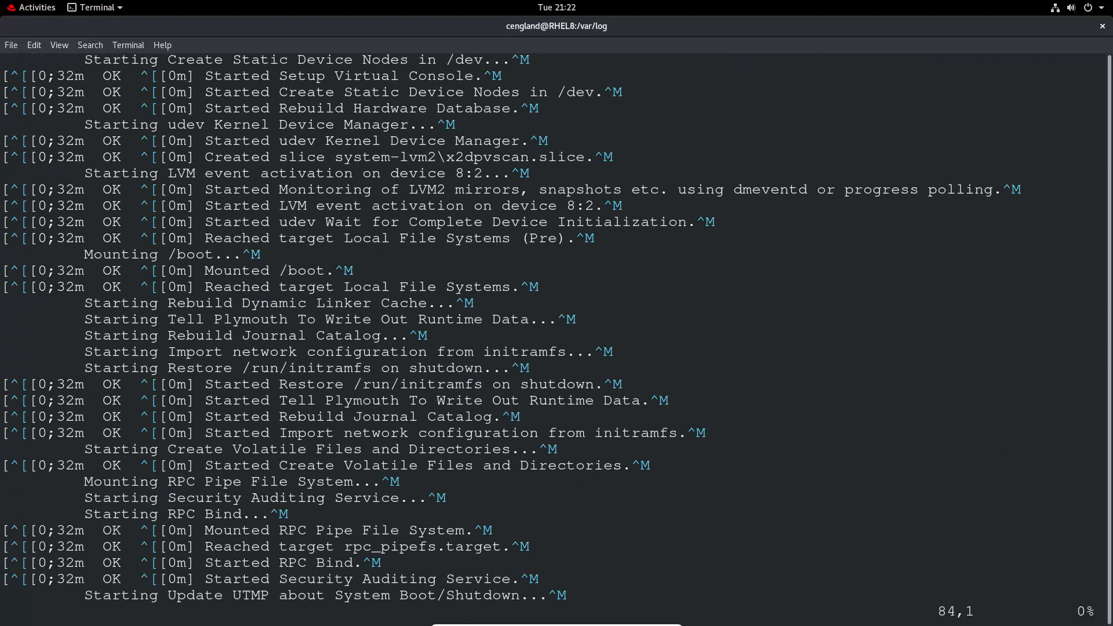
scroll("down", 3)
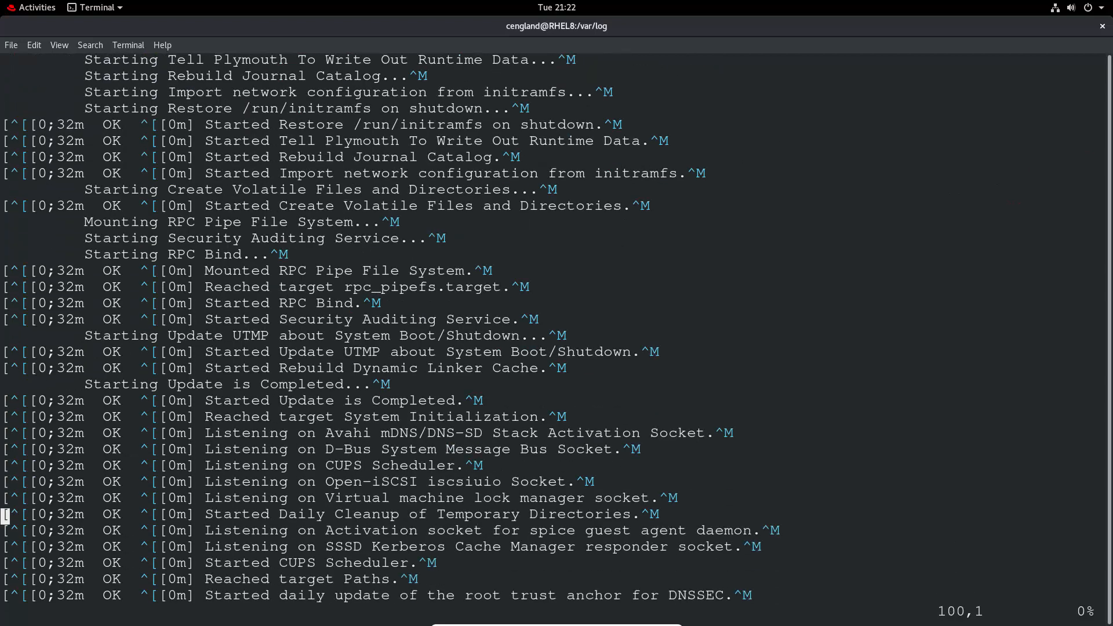
type(":q")
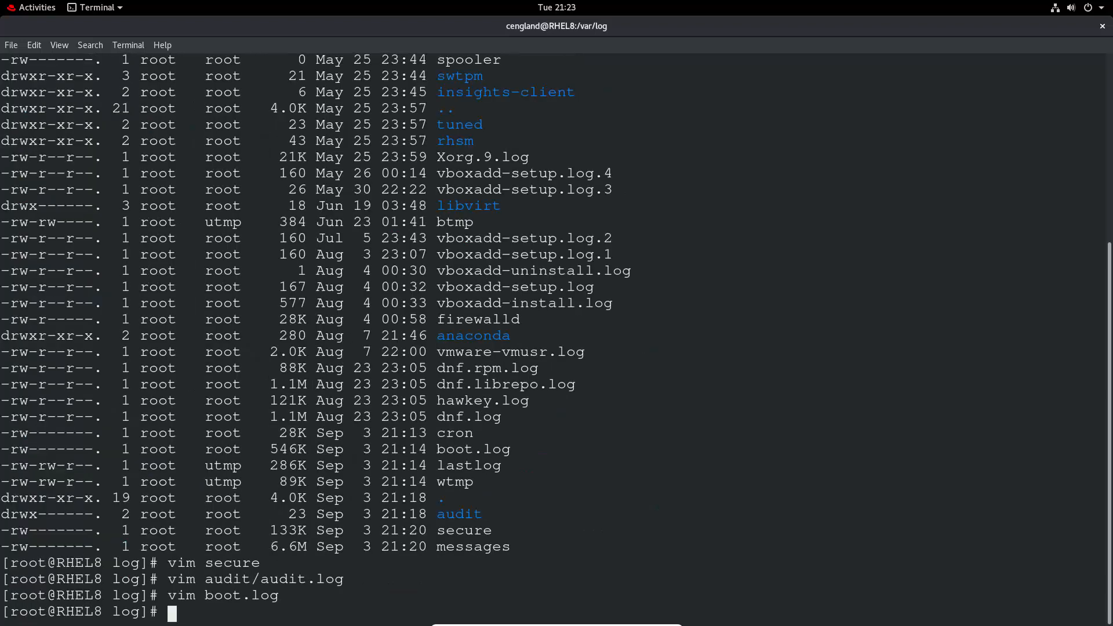
scroll("up", 3)
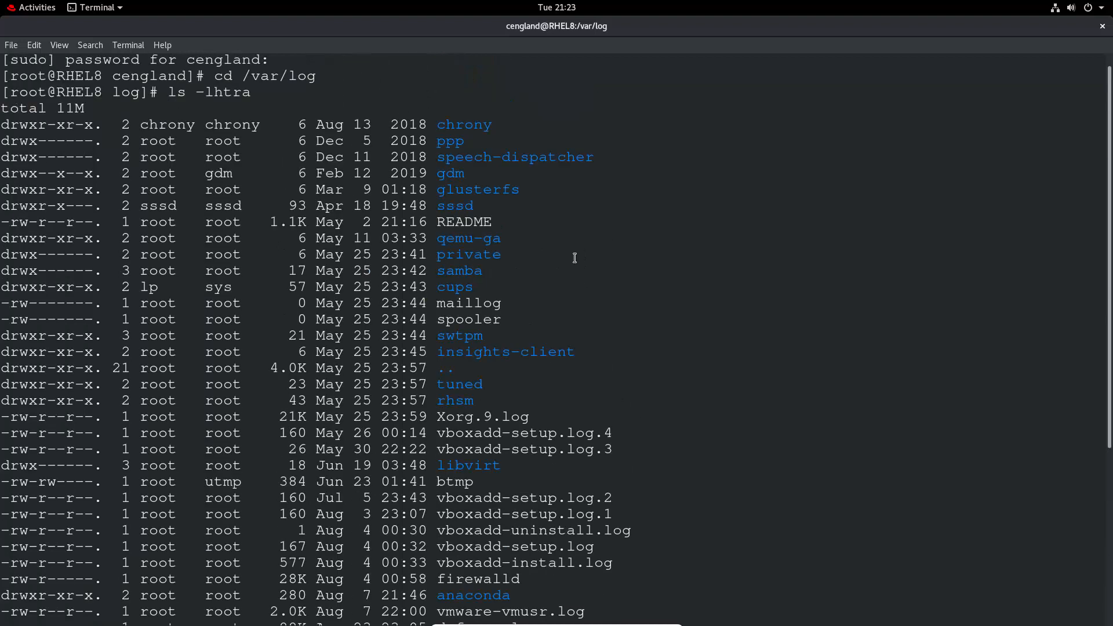
scroll("down", 3)
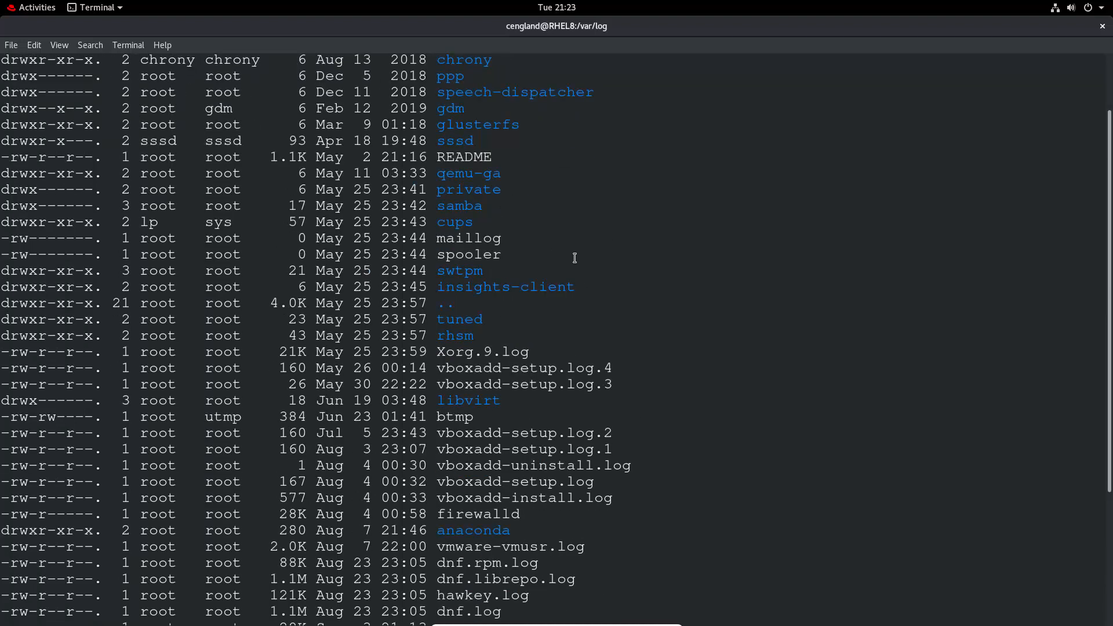
scroll("down", 3)
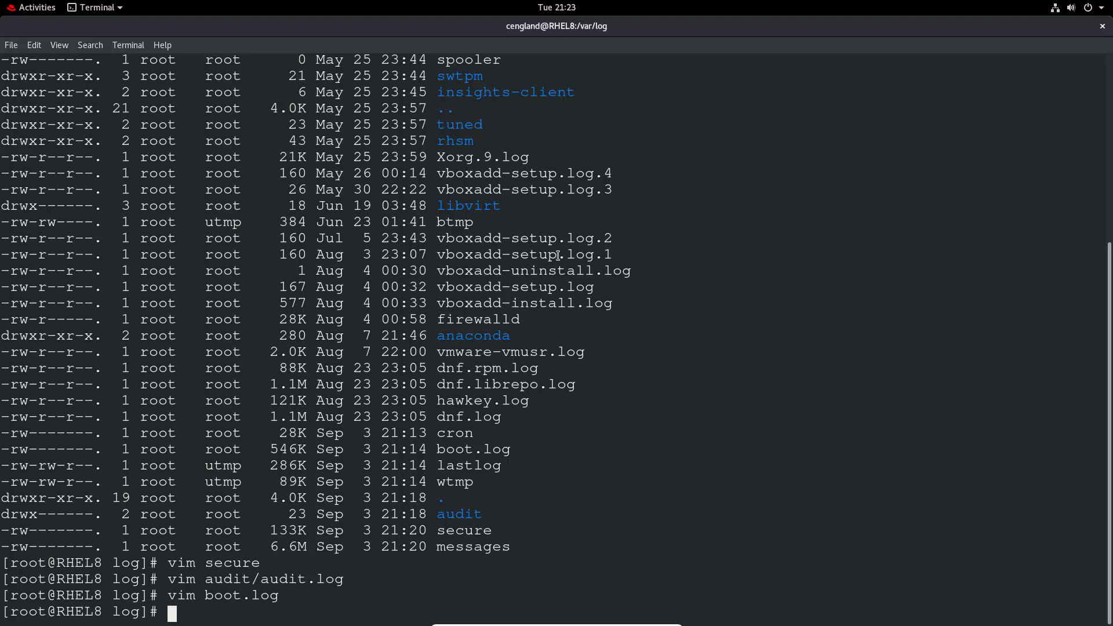
mouse_move(580, 336)
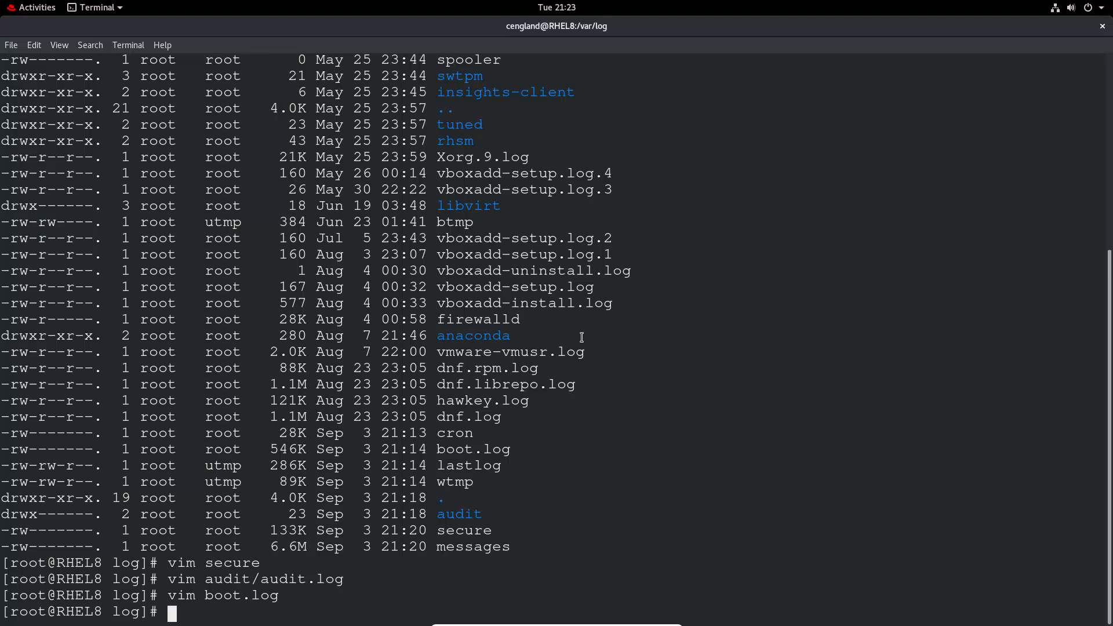
Run systemd-analyze to report total startup time, then retype the command.
type("an")
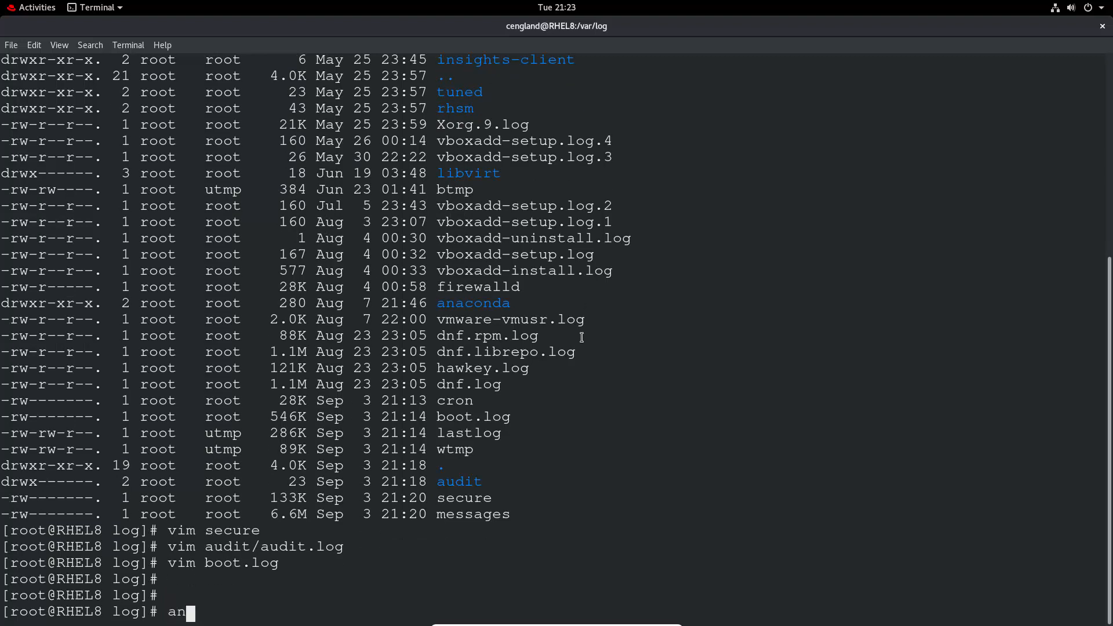
type("sys")
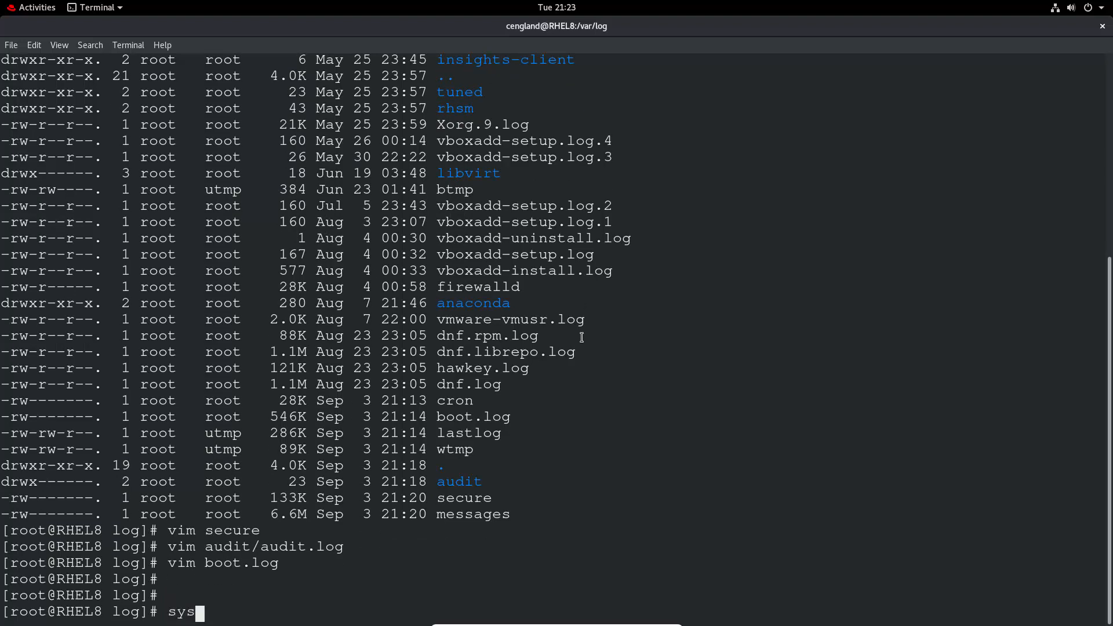
type("t")
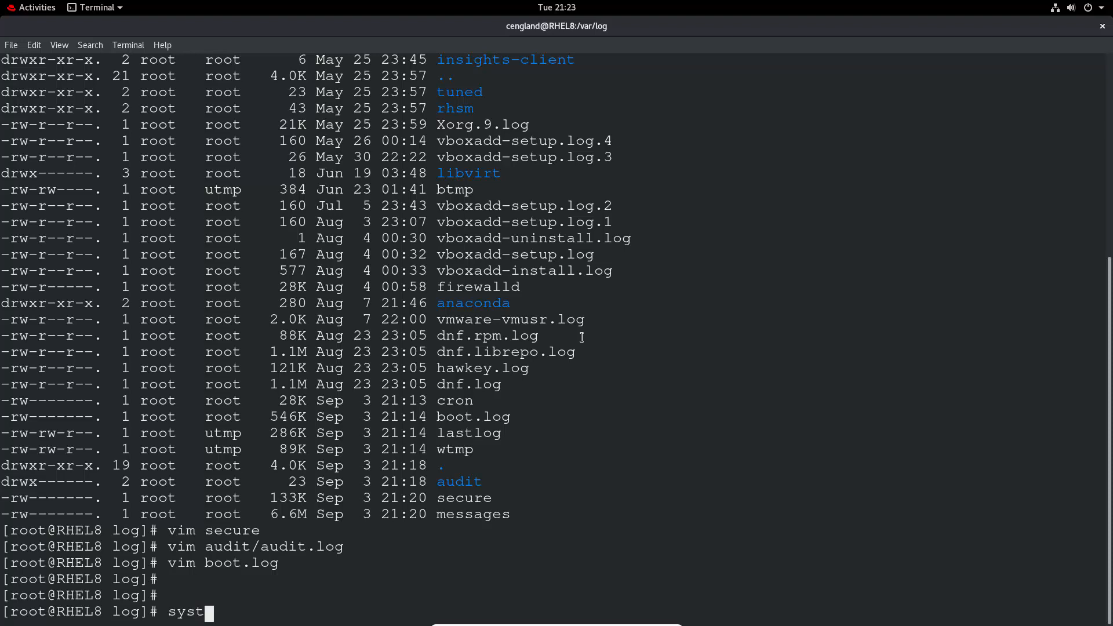
type("emd")
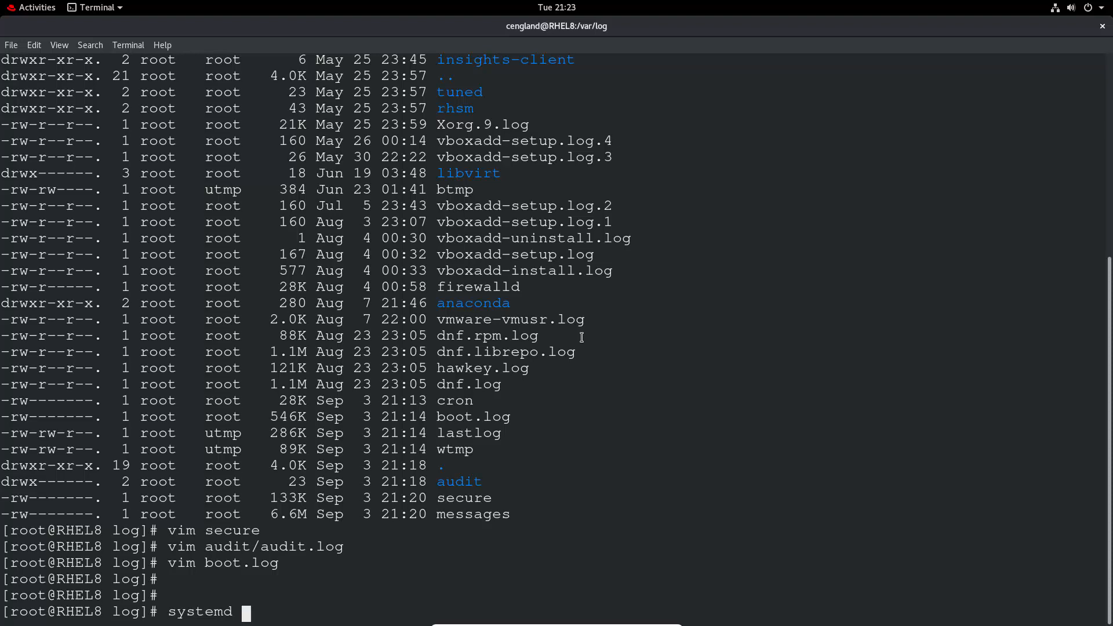
type("0-")
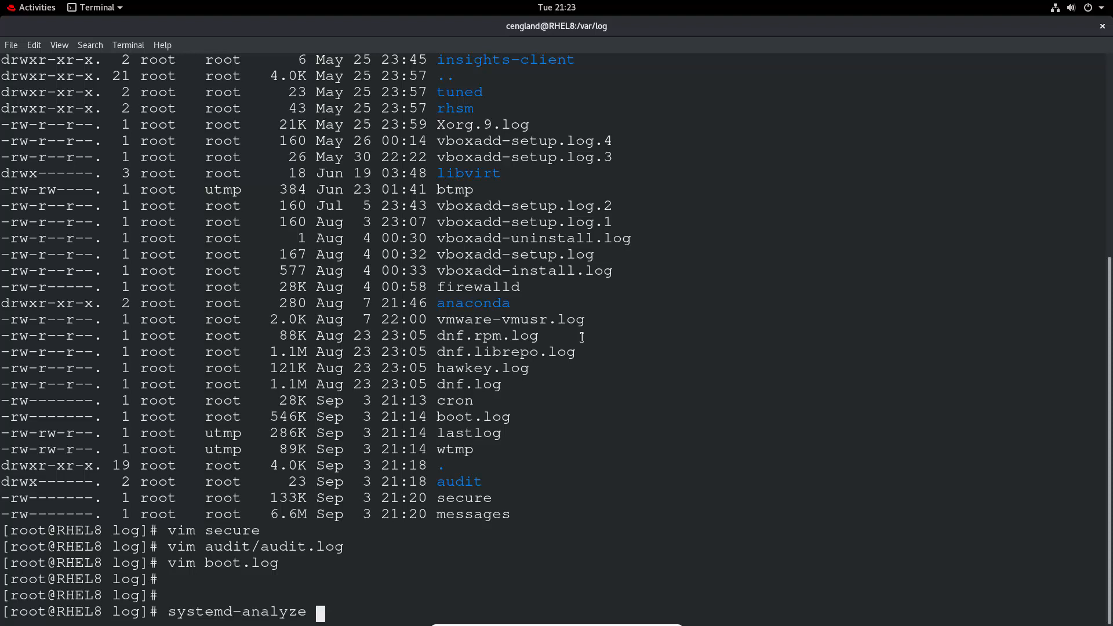
key("Return")
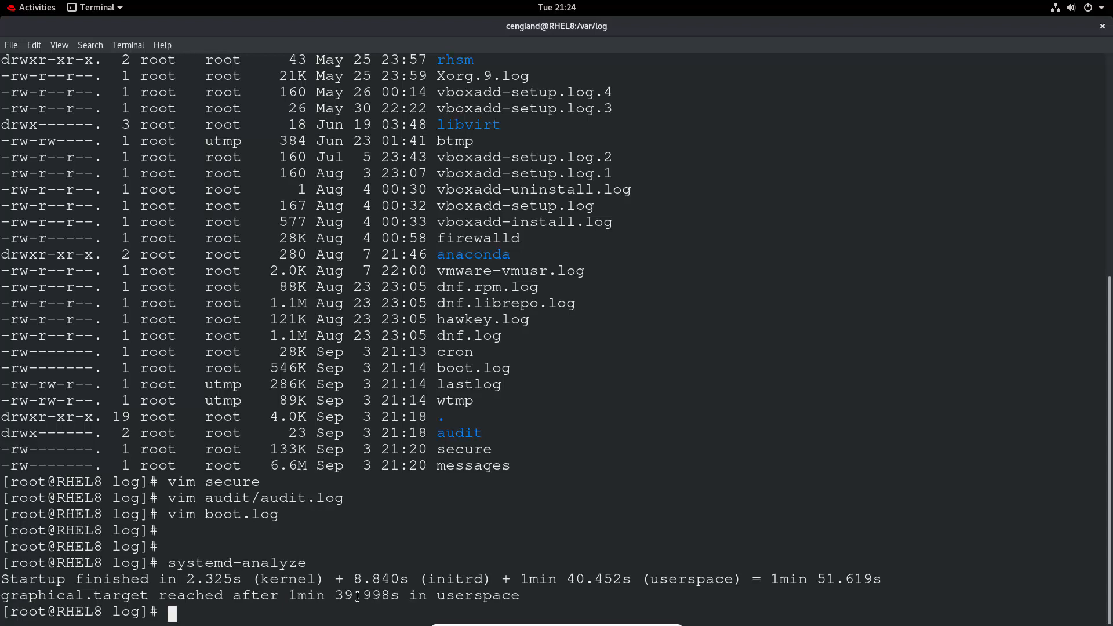
type("systemd-analyze")
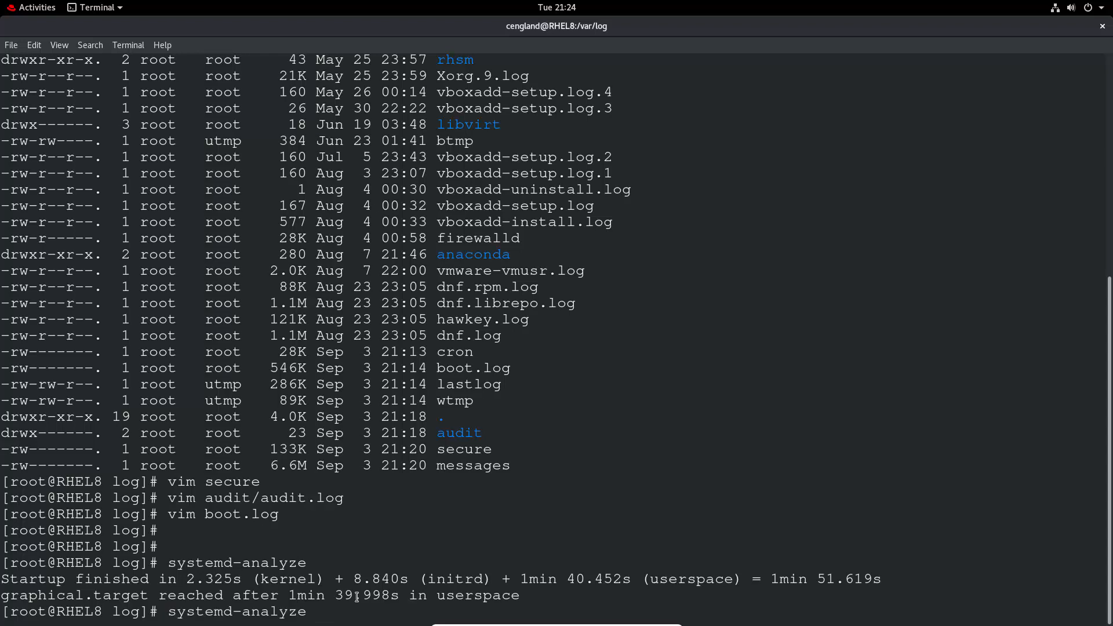
Run systemd-analyze blame, page through per-service startup times, and quit the pager.
type("ba")
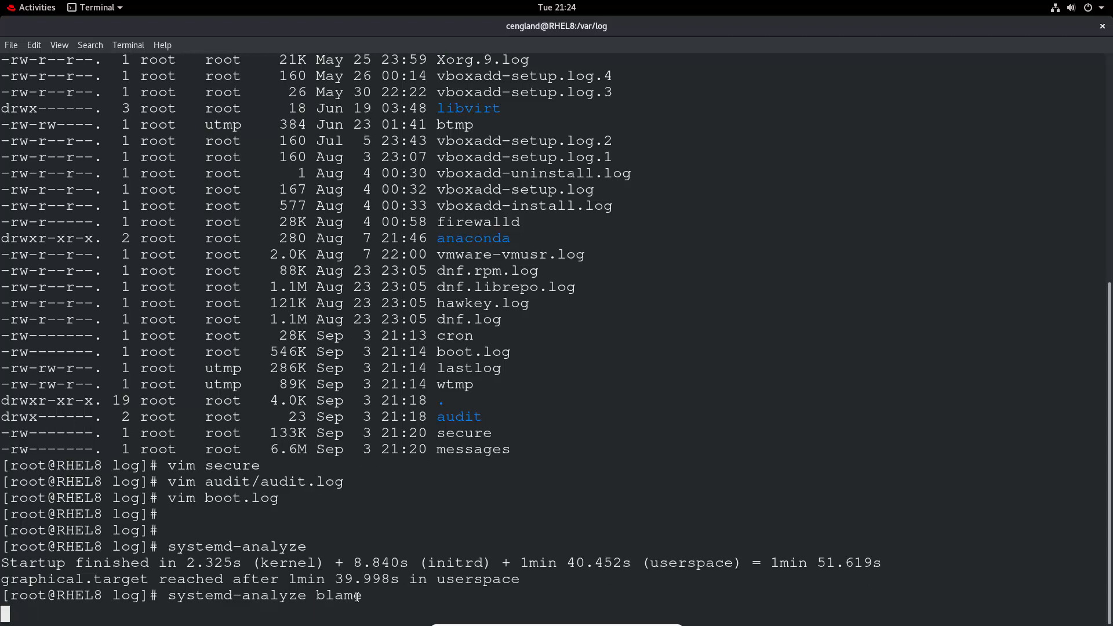
key("Return")
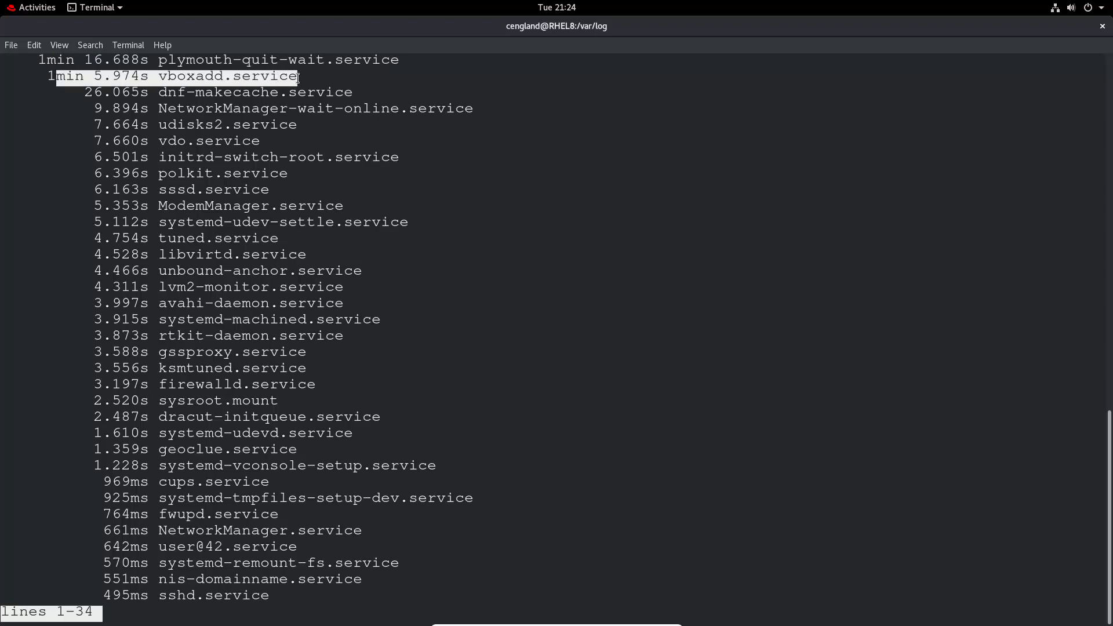
mouse_move(211, 131)
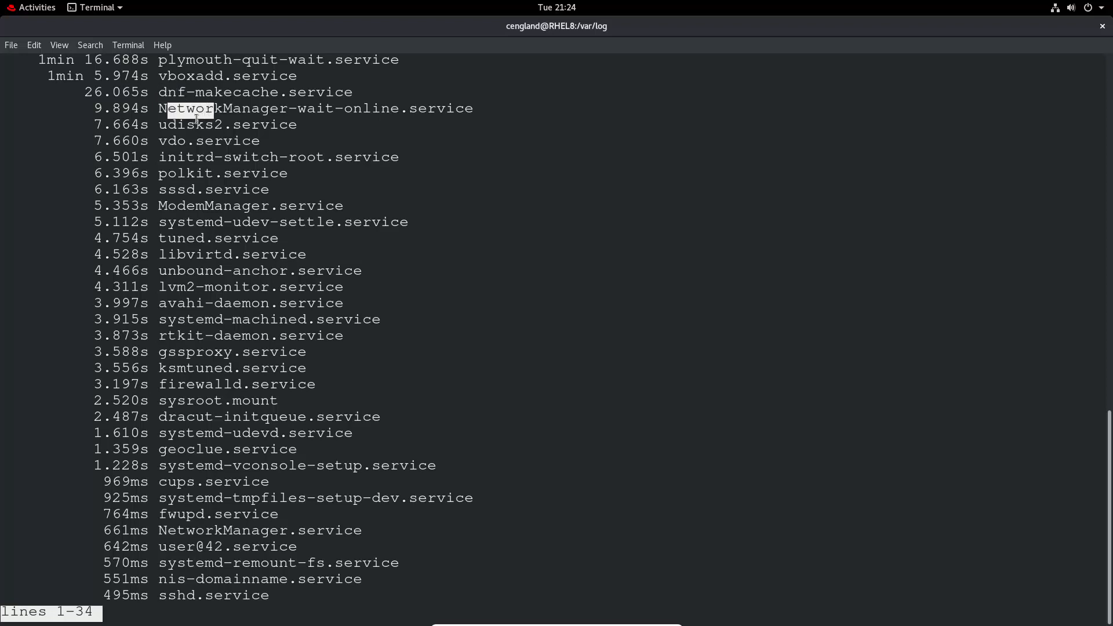
scroll("down", 3)
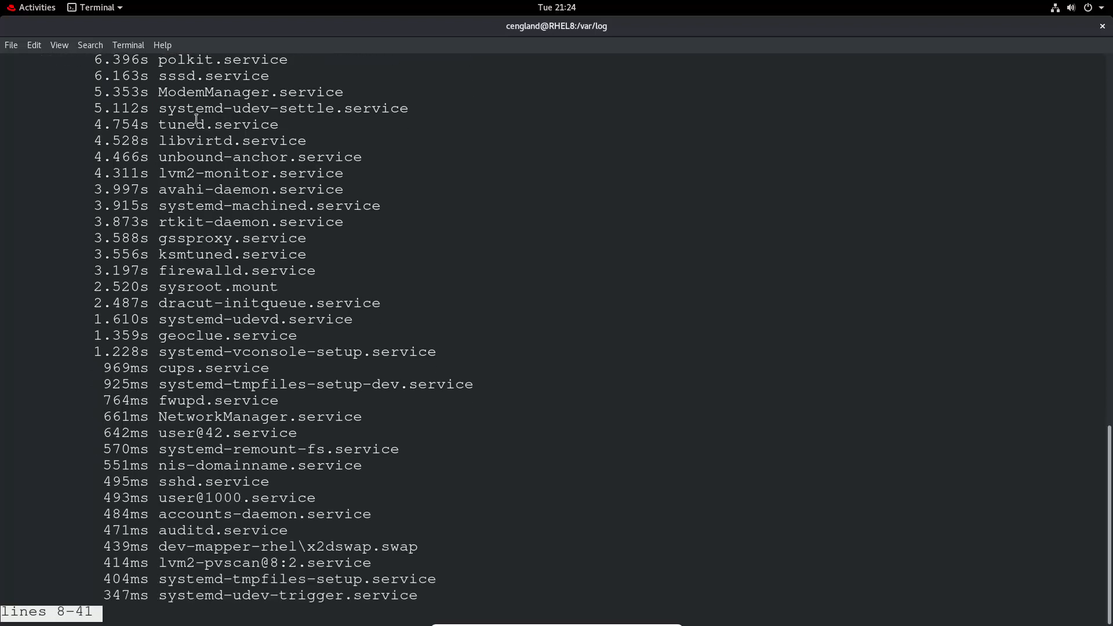
scroll("down", 3)
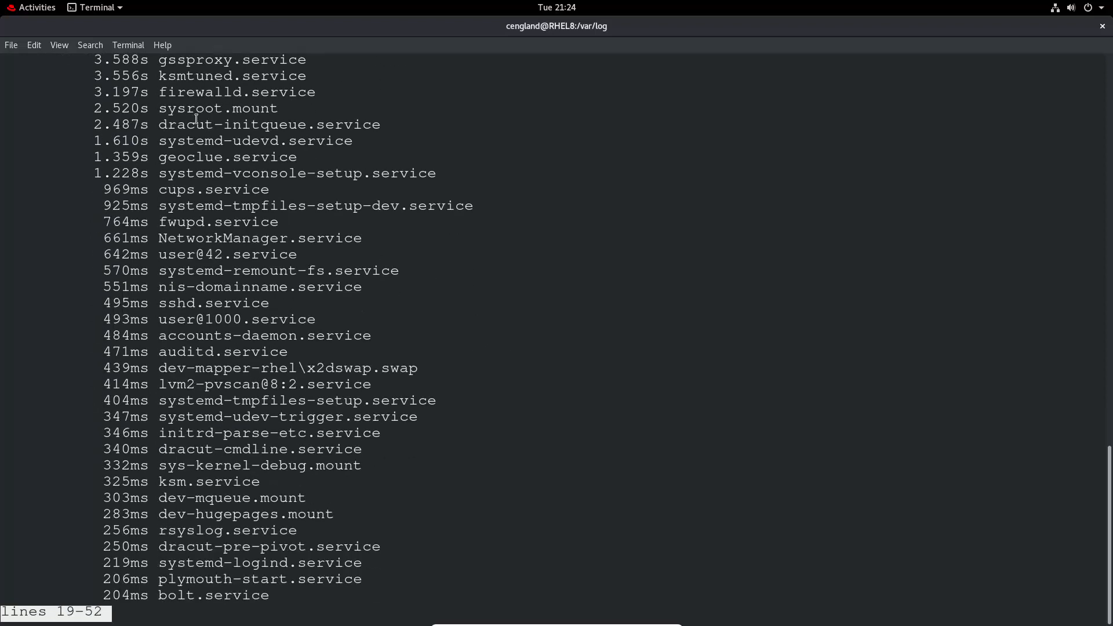
scroll("up", 3)
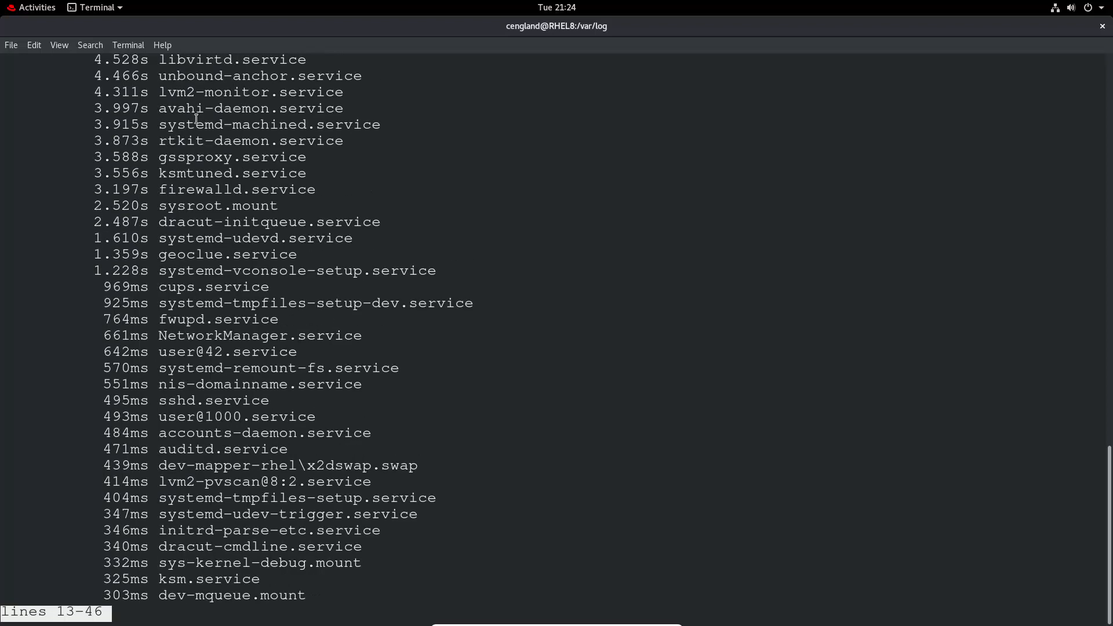
key("q")
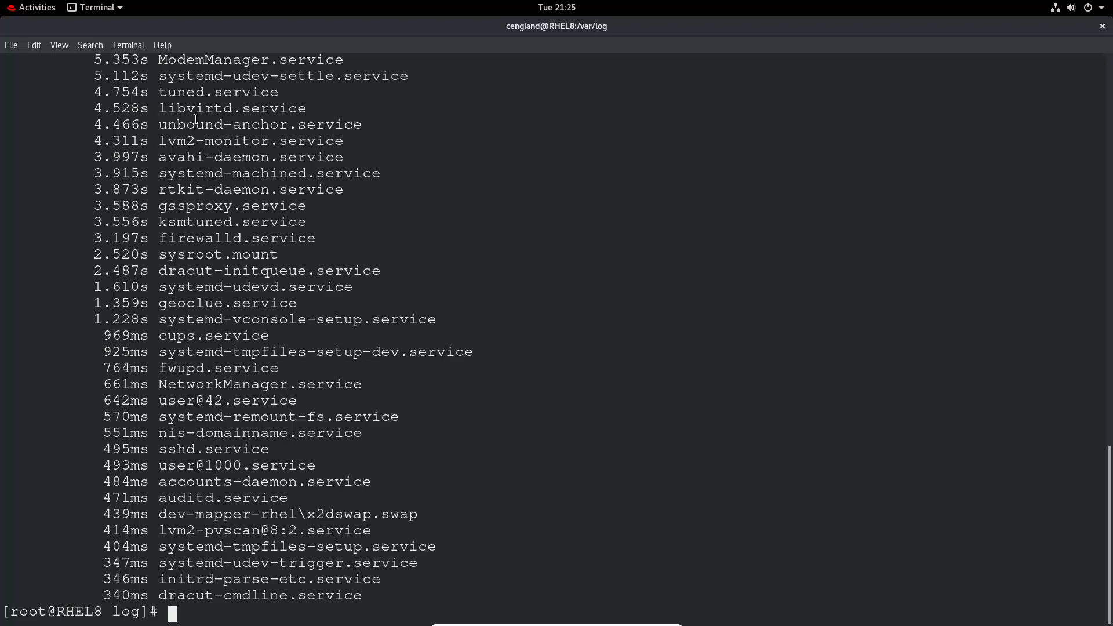
type("jo")
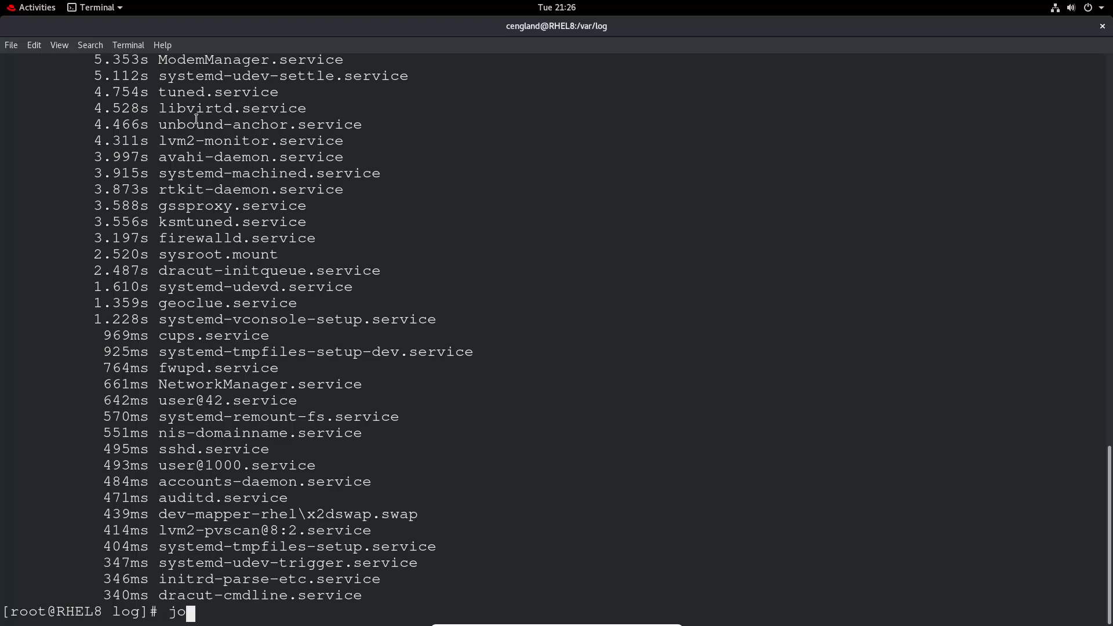
Run journalctl and page down through the system journal.
type("urnalctl")
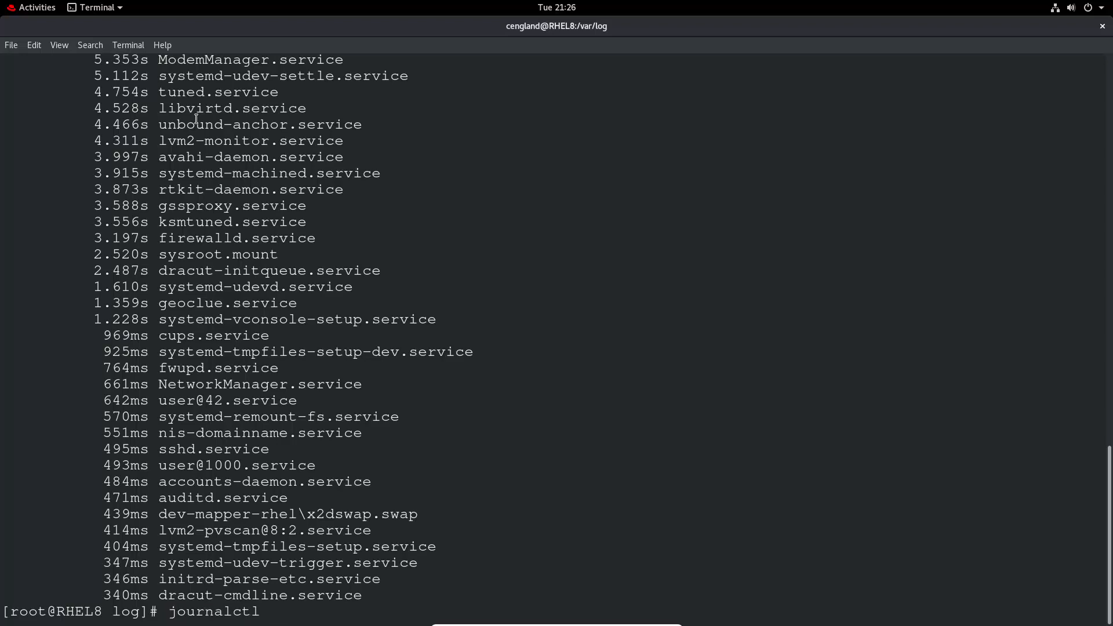
key("Return")
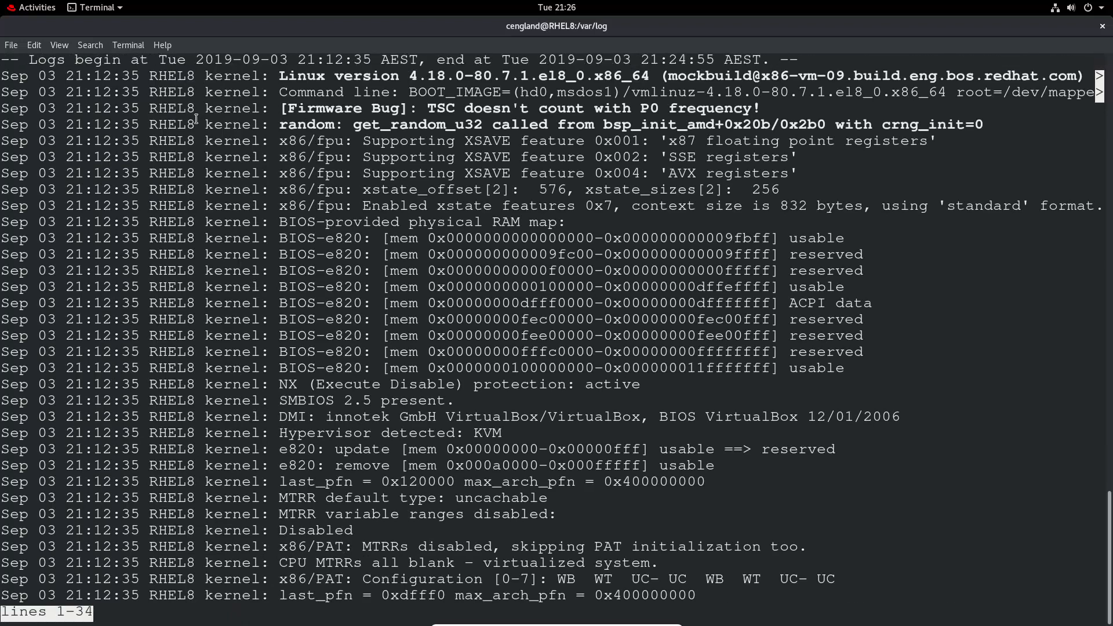
mouse_move(84, 74)
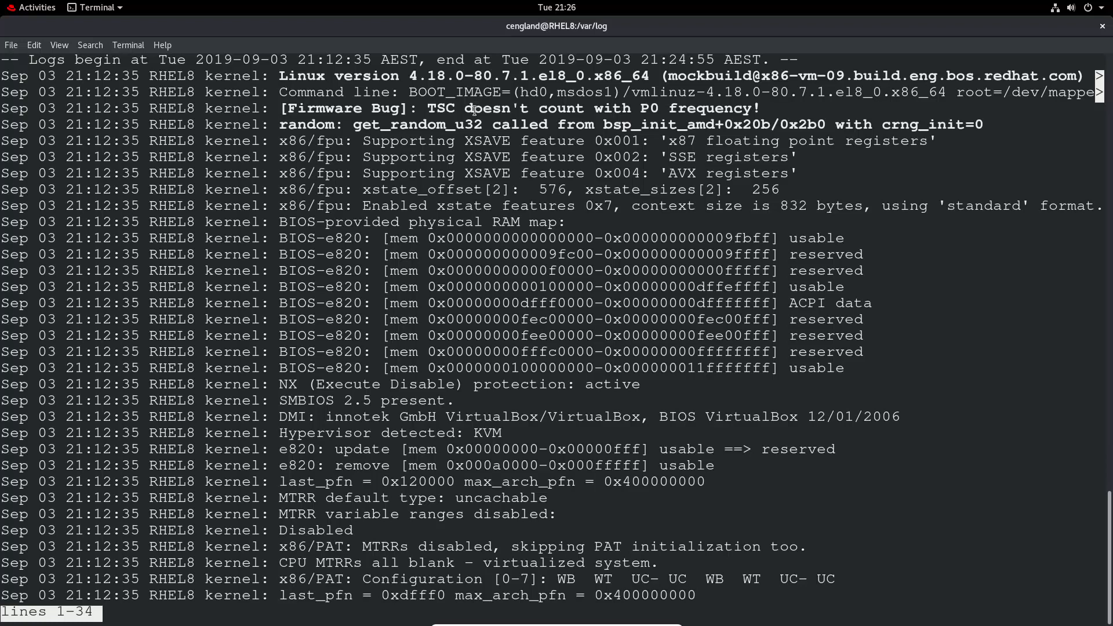
scroll("down", 3)
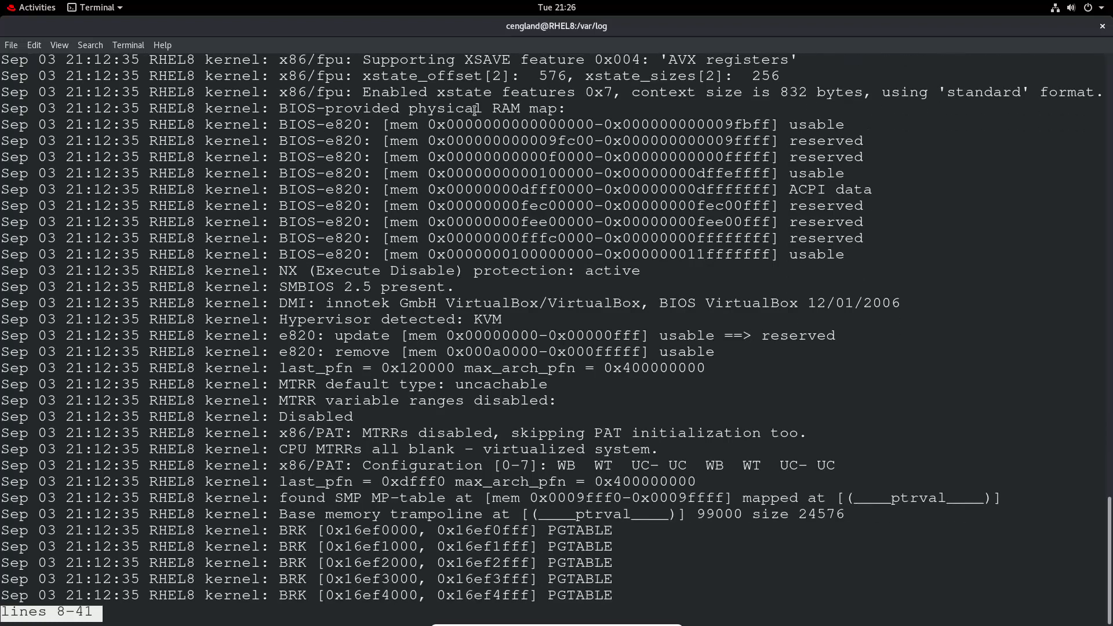
scroll("down", 3)
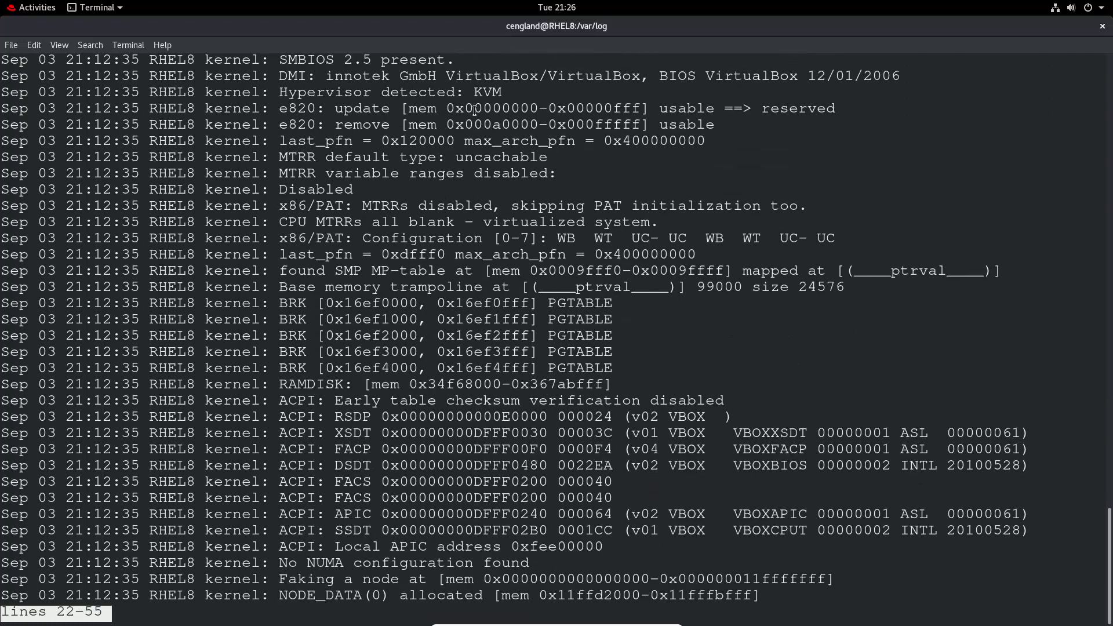
scroll("down", 3)
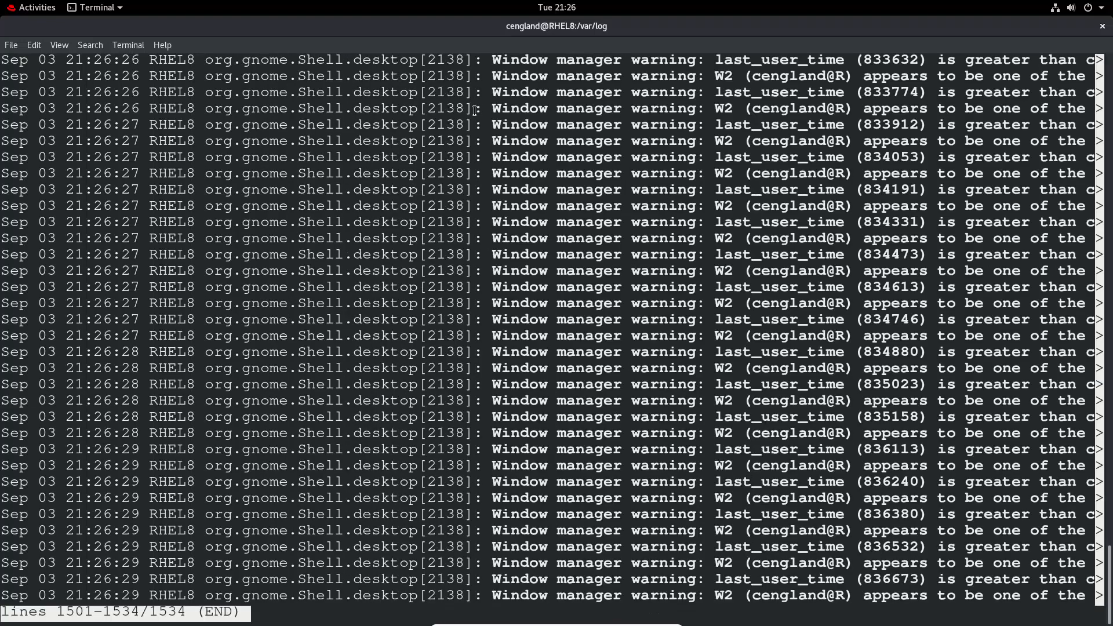
Scroll back up through earlier journal entries and quit the pager.
scroll("up", 3)
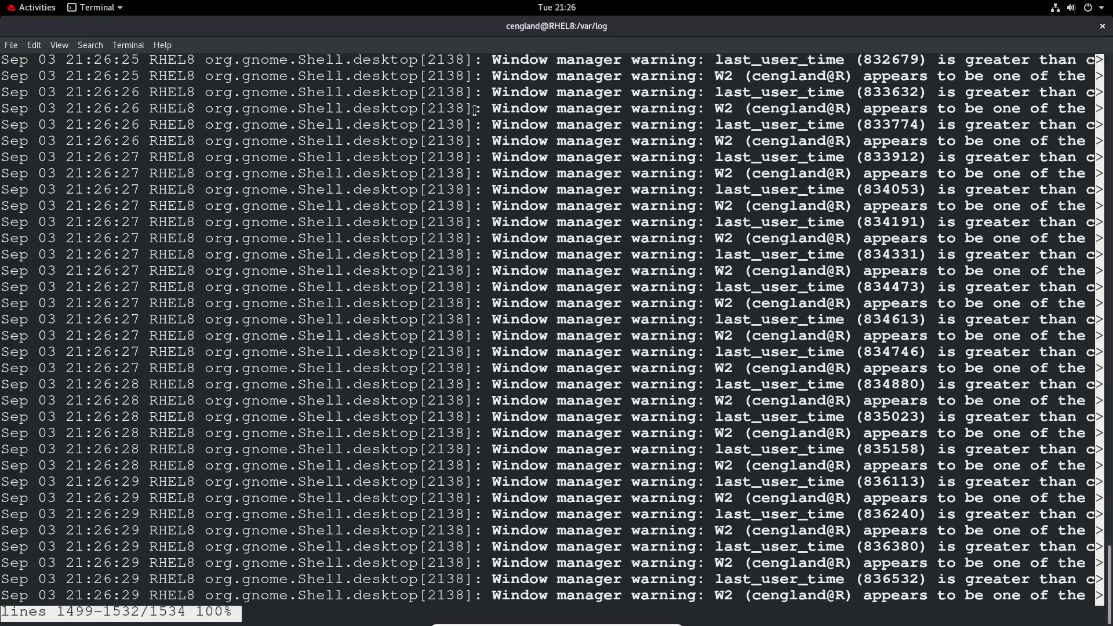
scroll("up", 3)
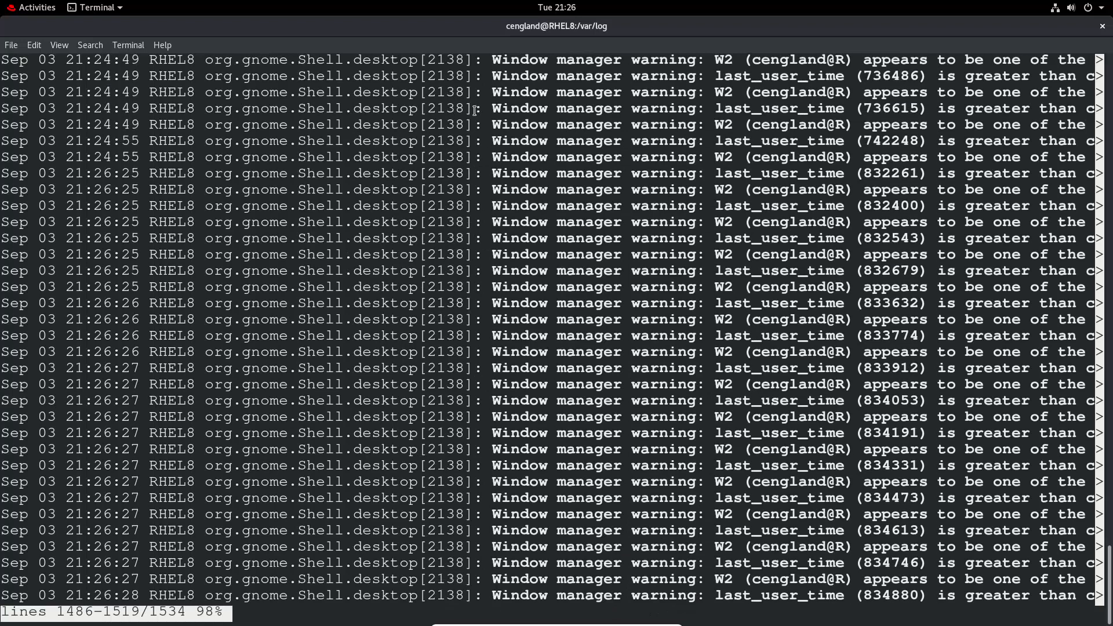
scroll("up", 3)
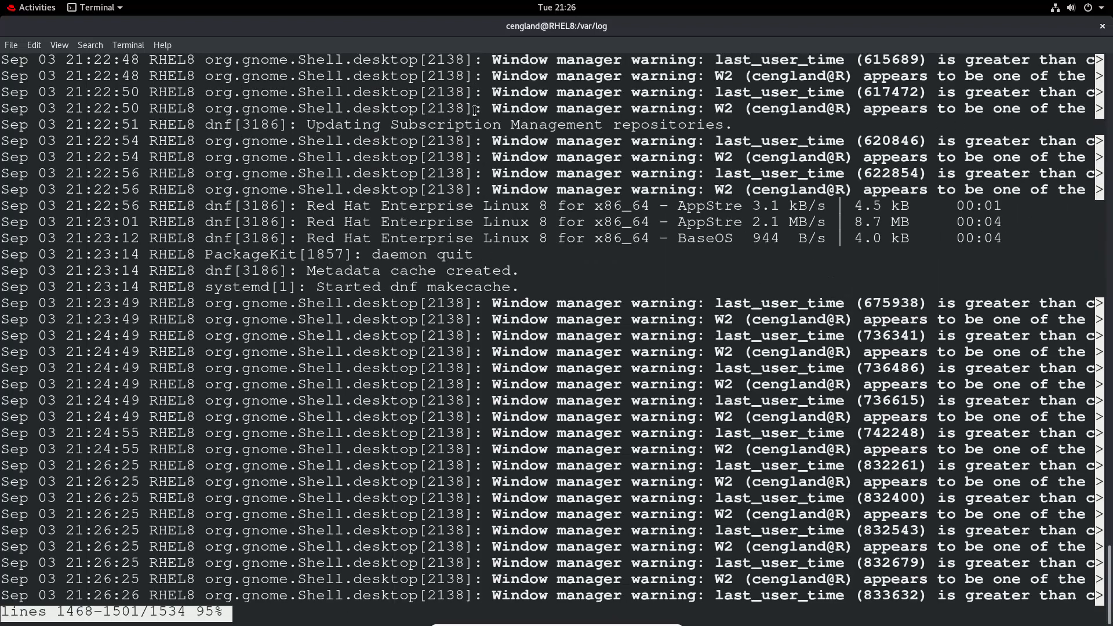
scroll("up", 3)
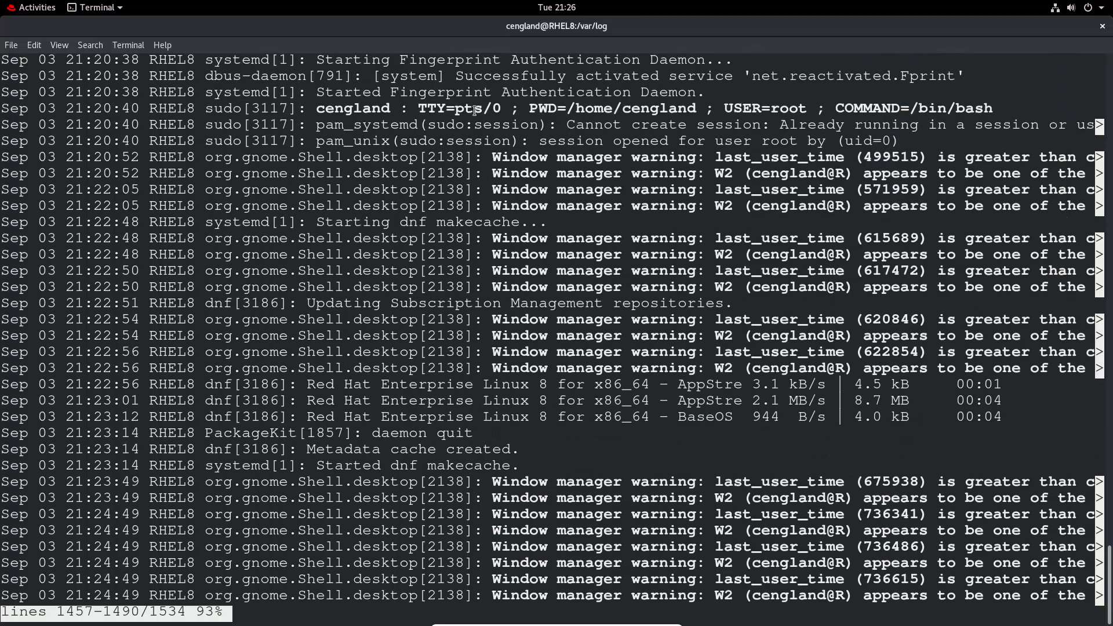
scroll("up", 3)
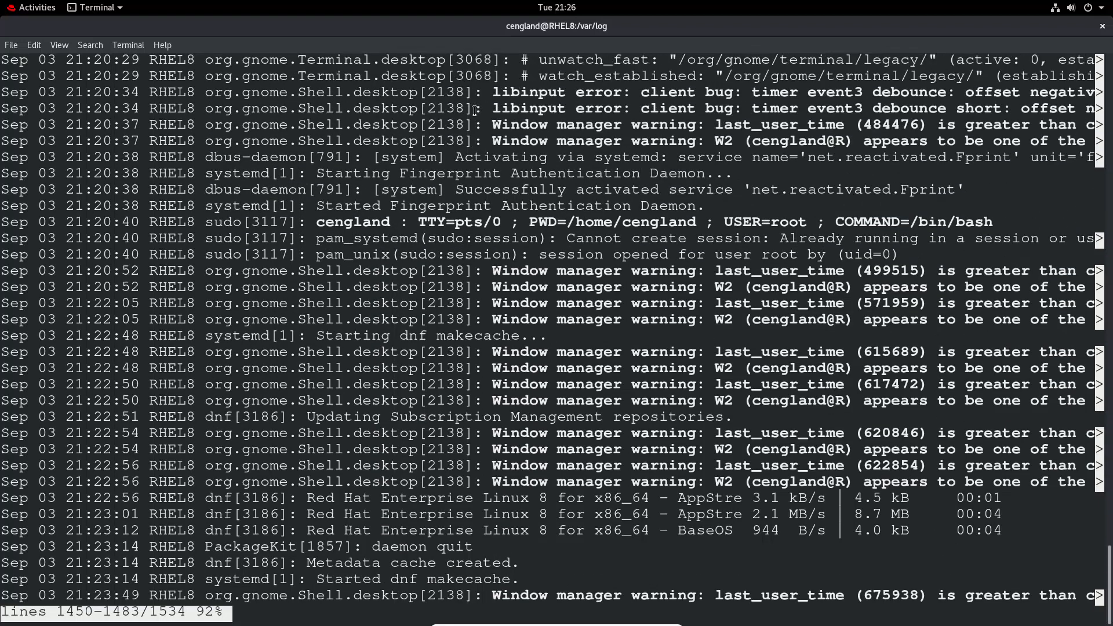
key("q")
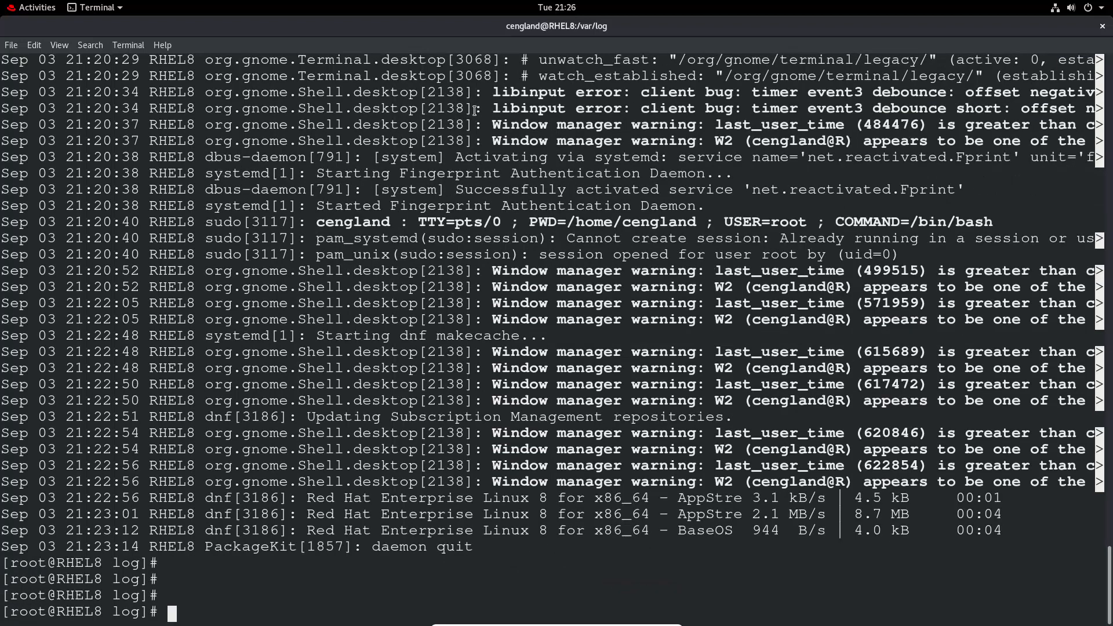
Run journalctl /sbin/crond to show the crond executable's journal entries.
type("jour")
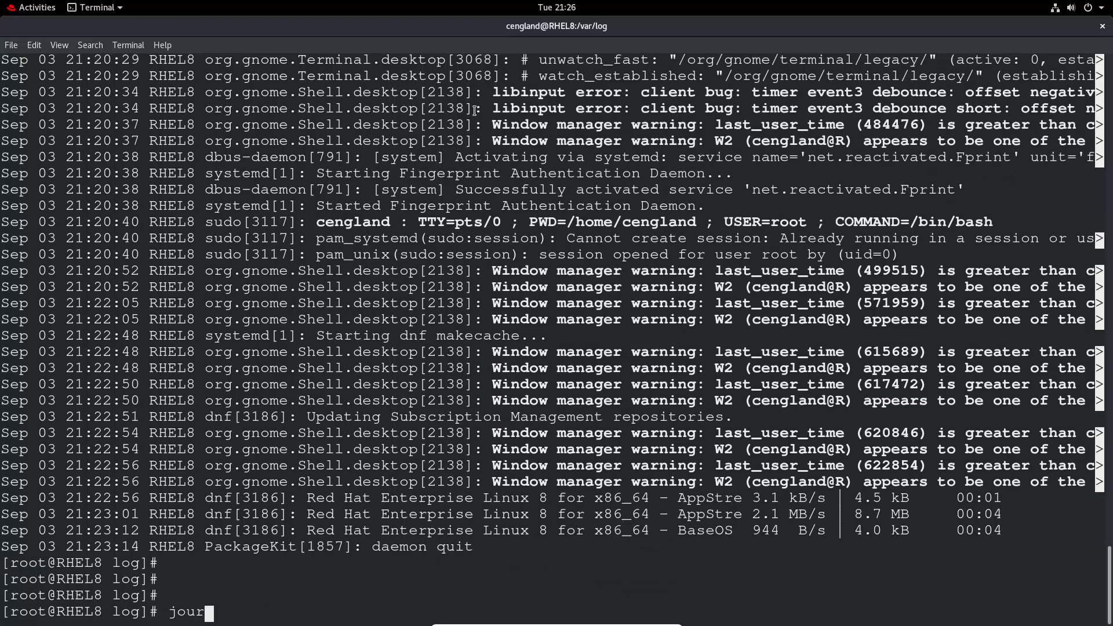
type("nalctl /")
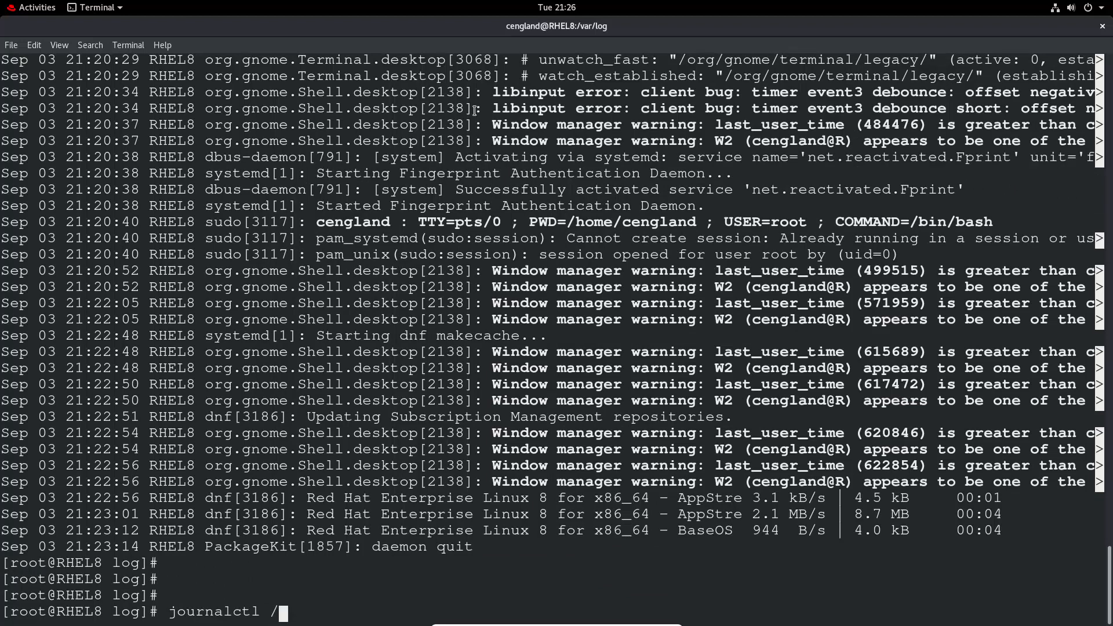
type("sbin/cr")
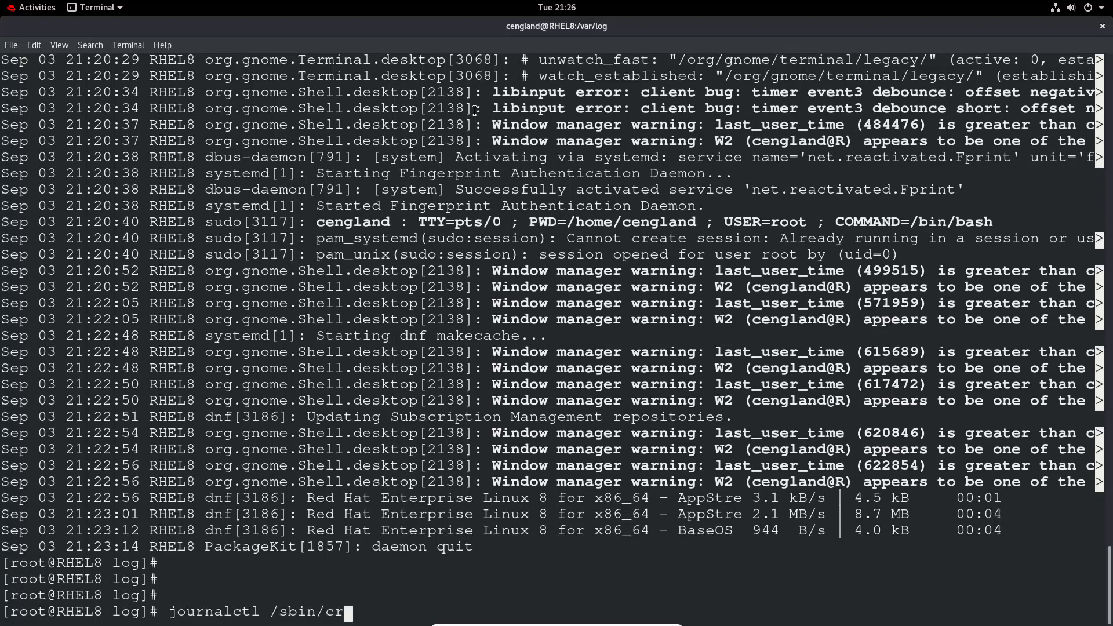
type("ond")
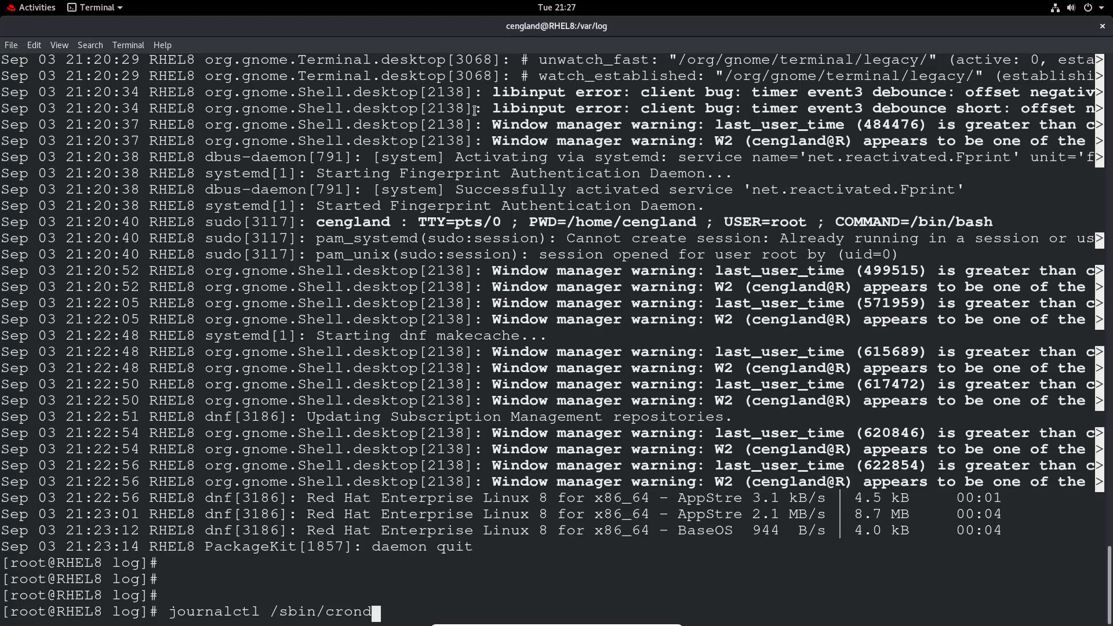
key("Return")
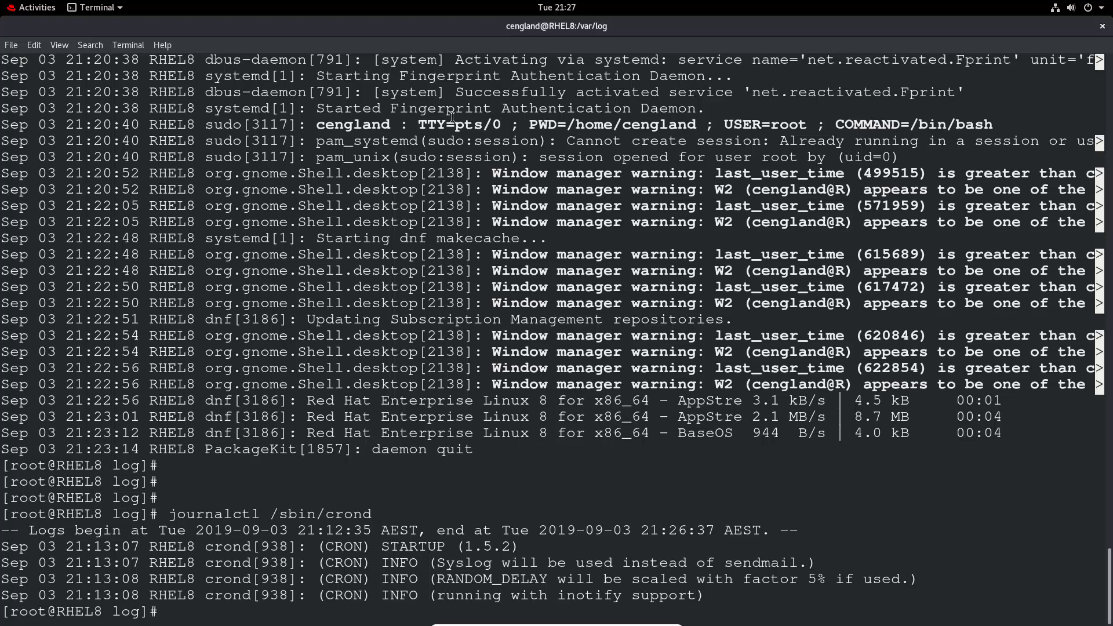
scroll("down", 3)
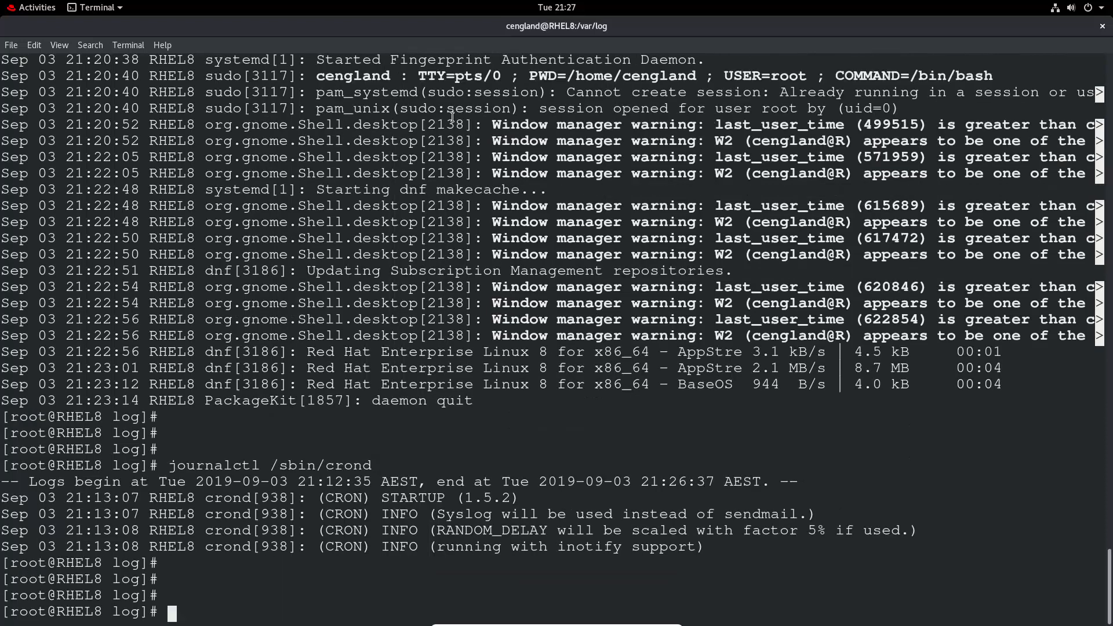
Run journalctl -u crond.service to list the crond unit's journal entries.
type("journalctl")
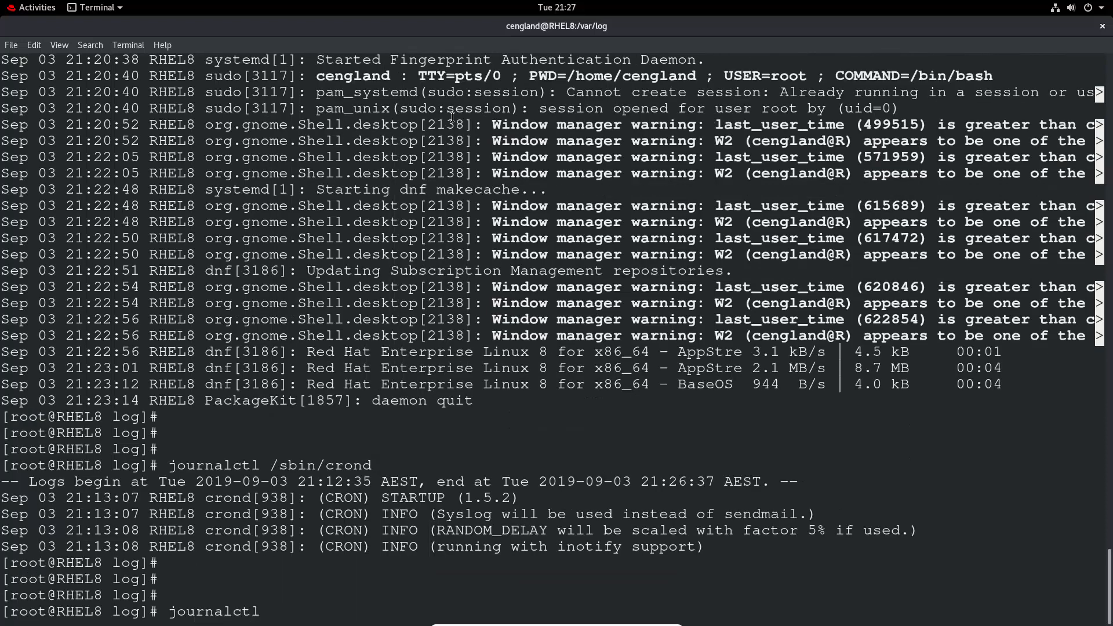
type("-u")
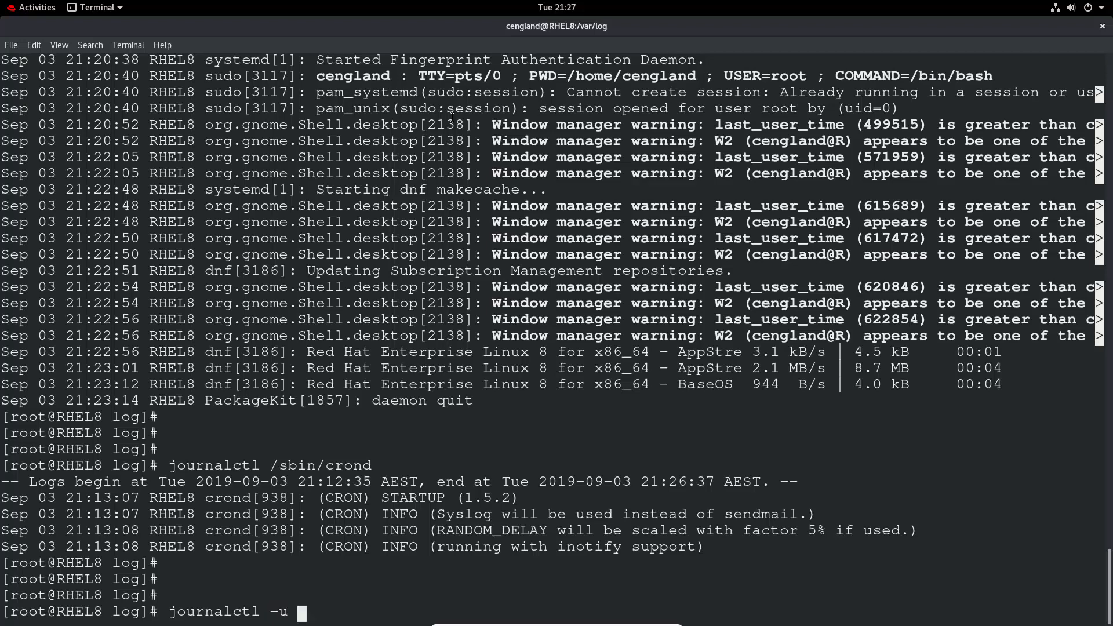
type("crond.service")
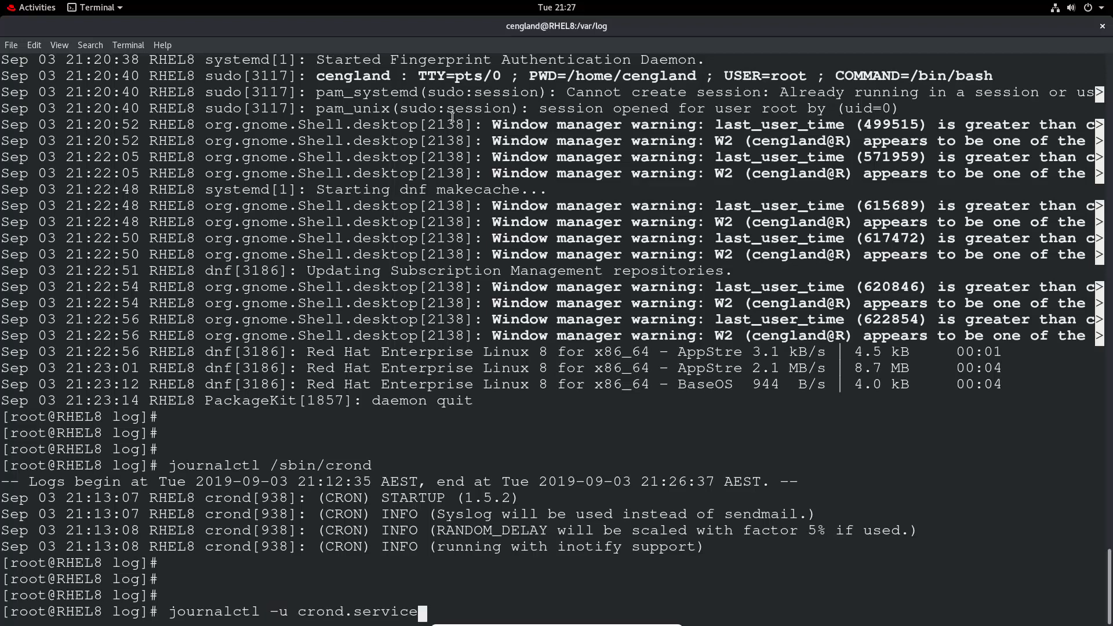
key("Return")
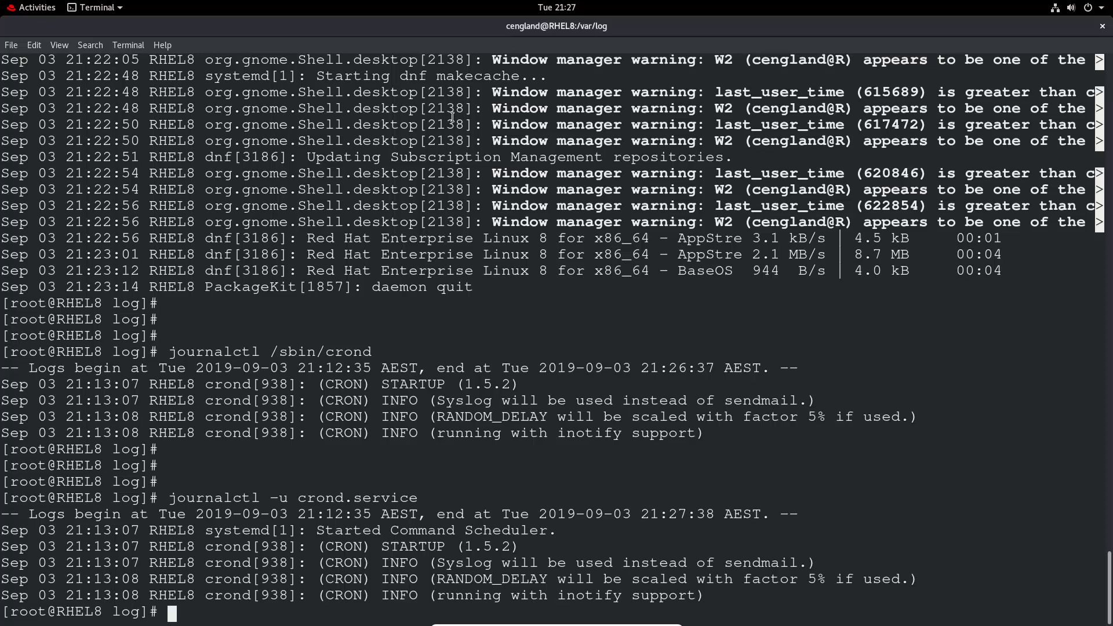
scroll("down", 3)
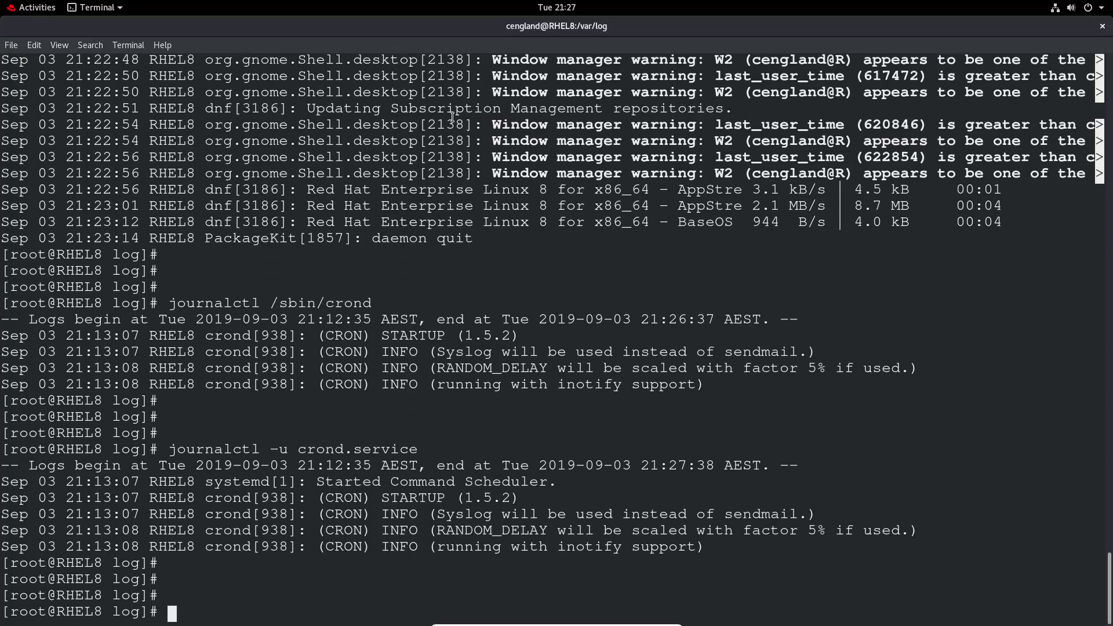
Begin typing journalctl -b for the current boot's messages.
type("journalctl")
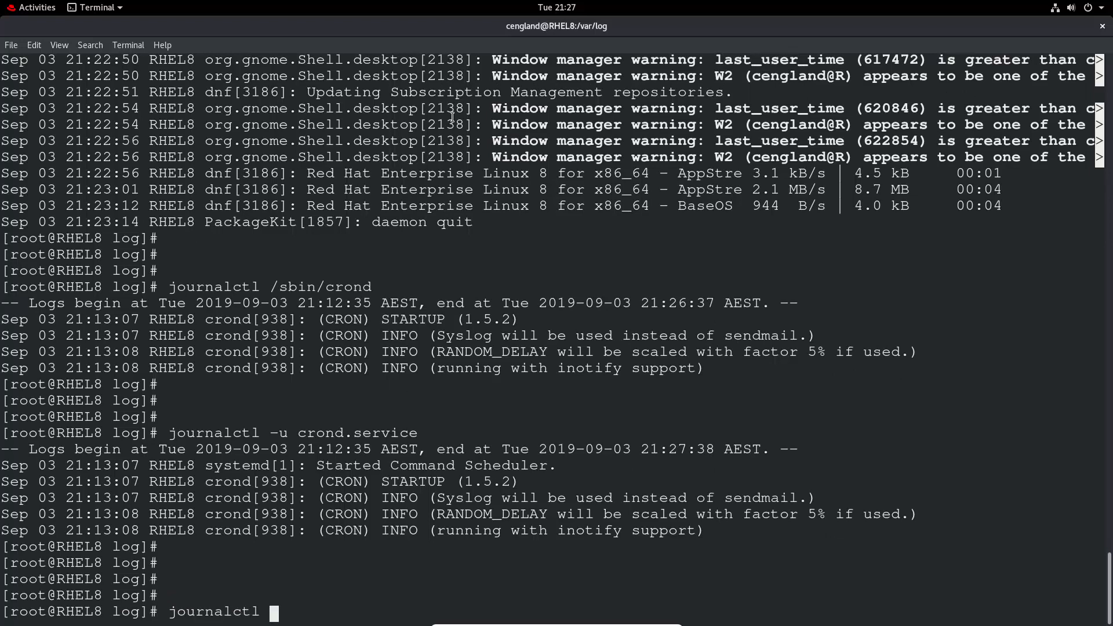
type("-b")
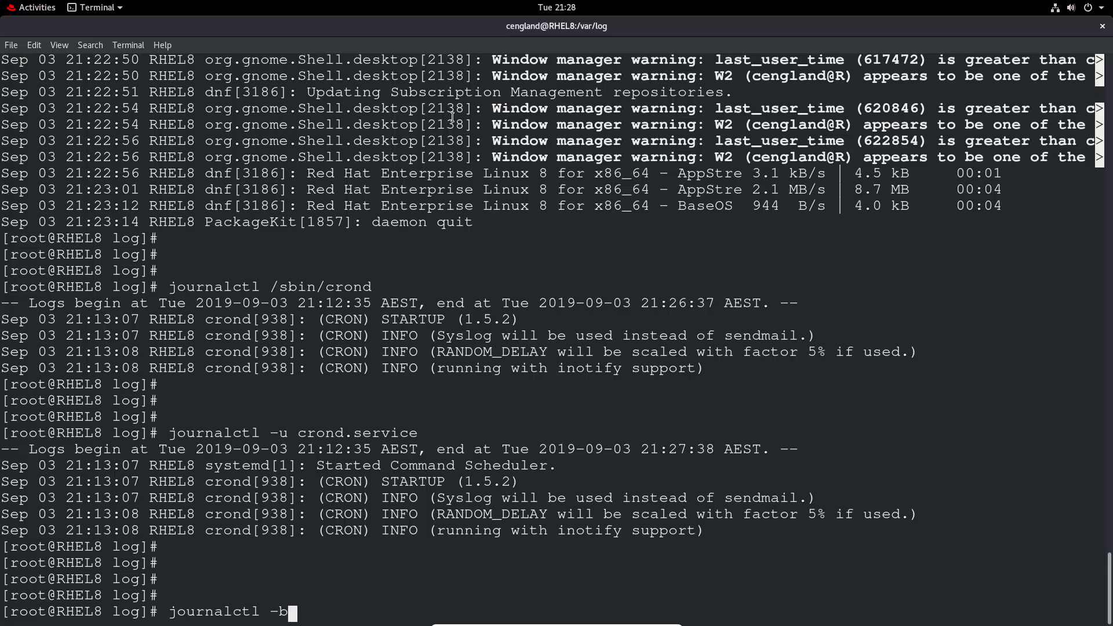
Show the current boot's journal with journalctl -b, then quit the pager back to the prompt.
key("Return")
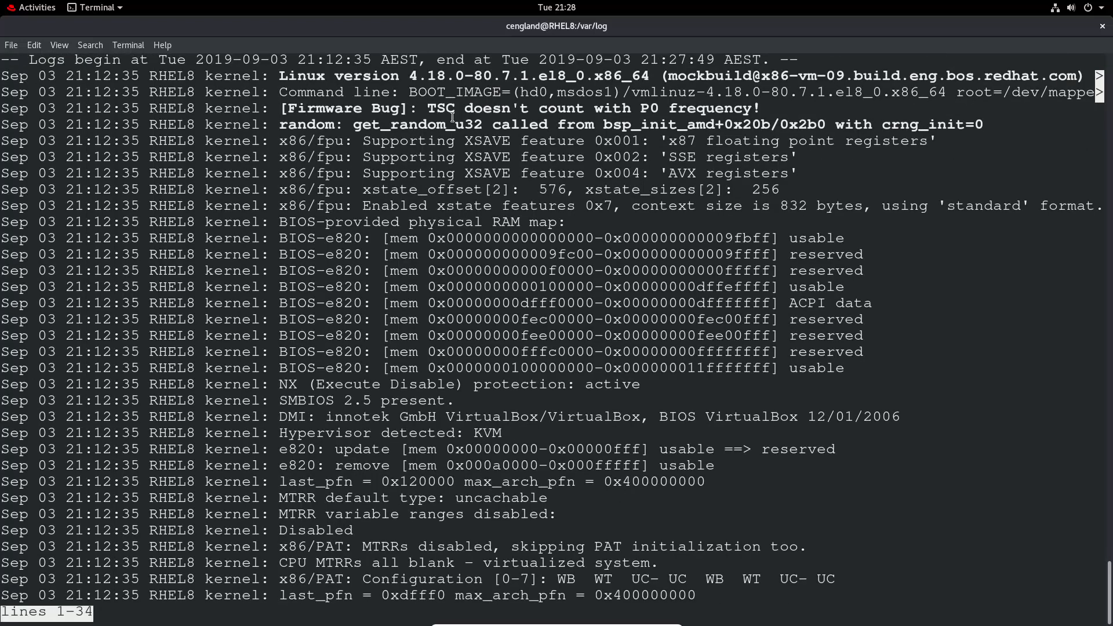
key("q")
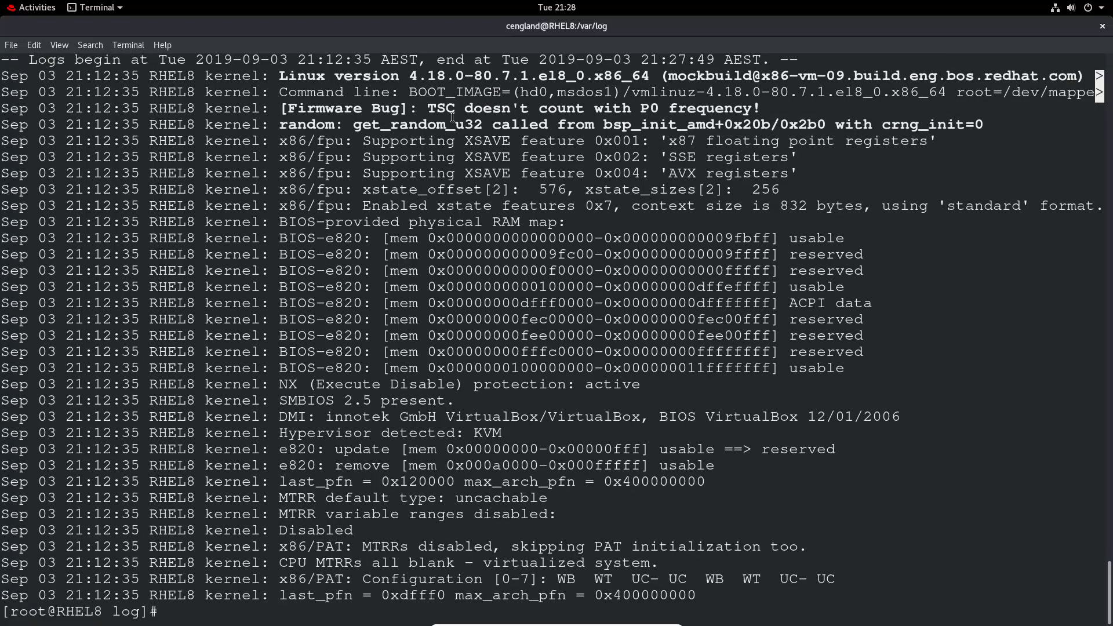
List journal entries logged since 21:20 with journalctl --since=21:20 and read through them.
type("journalctl -b")
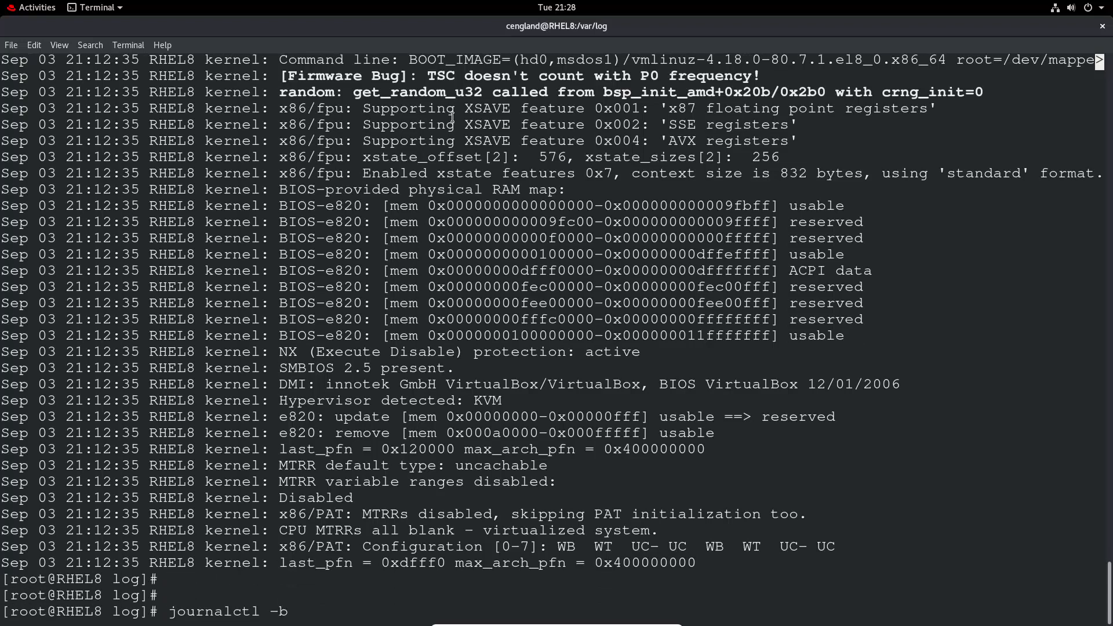
type("--since")
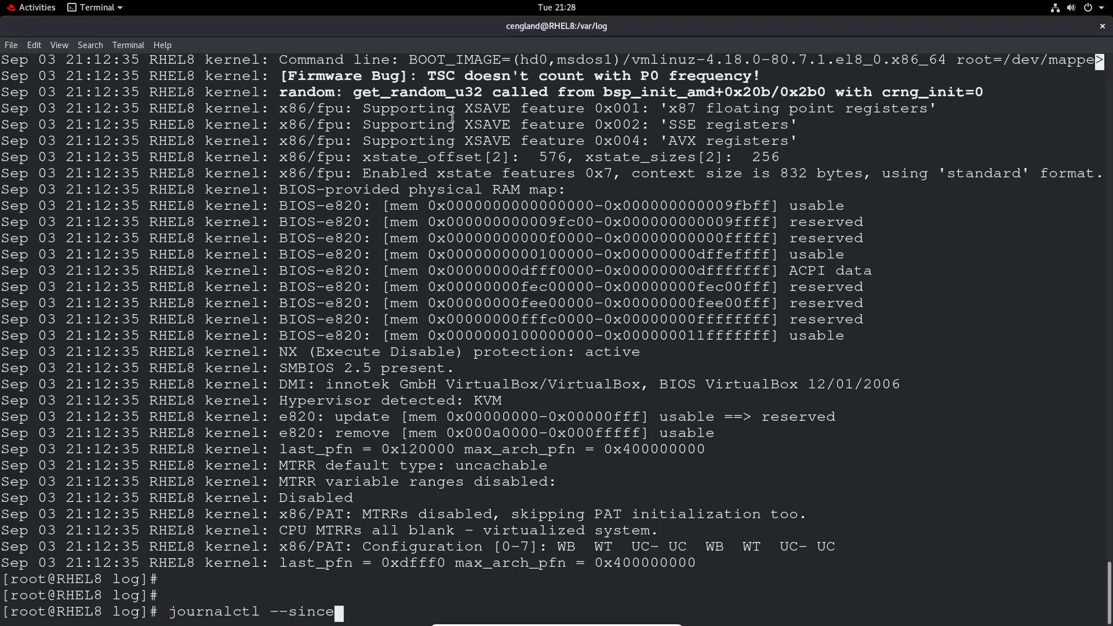
type("=")
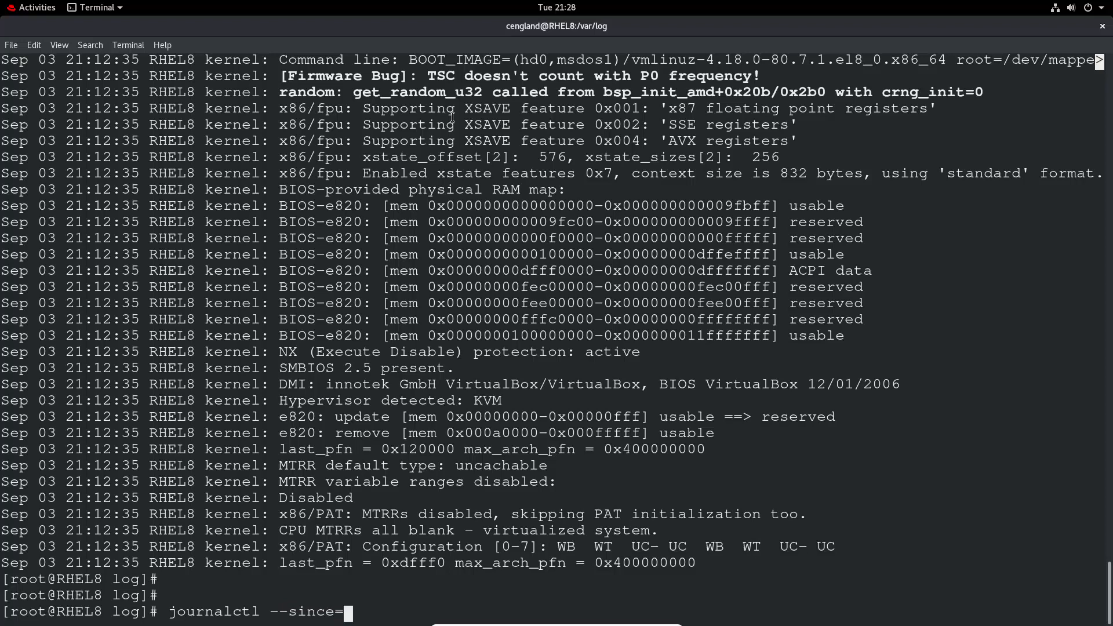
key("Return")
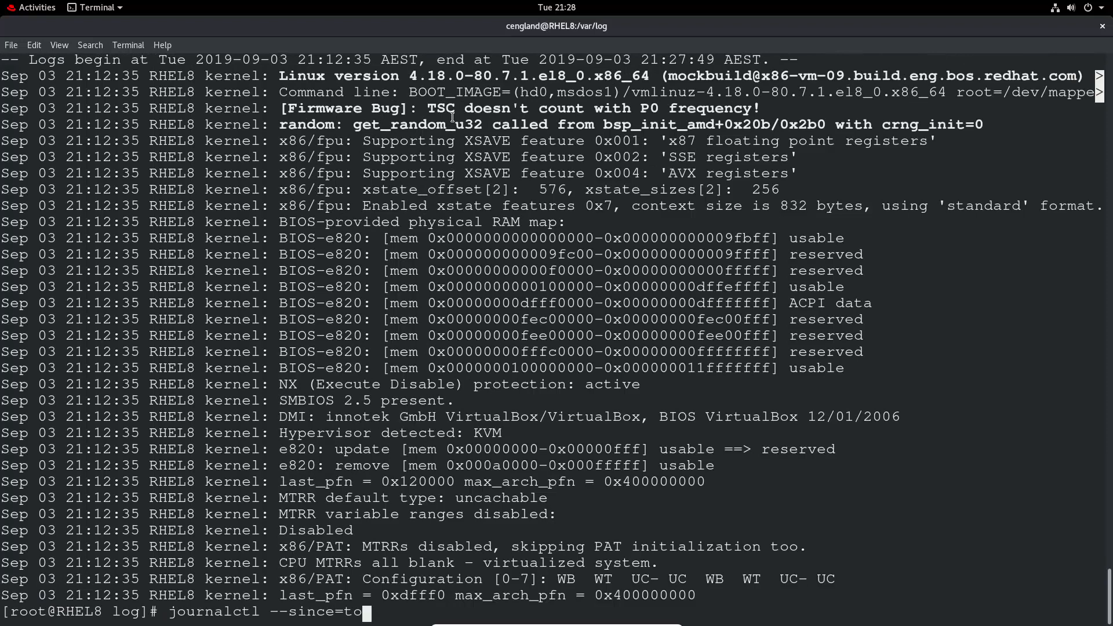
key("BackSpace")
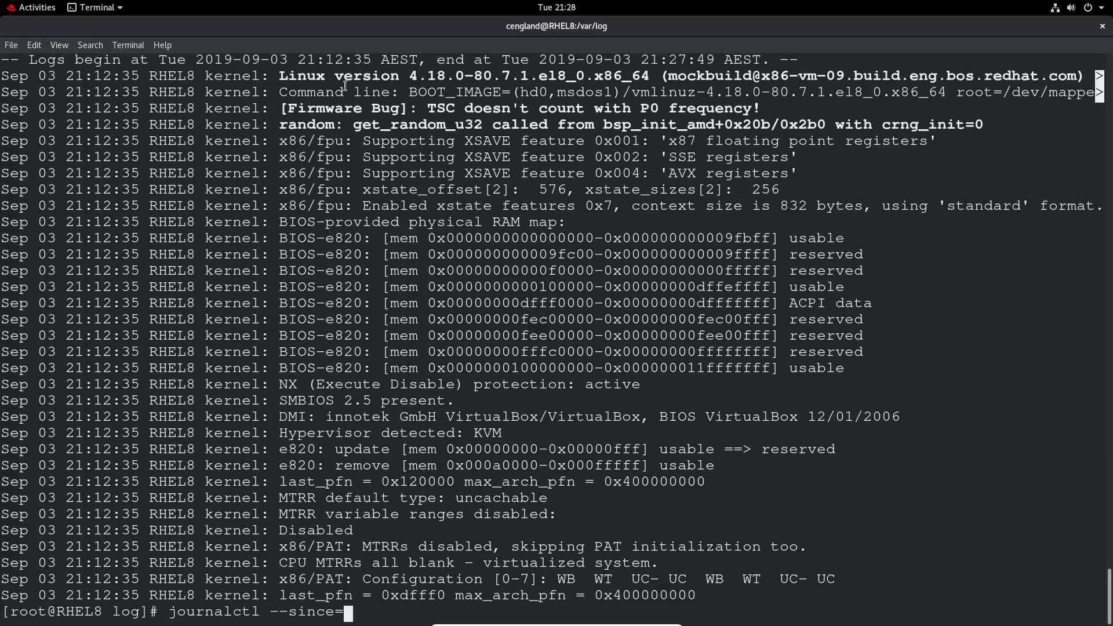
type("21")
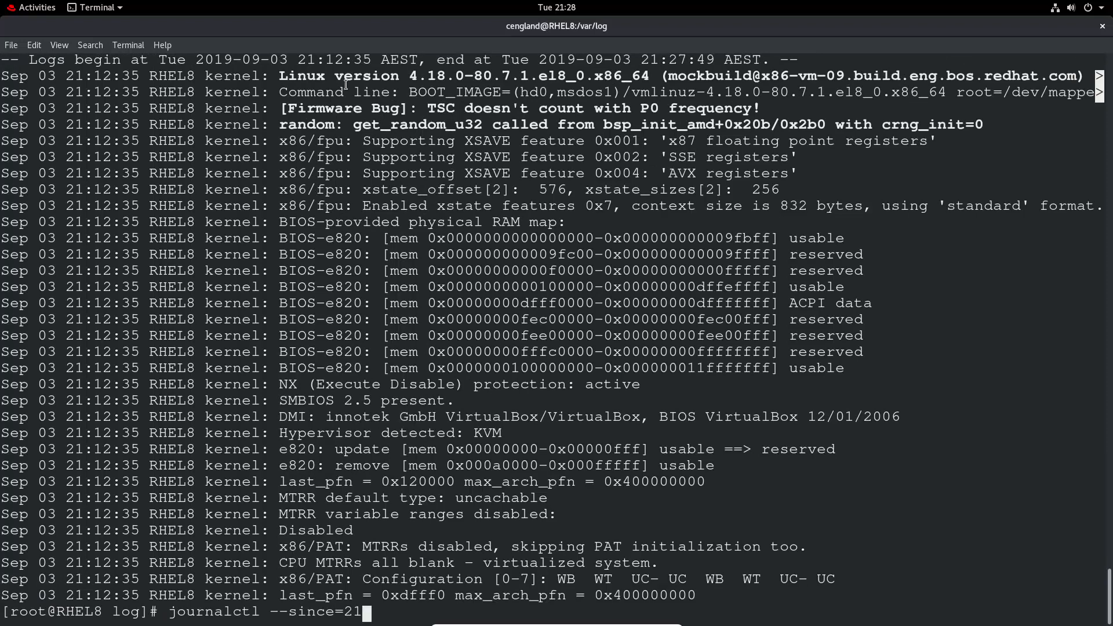
type(":")
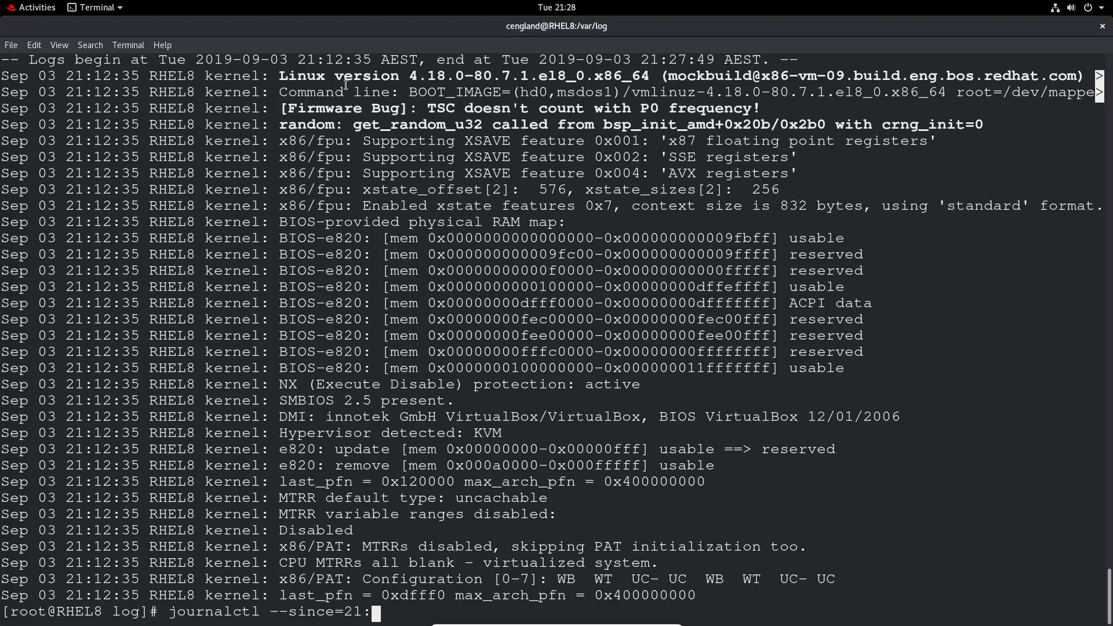
type("20")
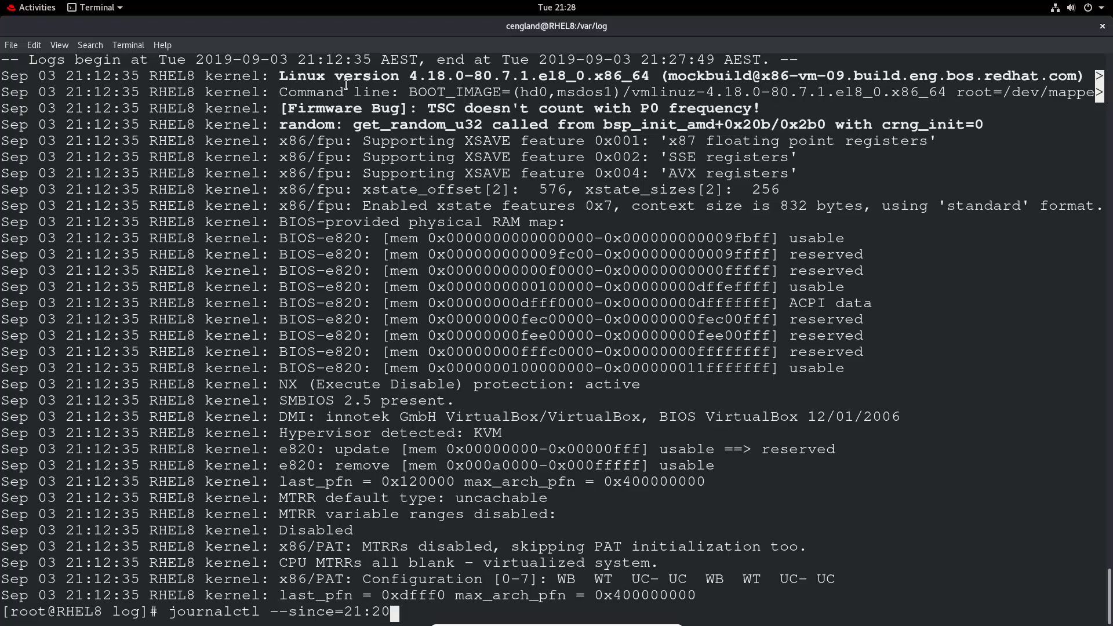
key("Return")
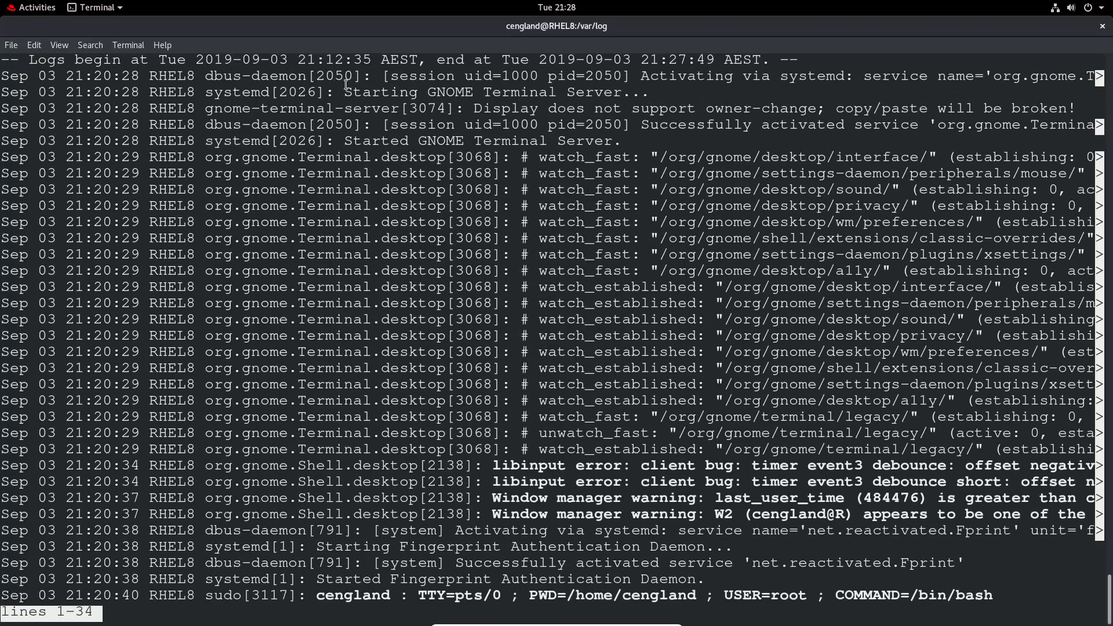
scroll("down", 3)
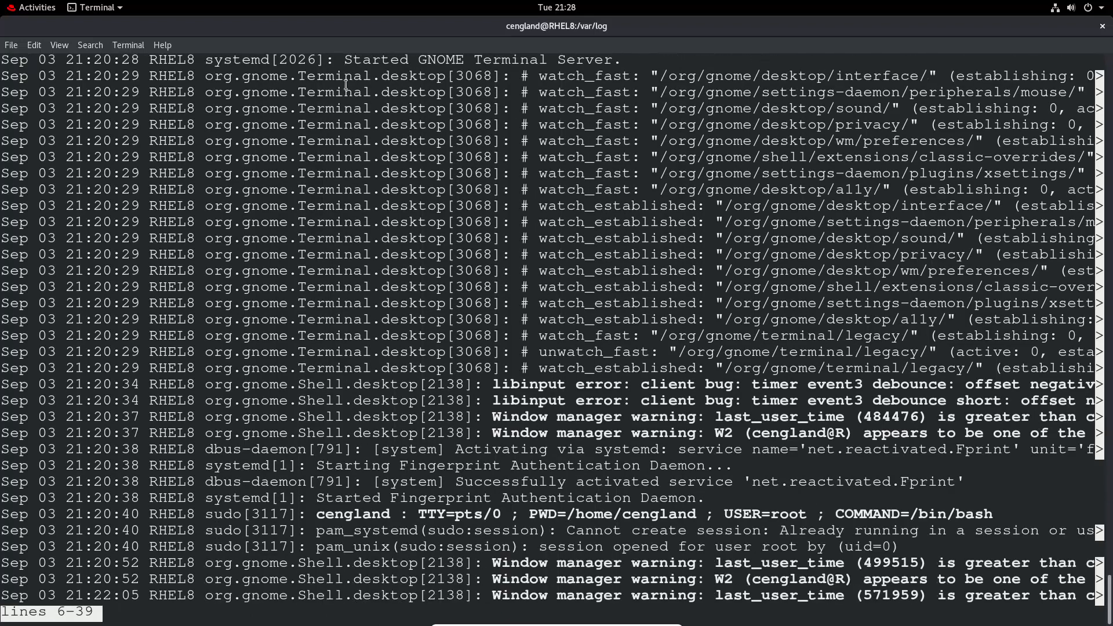
scroll("down", 3)
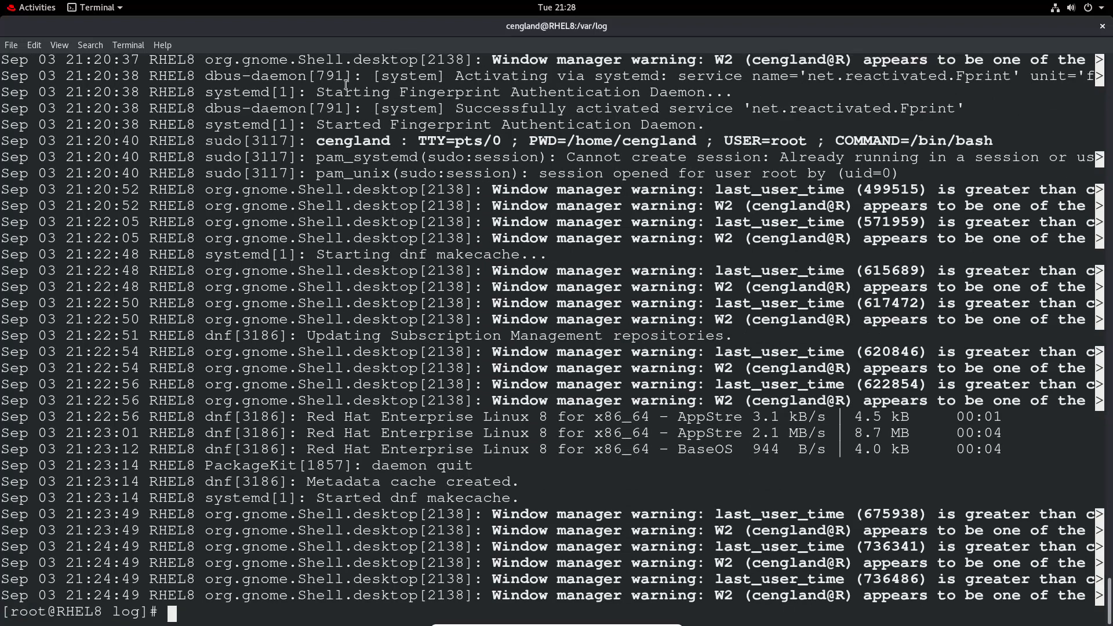
Show only error-priority journal messages with journalctl -p err.
type("j")
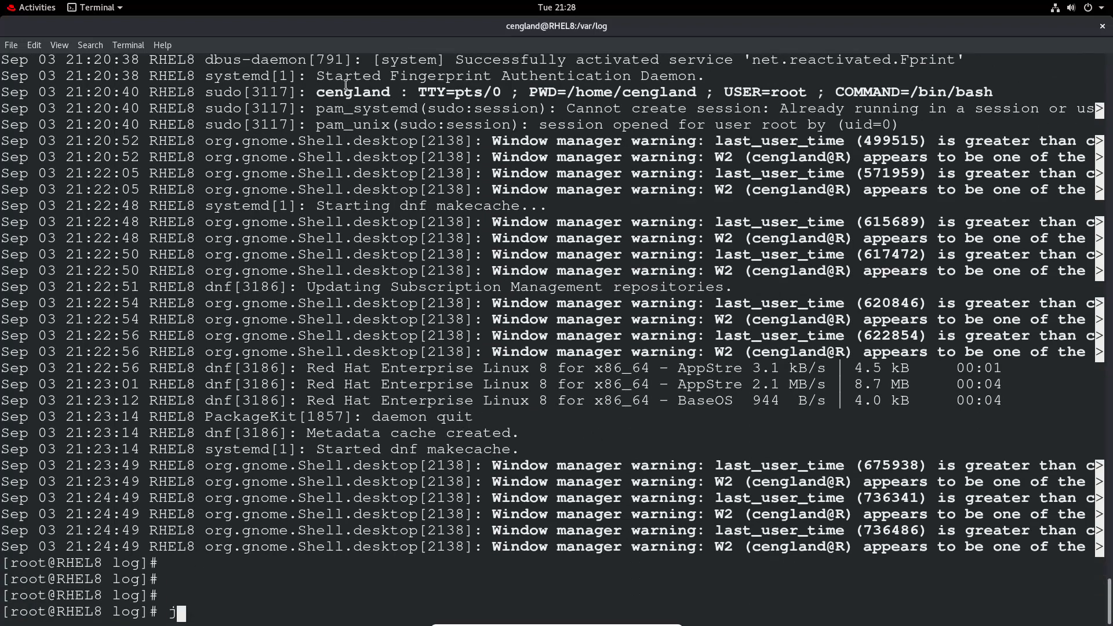
type("ournalctl")
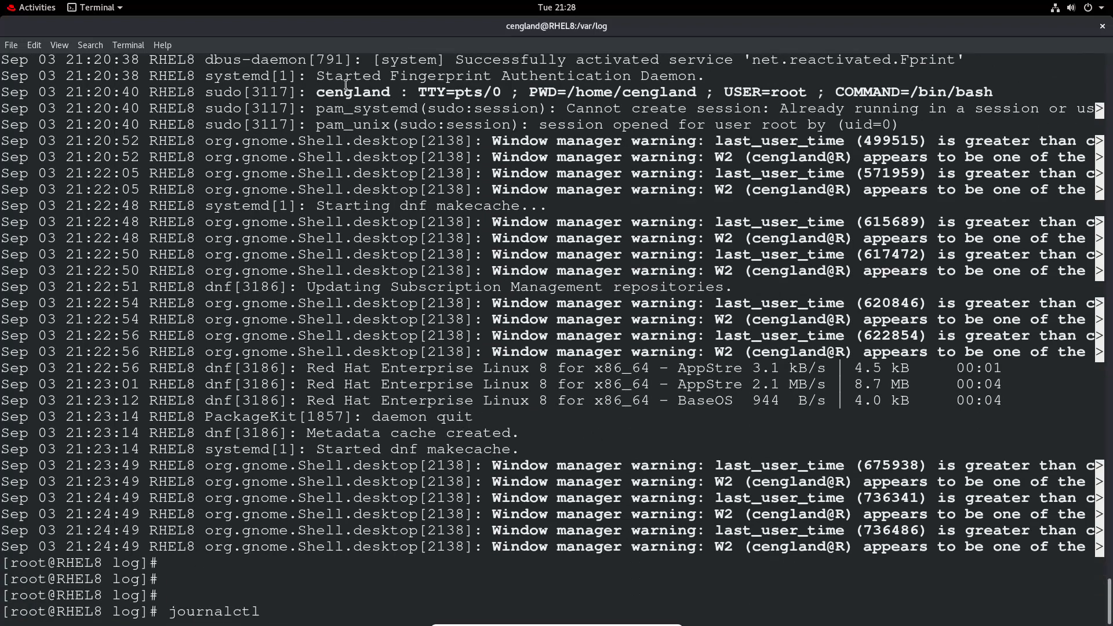
type("-p e")
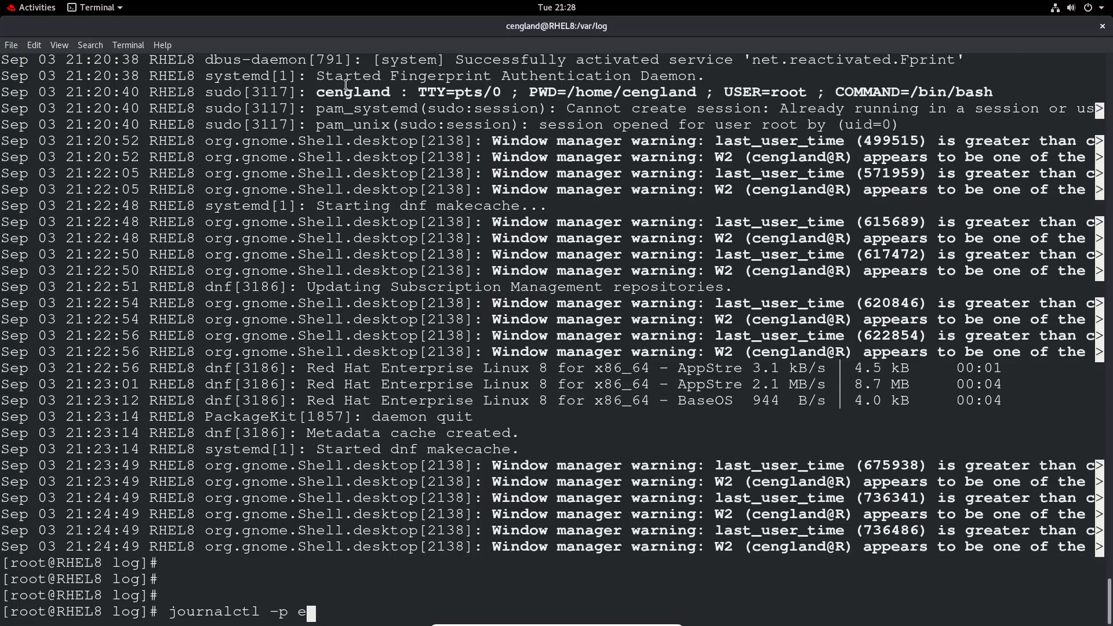
key("Return")
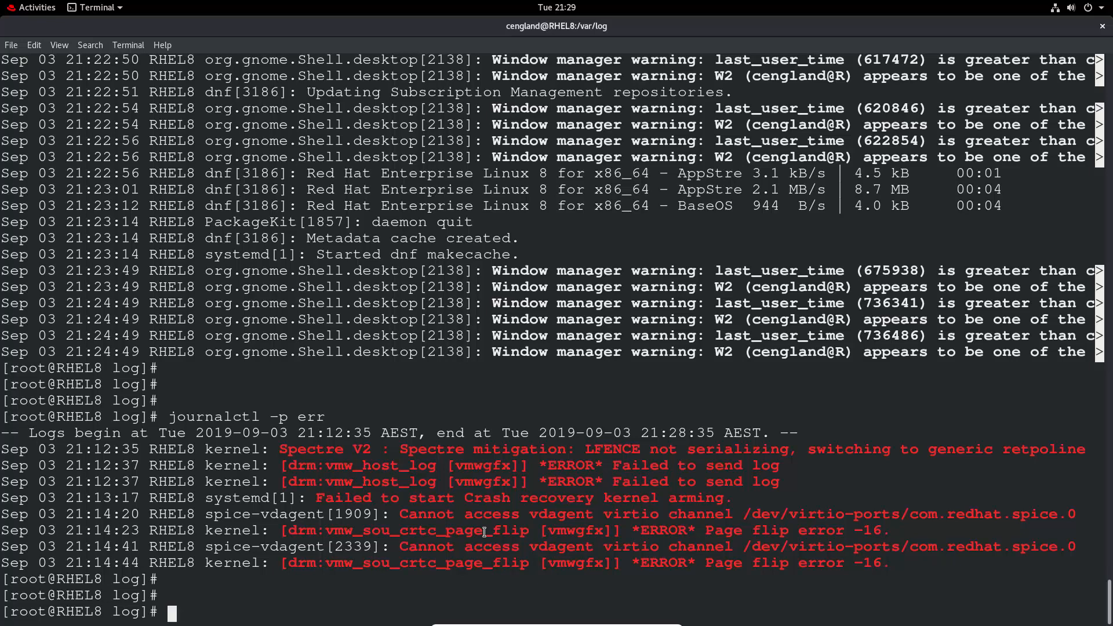
Follow the live journal with journalctl -f, then stop it with Ctrl+C.
type("journalctl")
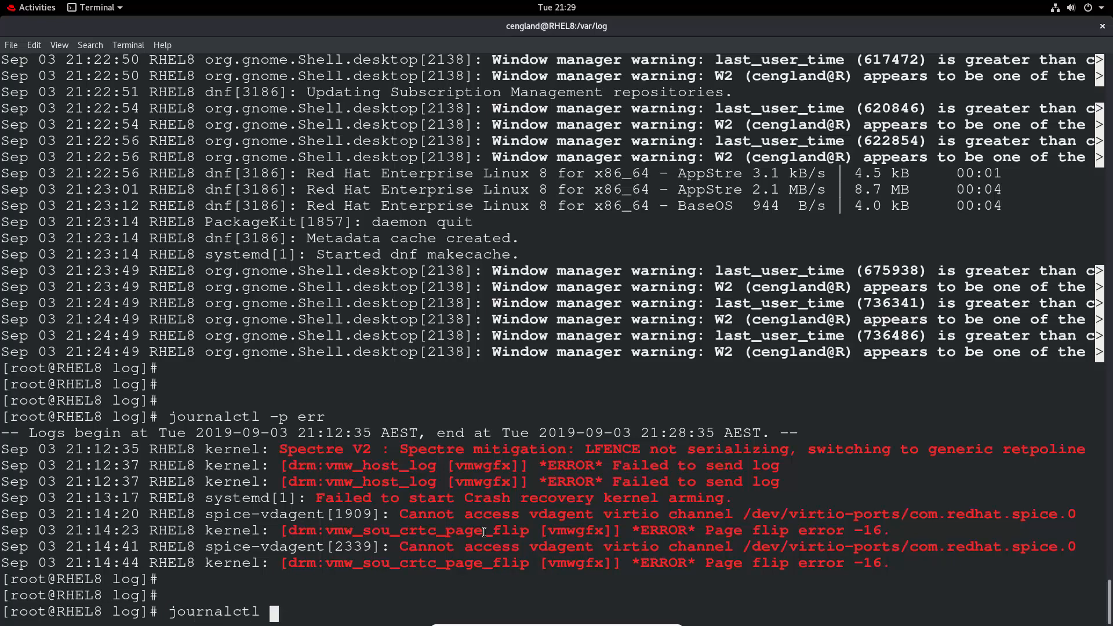
type("-f")
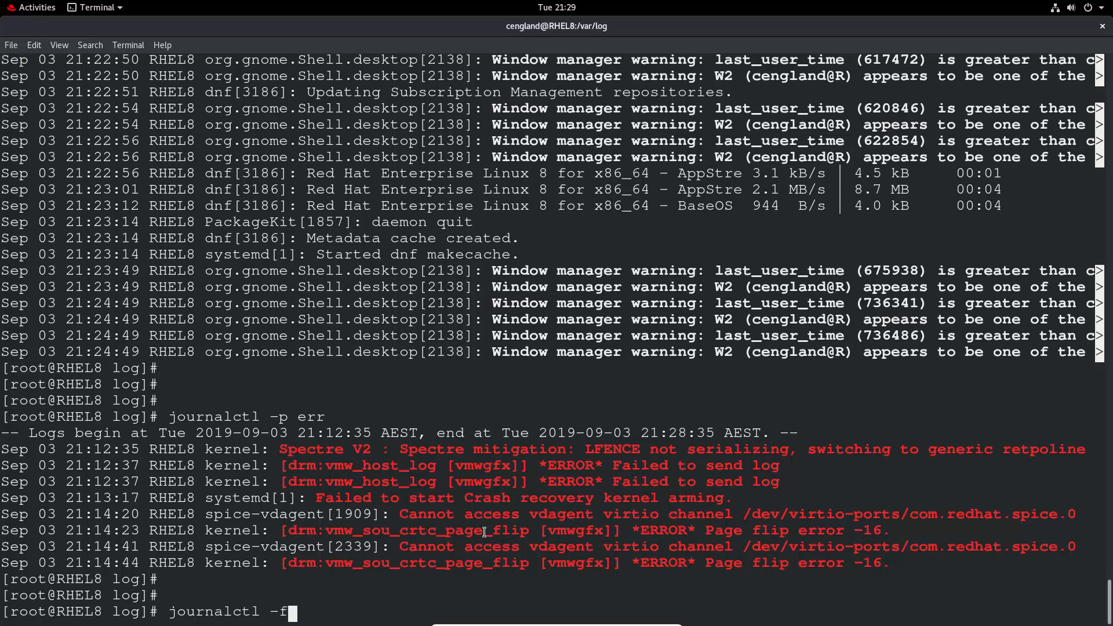
key("Return")
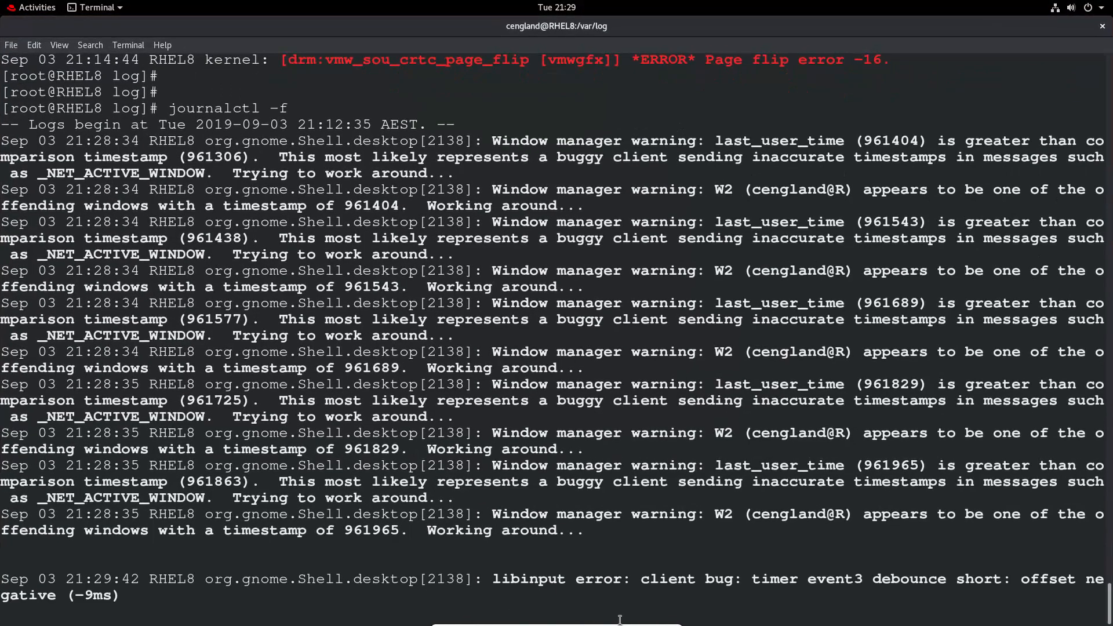
mouse_move(1003, 574)
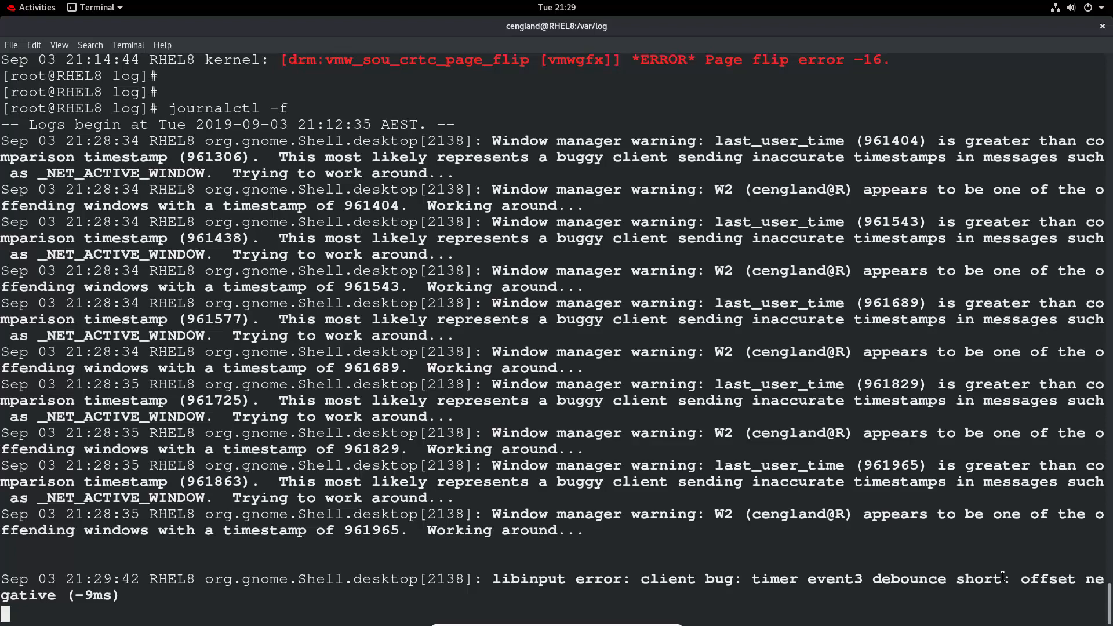
type("q")
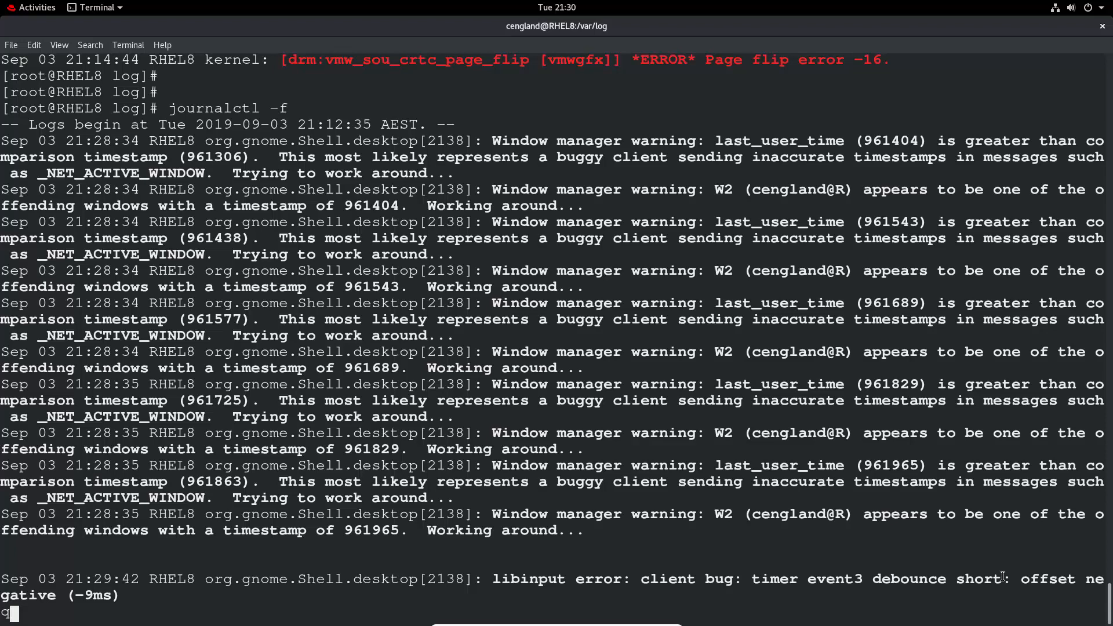
key("ctrl+c")
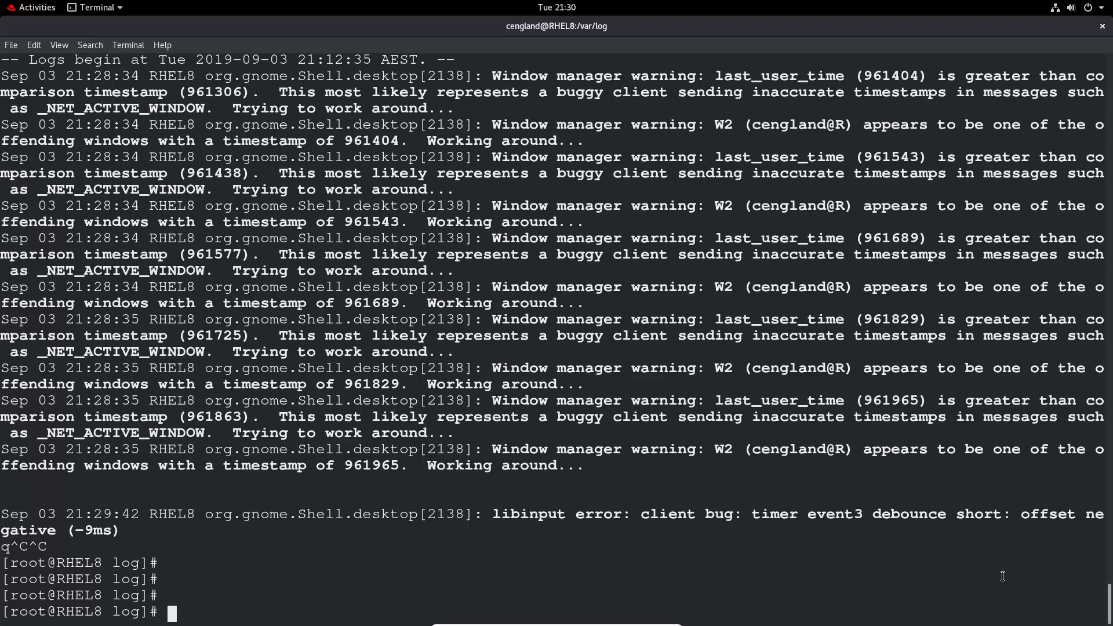
Create the persistent journal directory /var/log/journal with mkdir.
type("mk")
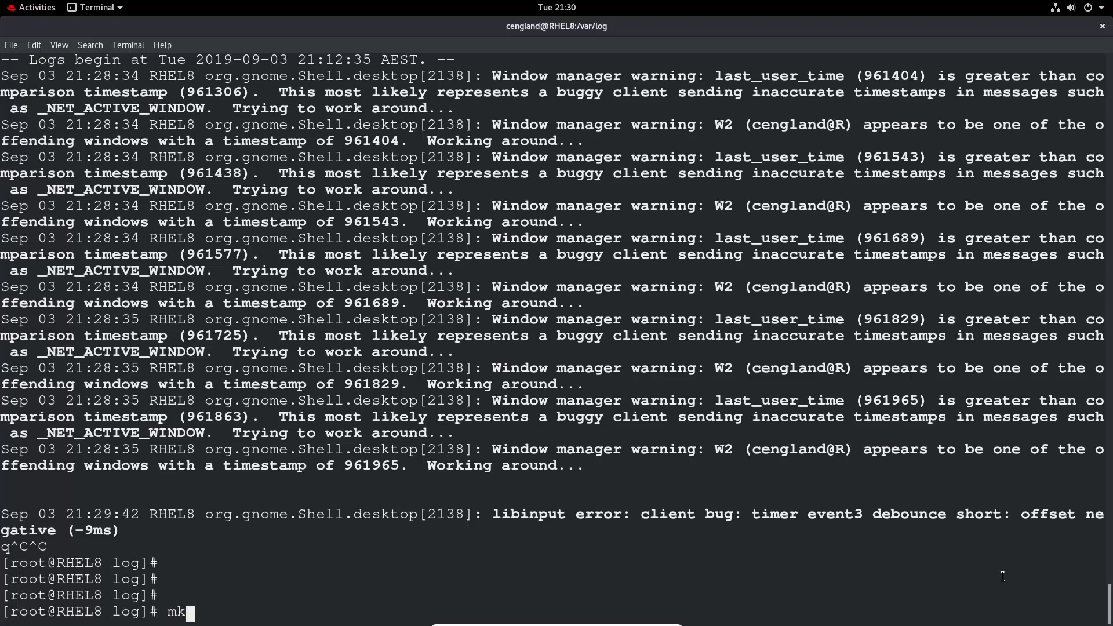
type("dir")
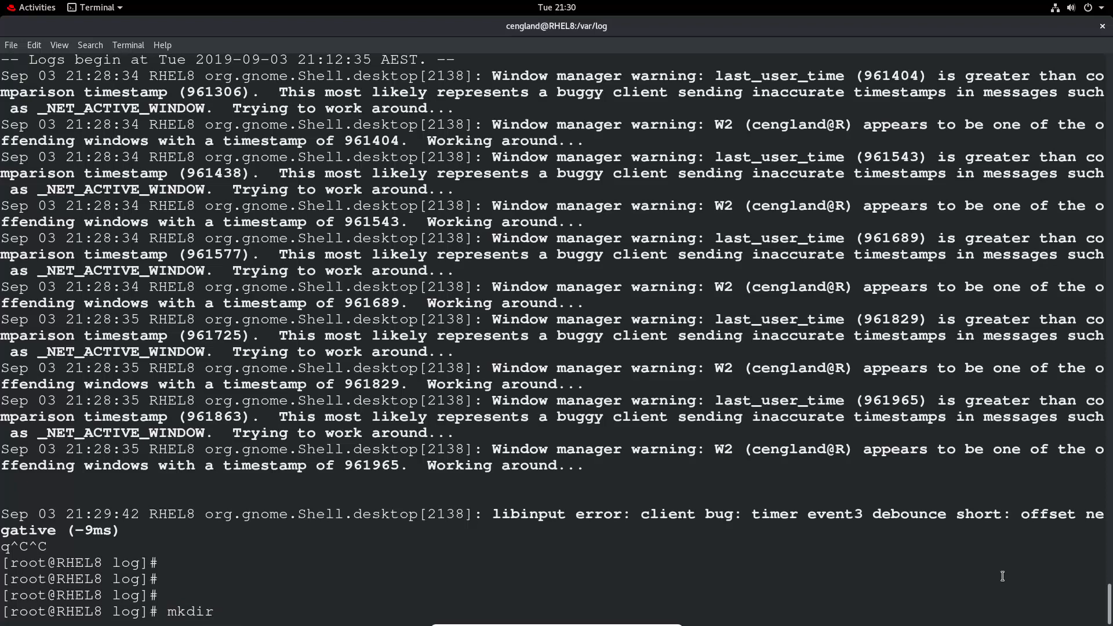
type("/v")
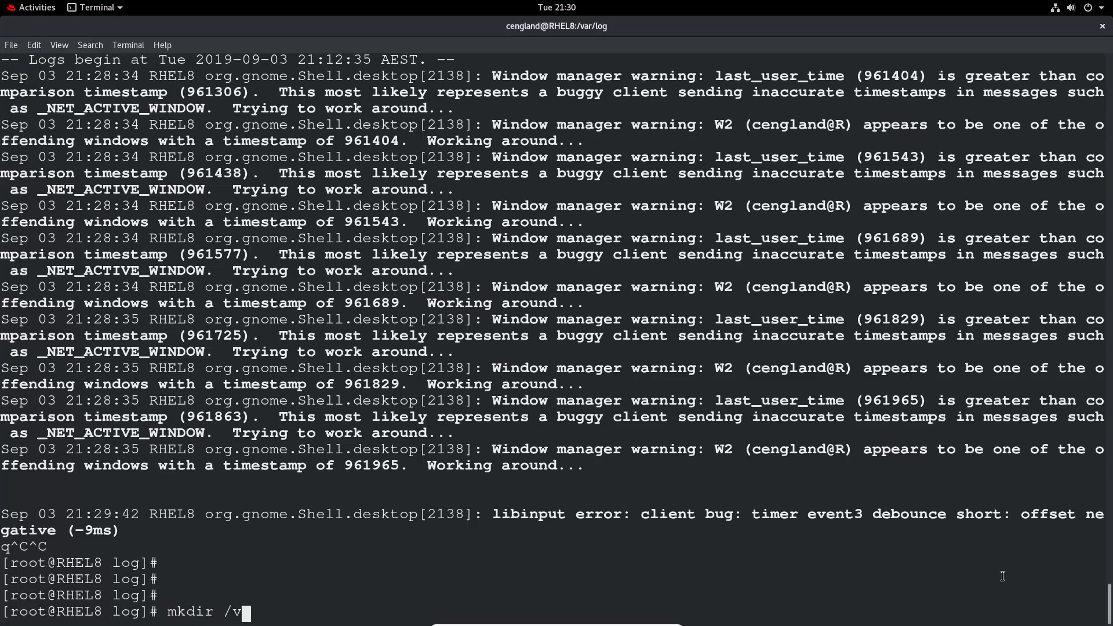
type("ar/log/jour")
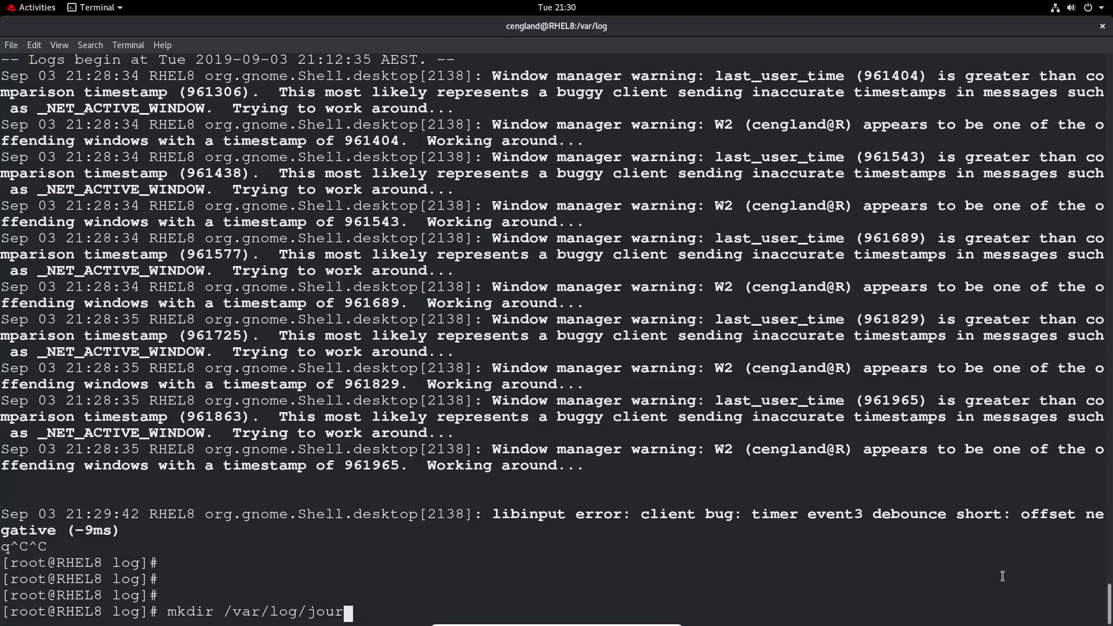
type("nal")
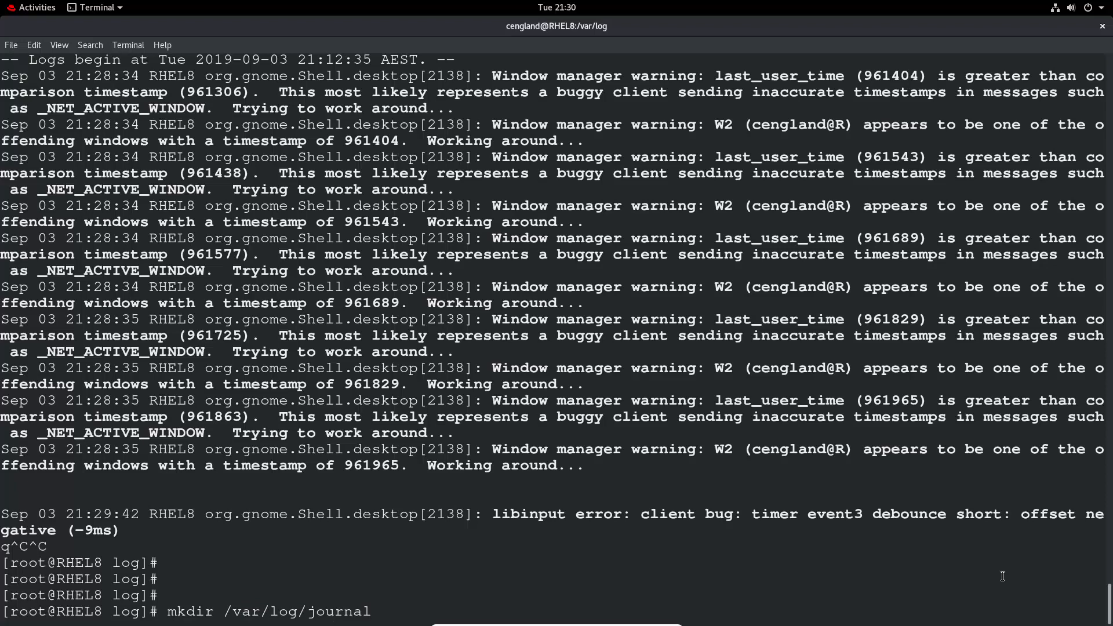
key("Return")
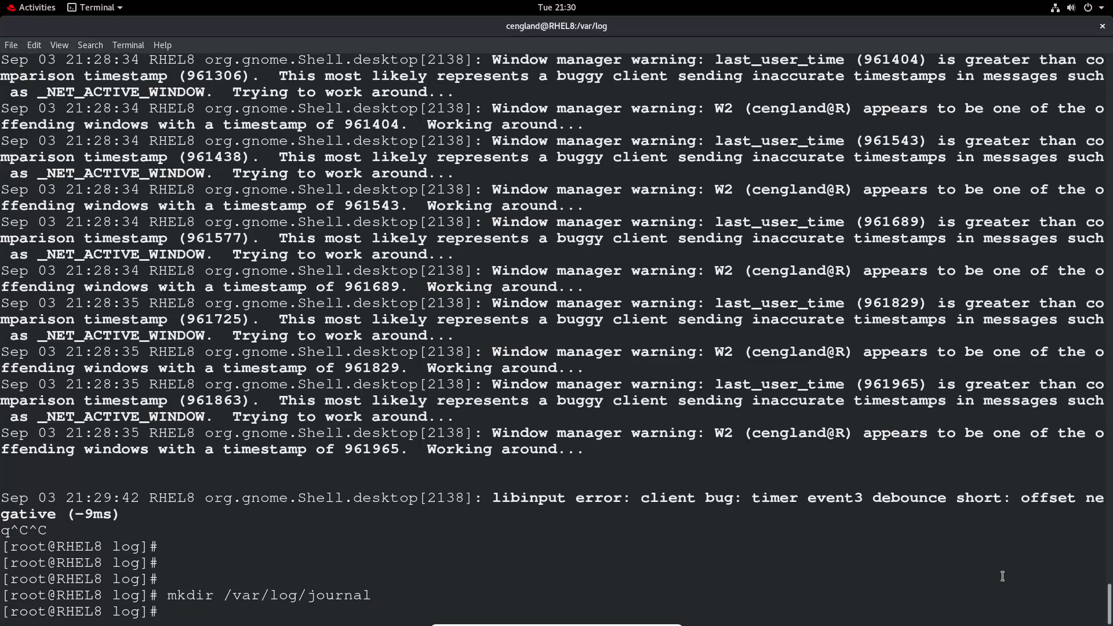
Append SystemMaxUse=50M to /etc/systemd/journald.conf with echo.
type("echo")
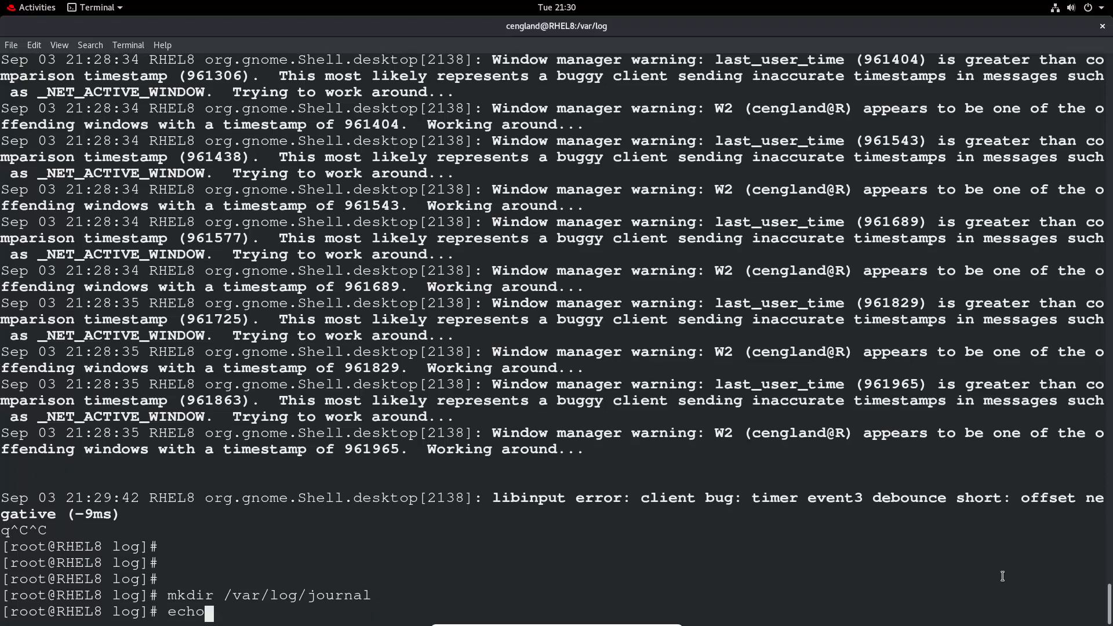
type("\"")
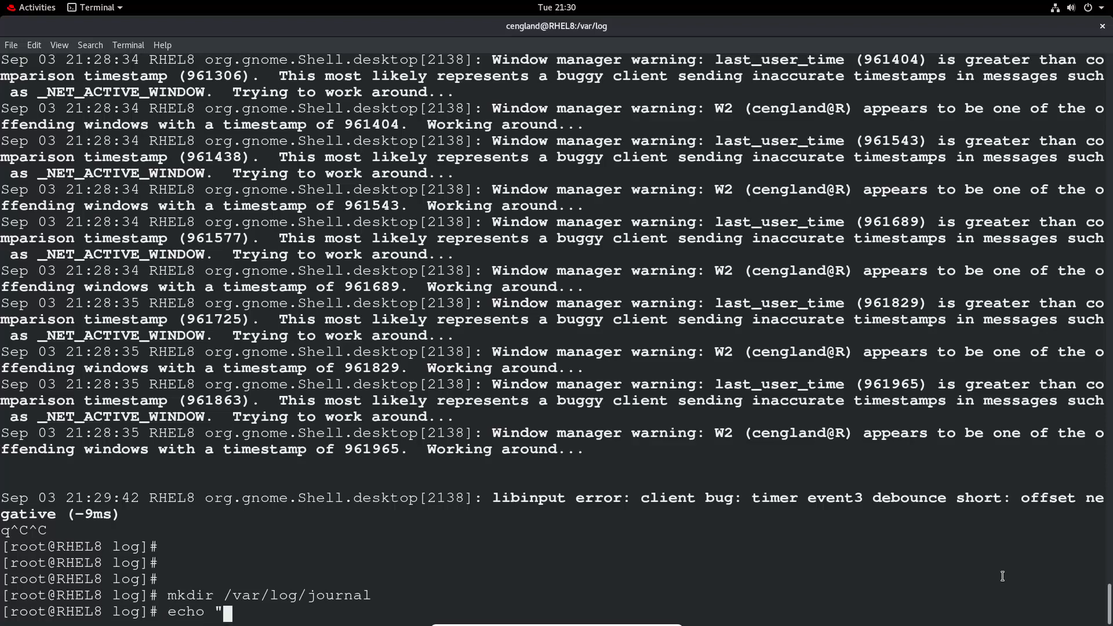
type("SystemMax")
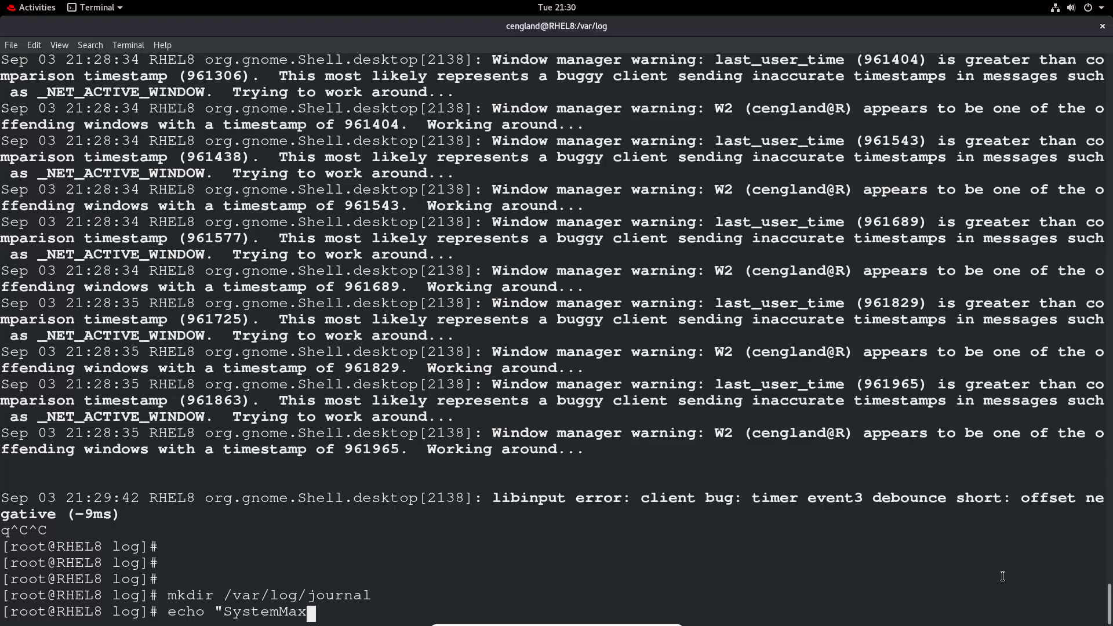
type("Use")
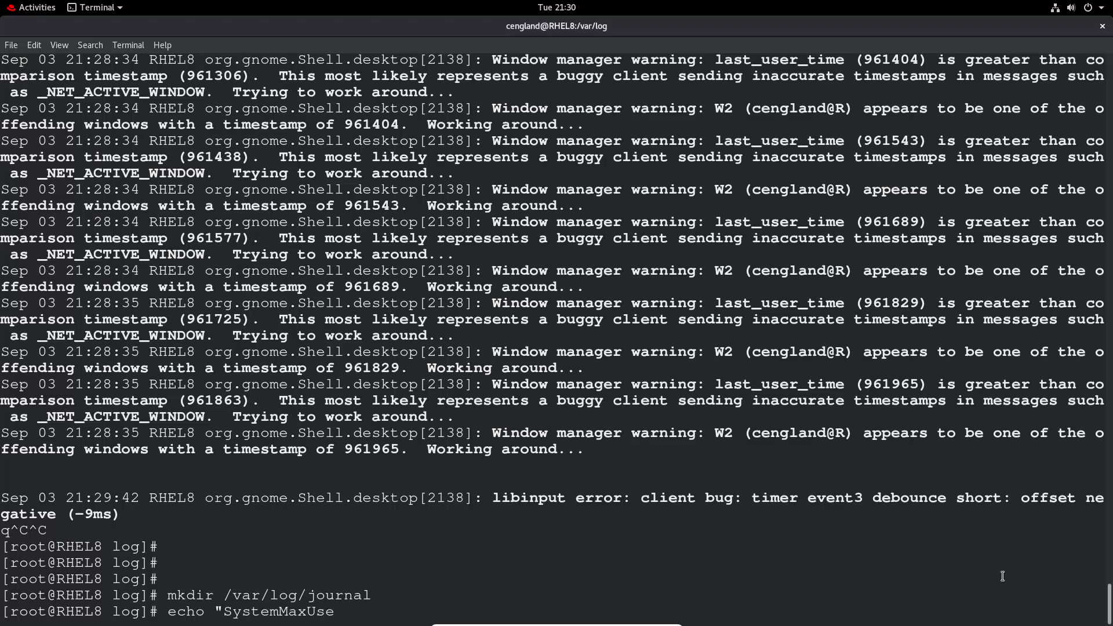
type("=")
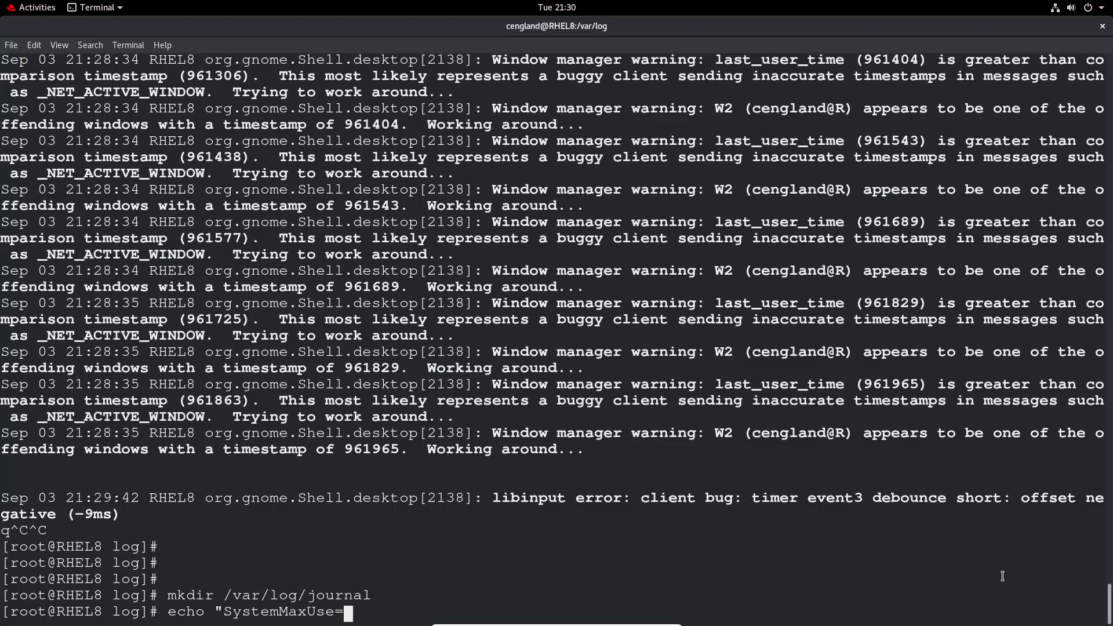
type("50")
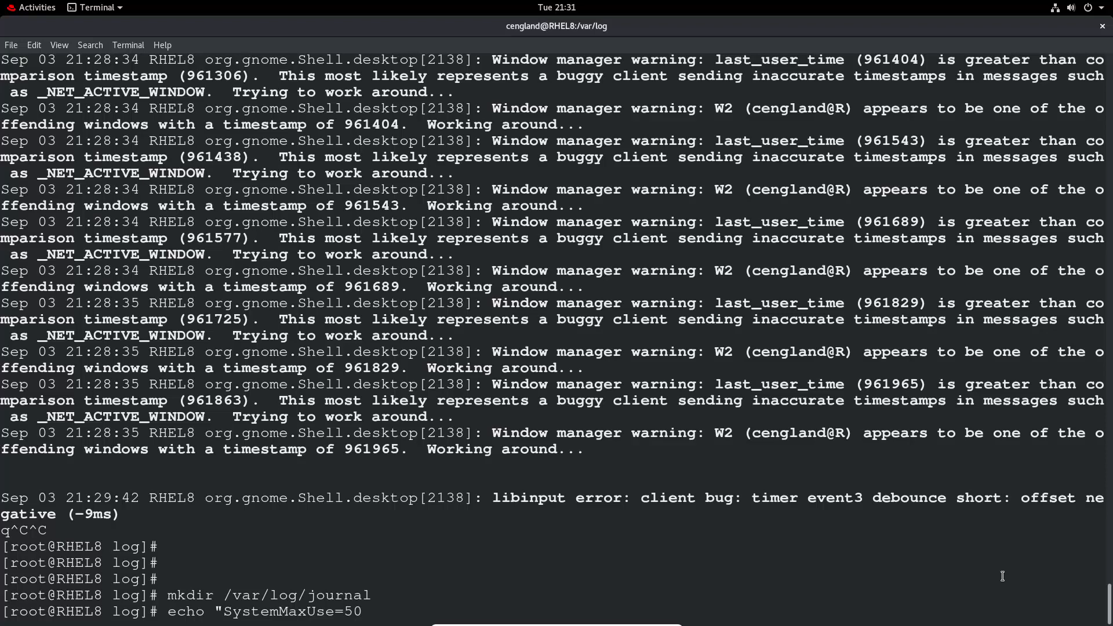
type("M")
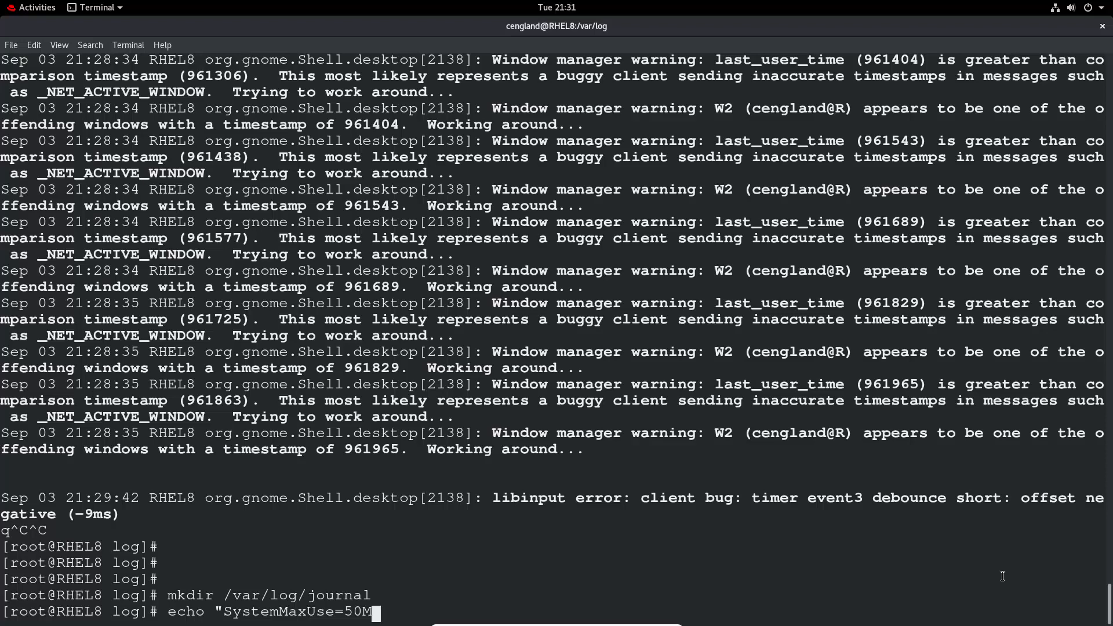
type("\"")
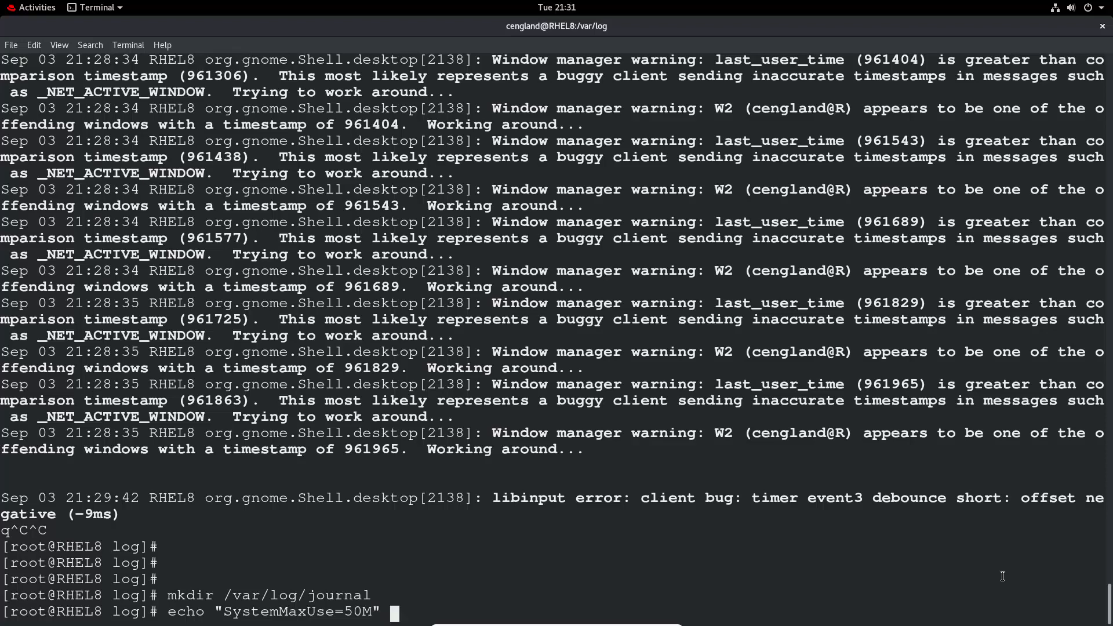
type("?")
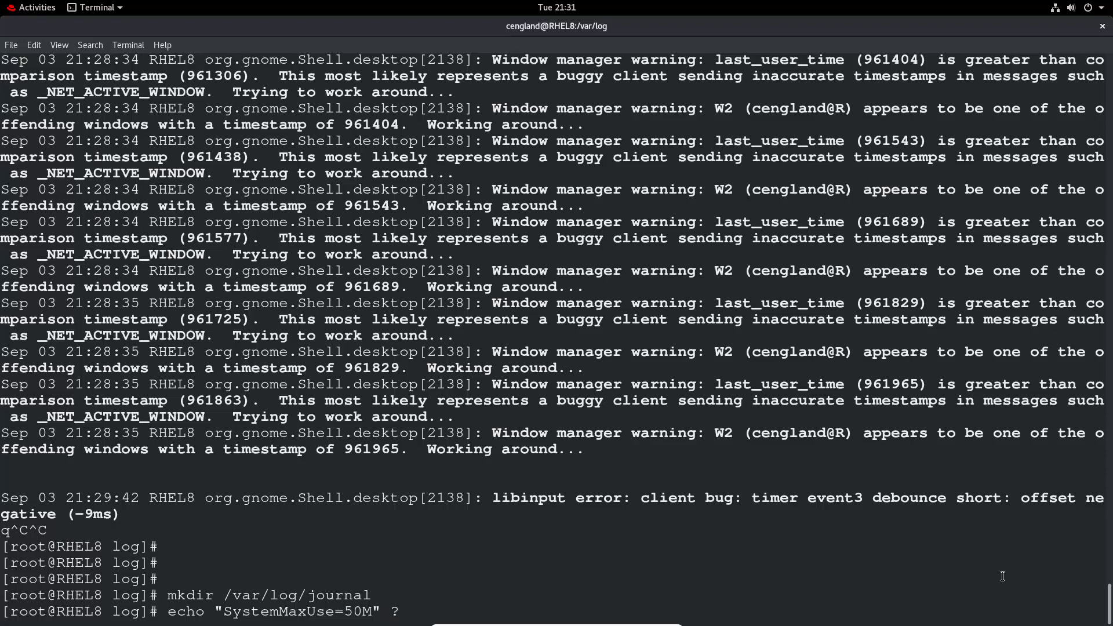
type(">>")
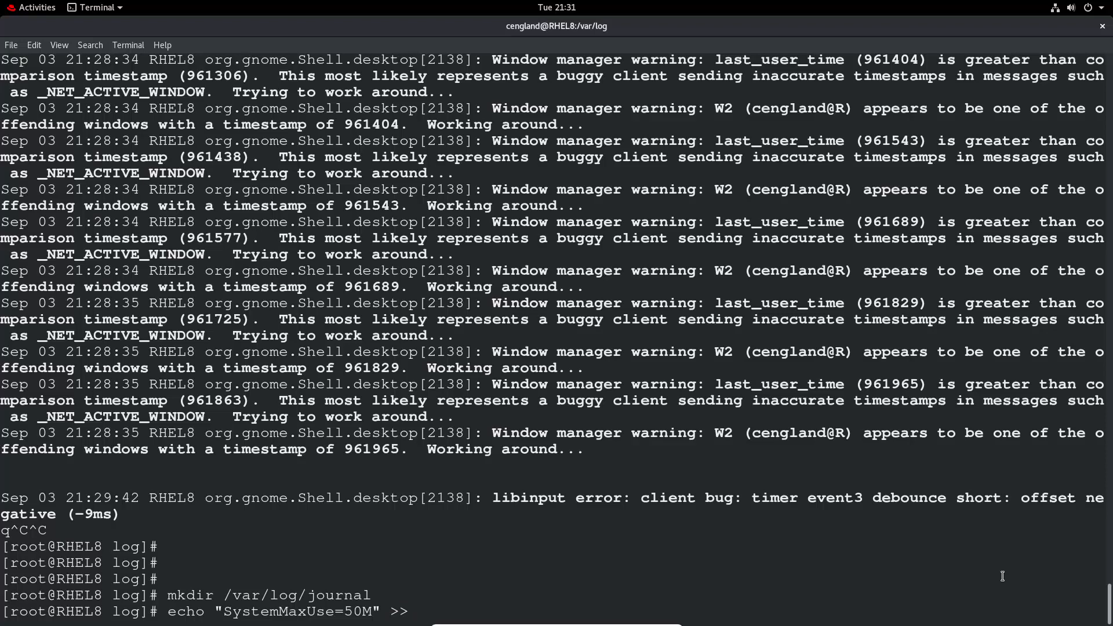
type("/etc/s")
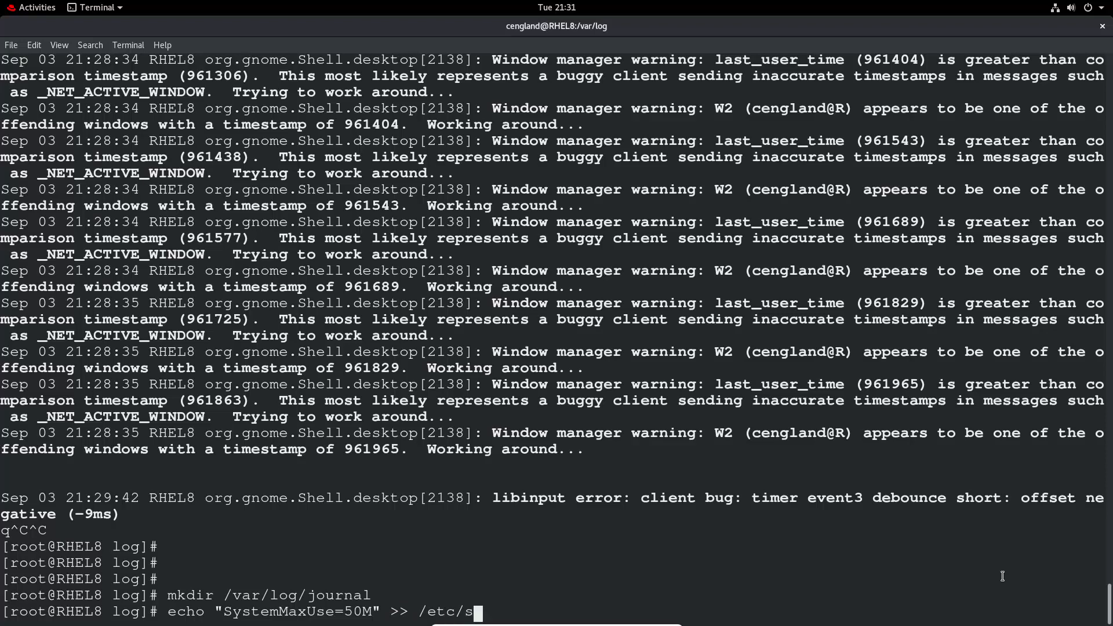
type("ystem")
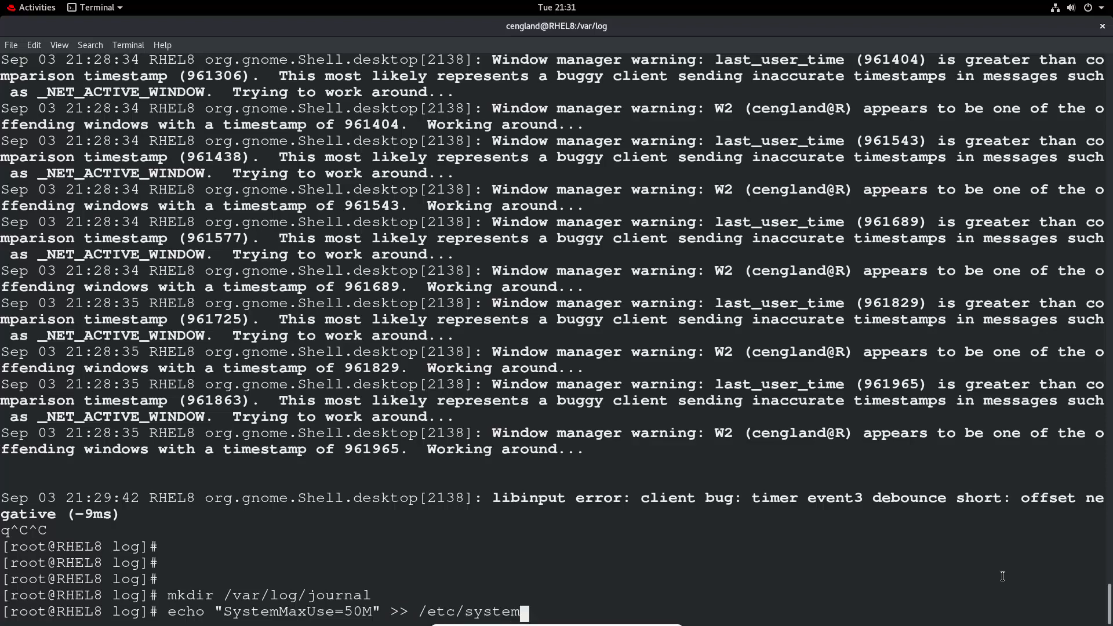
type("d/journald.conf")
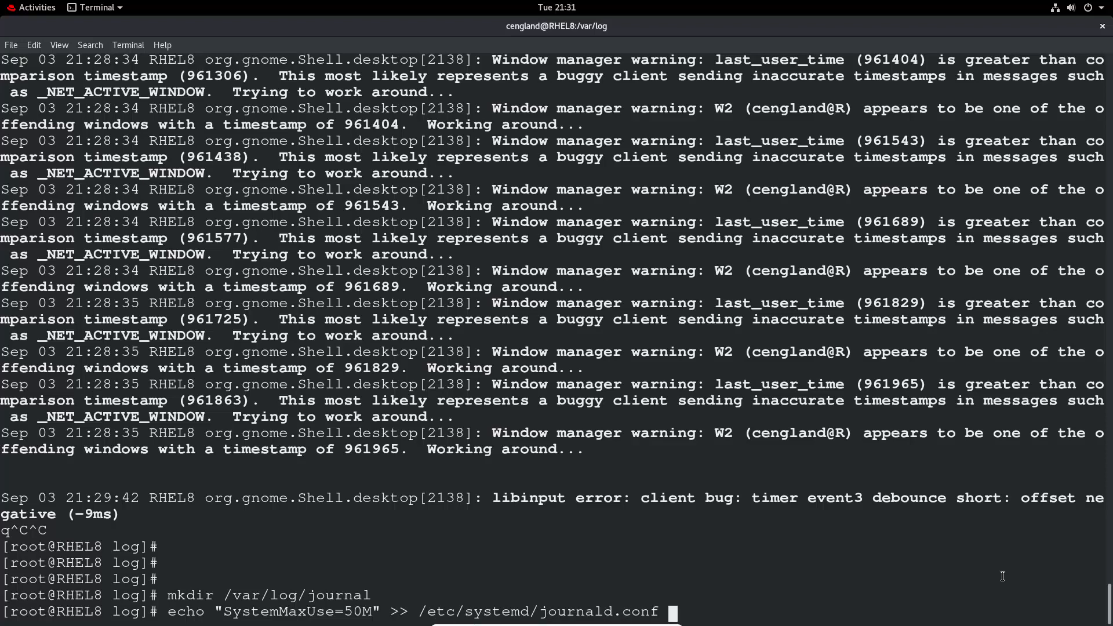
key("Return")
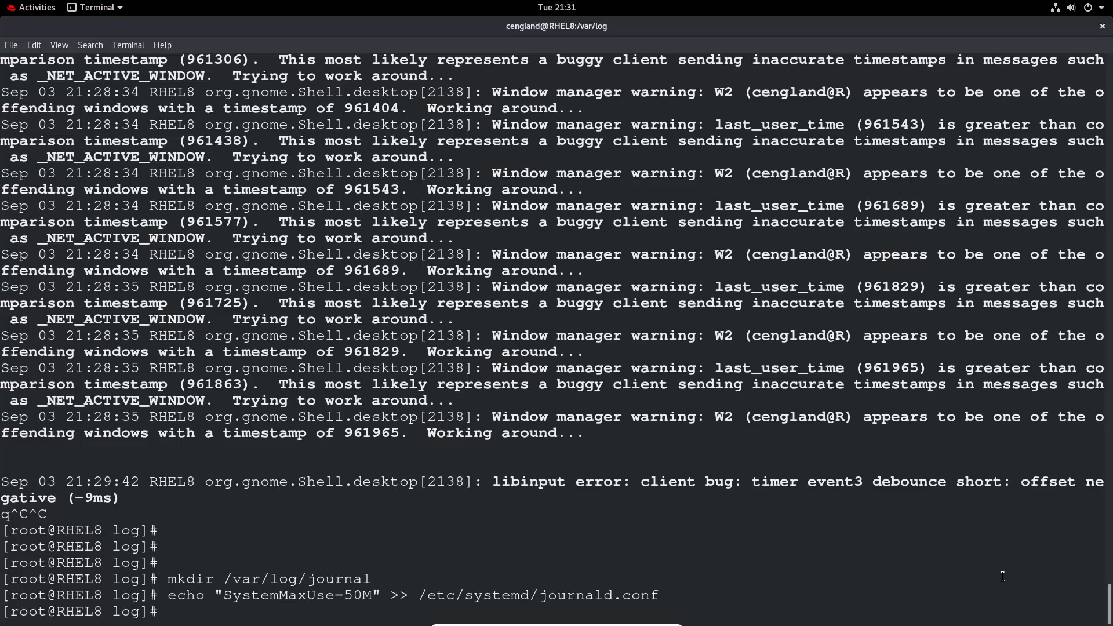
Confirm the SystemMaxUse line is present in /etc/systemd/journald.conf with grep.
type("grep")
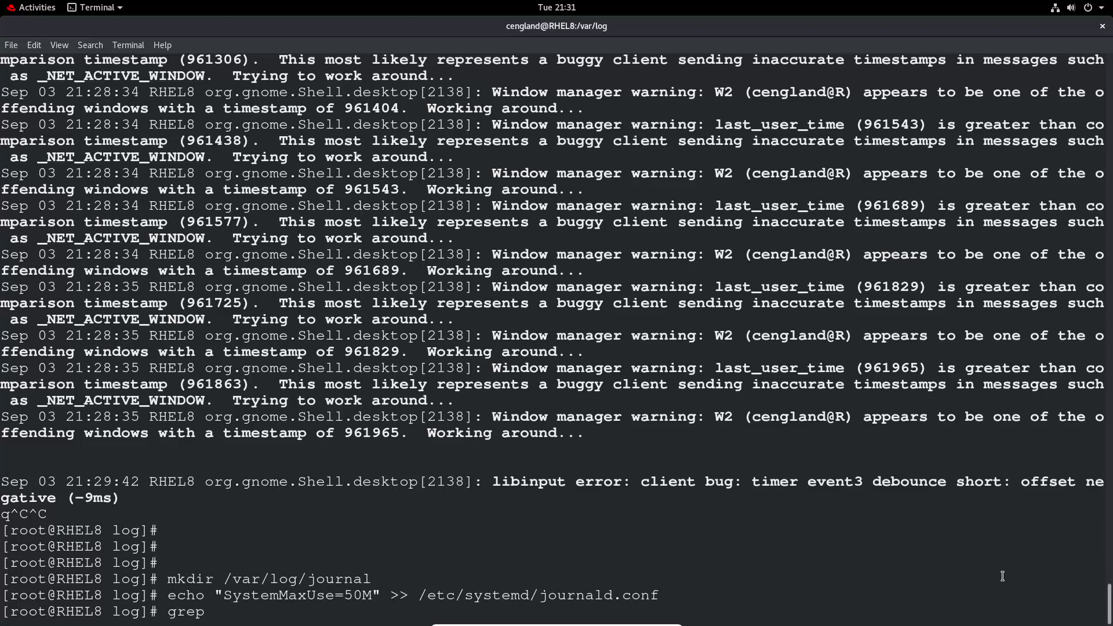
type("Sy")
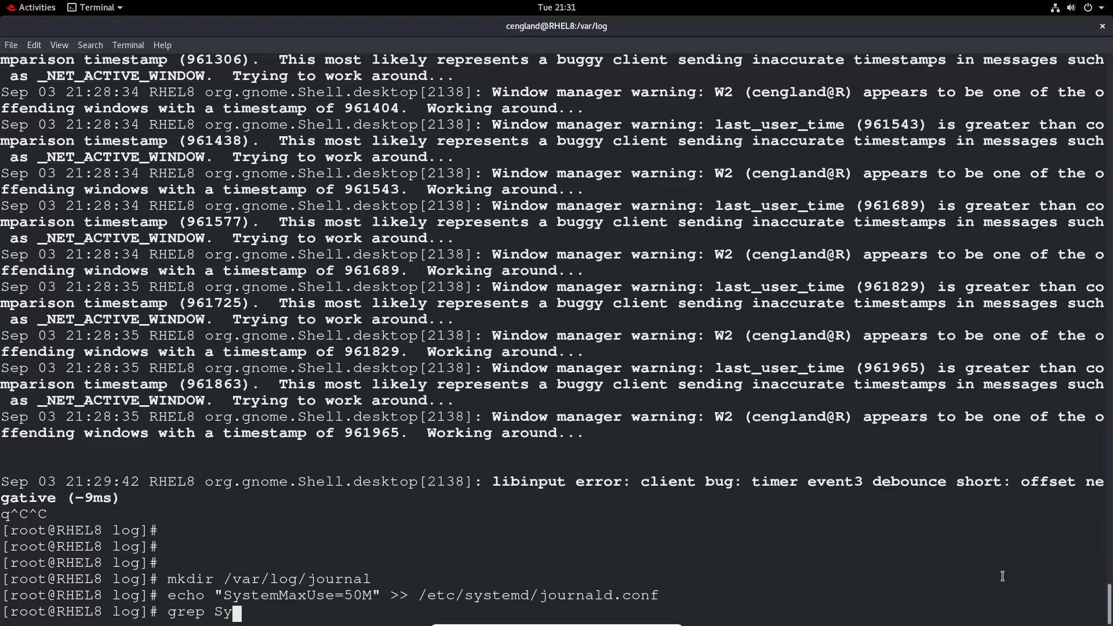
type("stemMax")
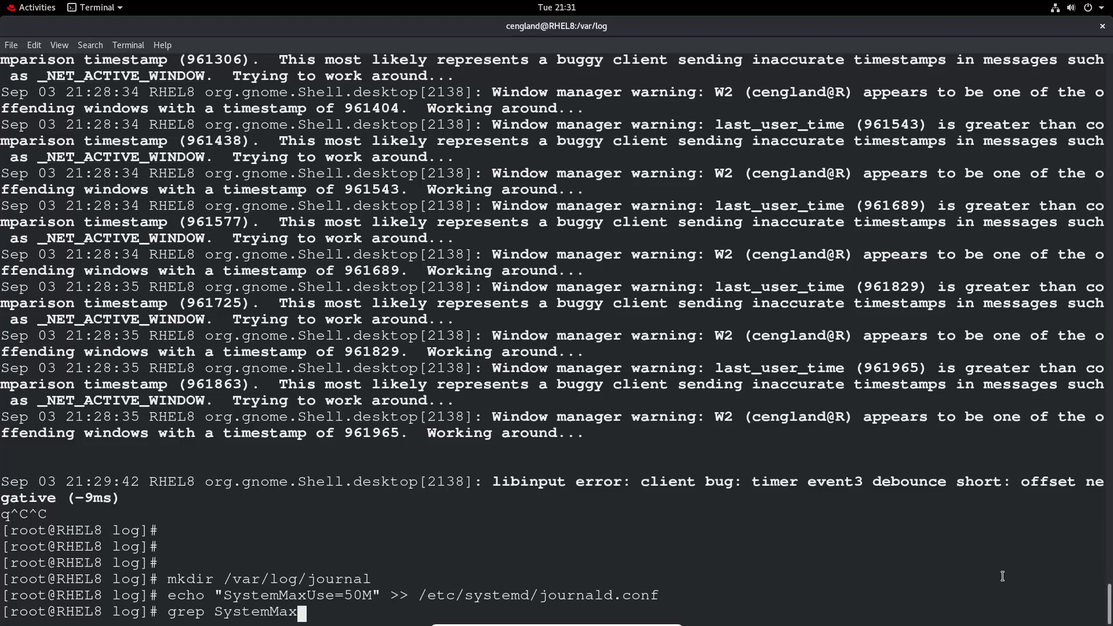
type("Use")
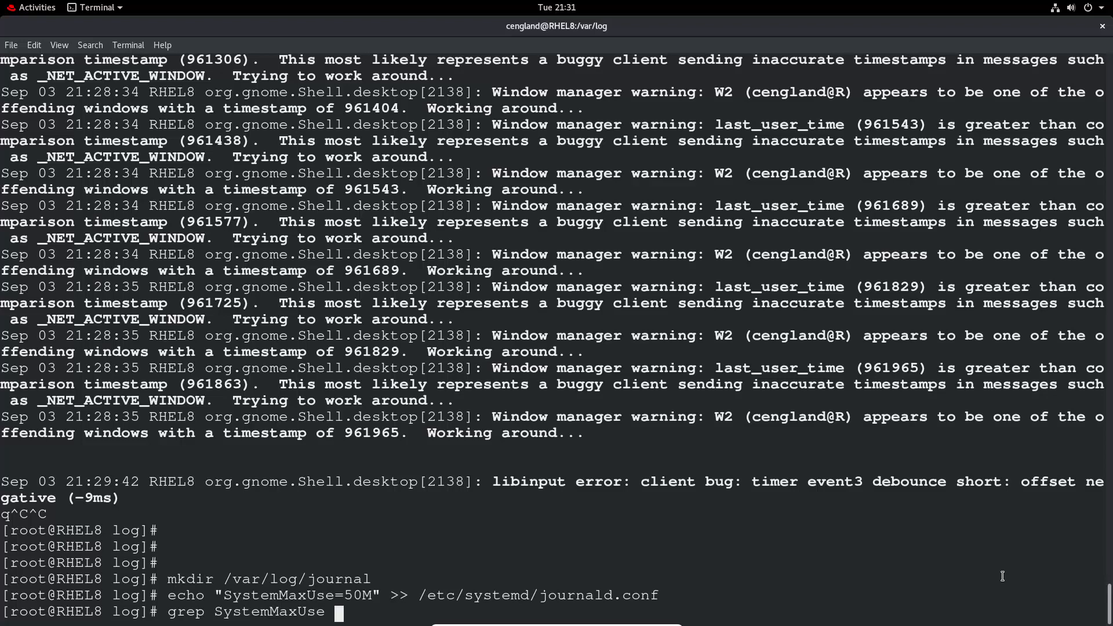
type("/etc/")
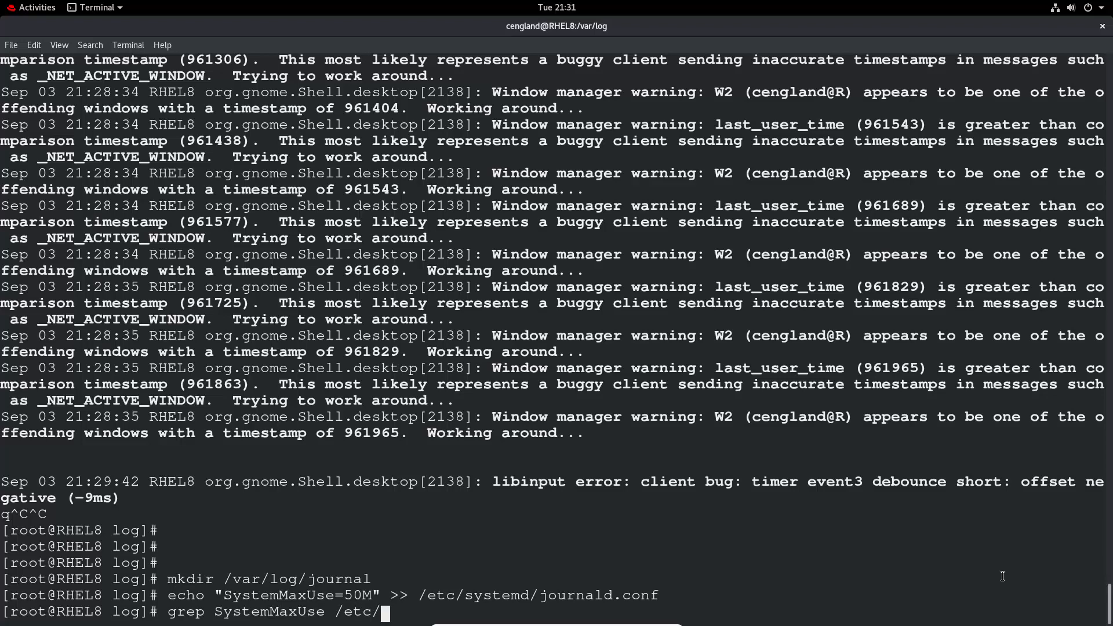
type("sys")
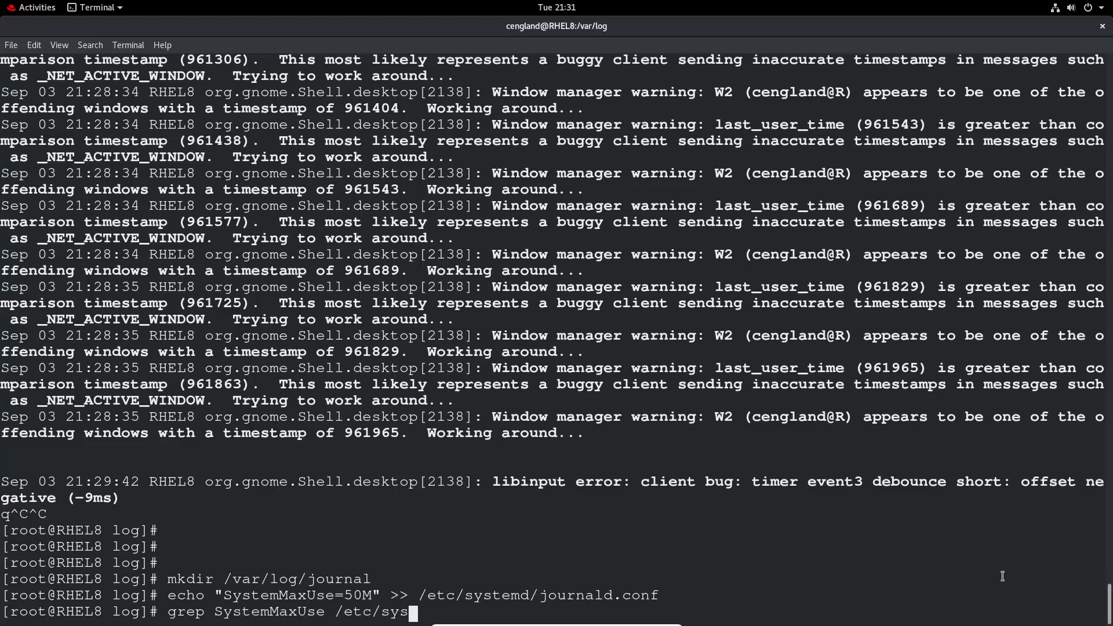
type("temd/")
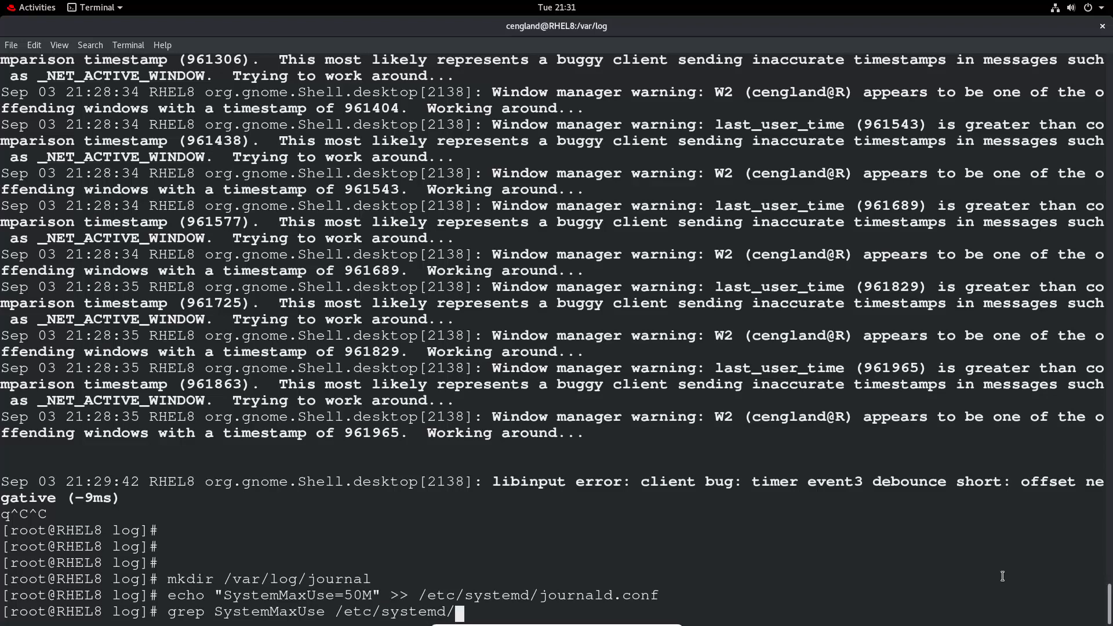
key("Return")
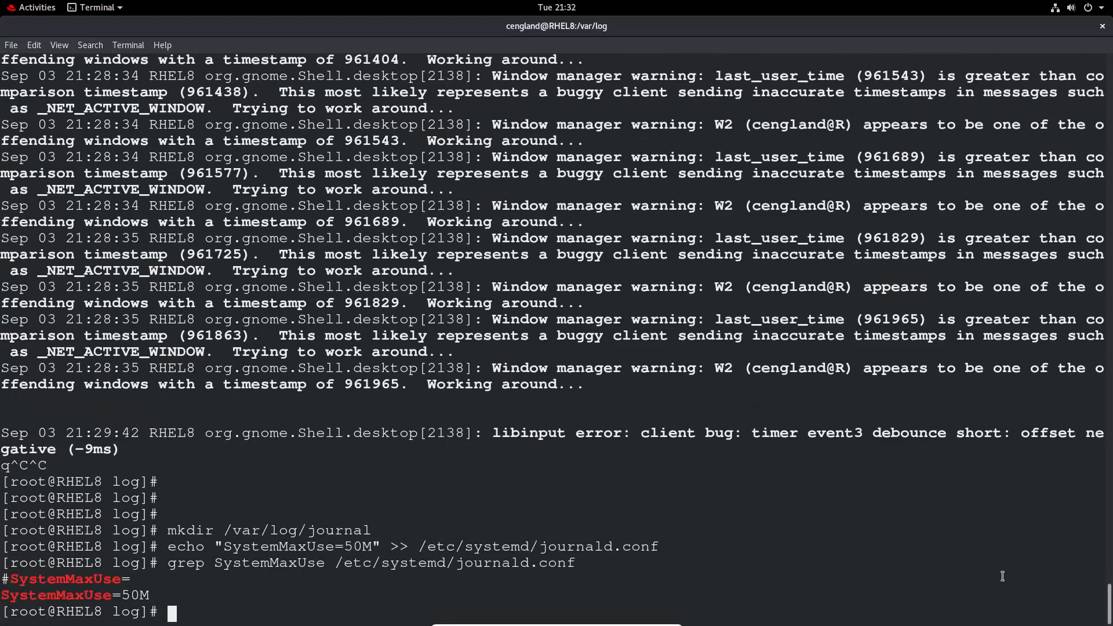
Restart the systemd-journald service with systemctl so the 50M limit takes effect.
type("systemctl")
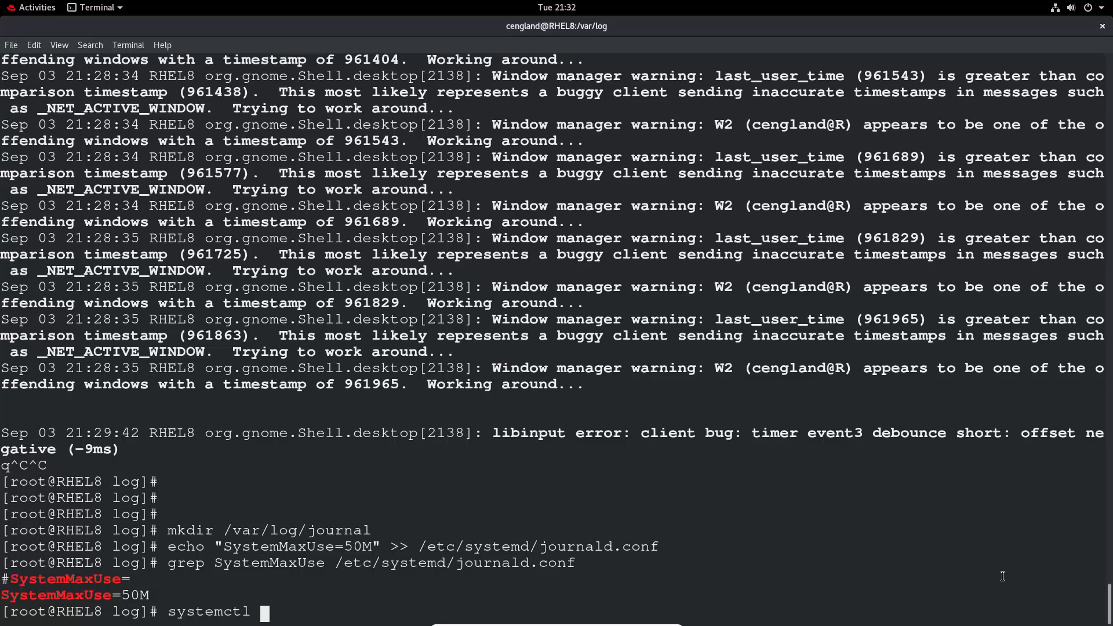
type("res")
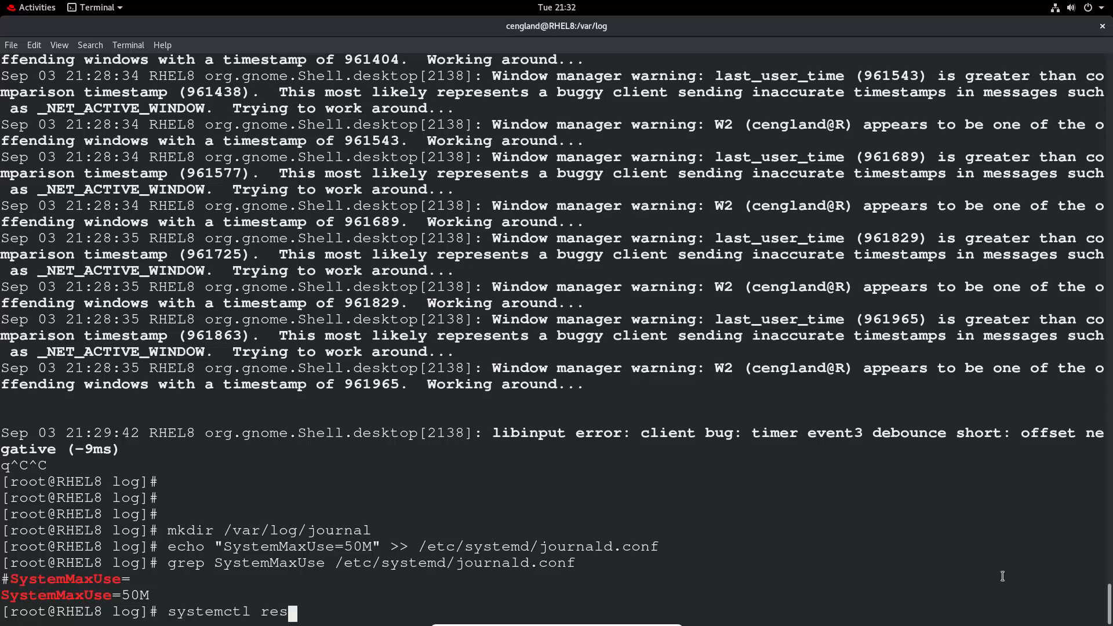
type("tart")
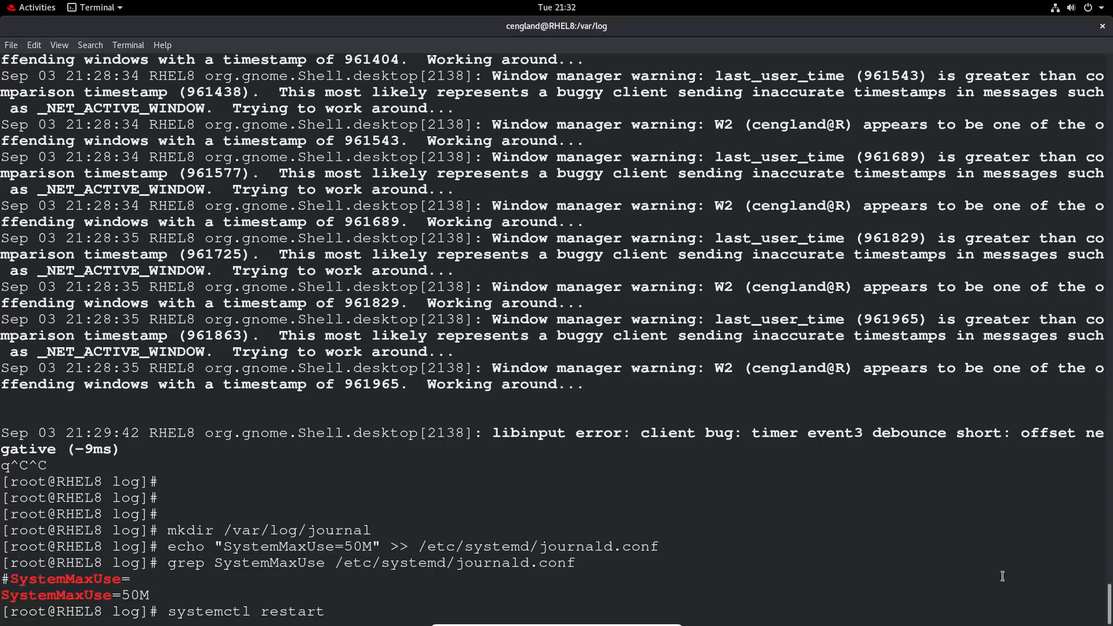
type("systeme")
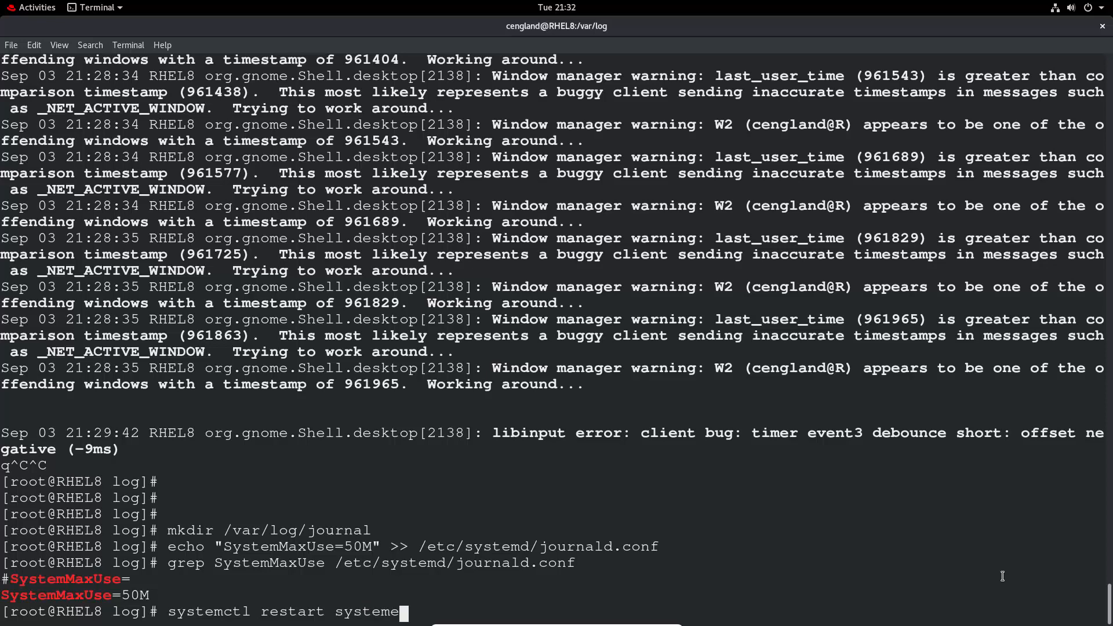
type("-")
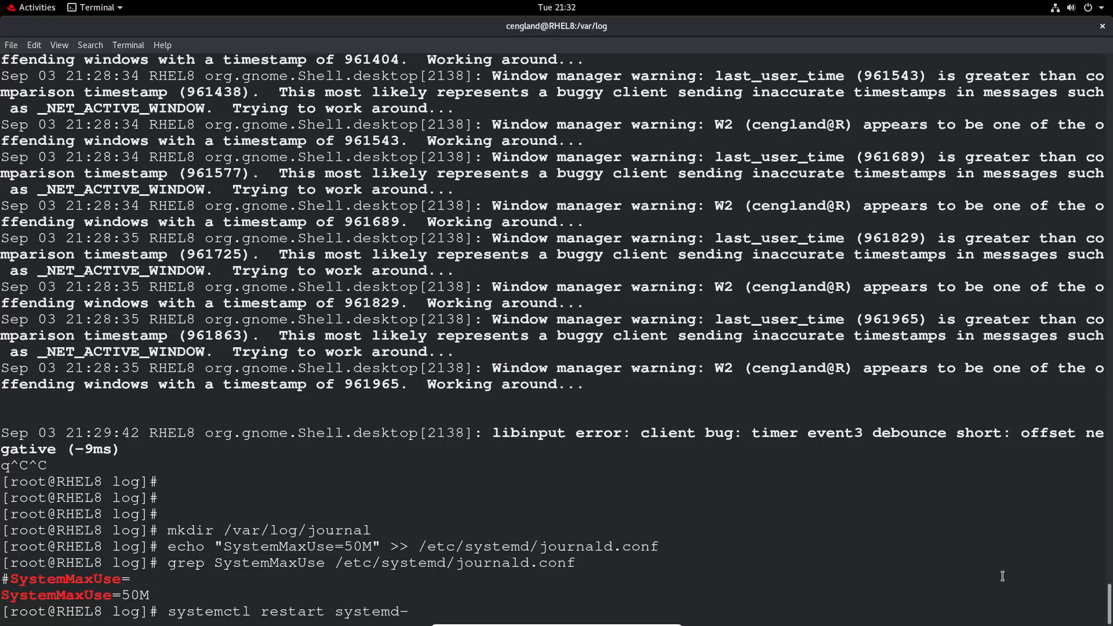
type("journal")
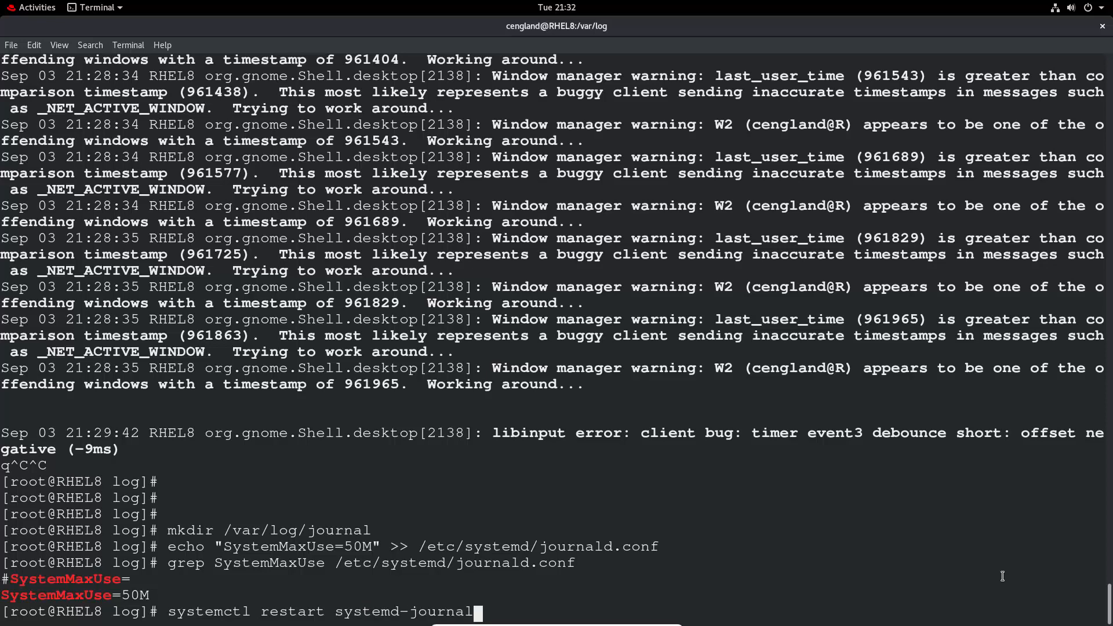
key("Return")
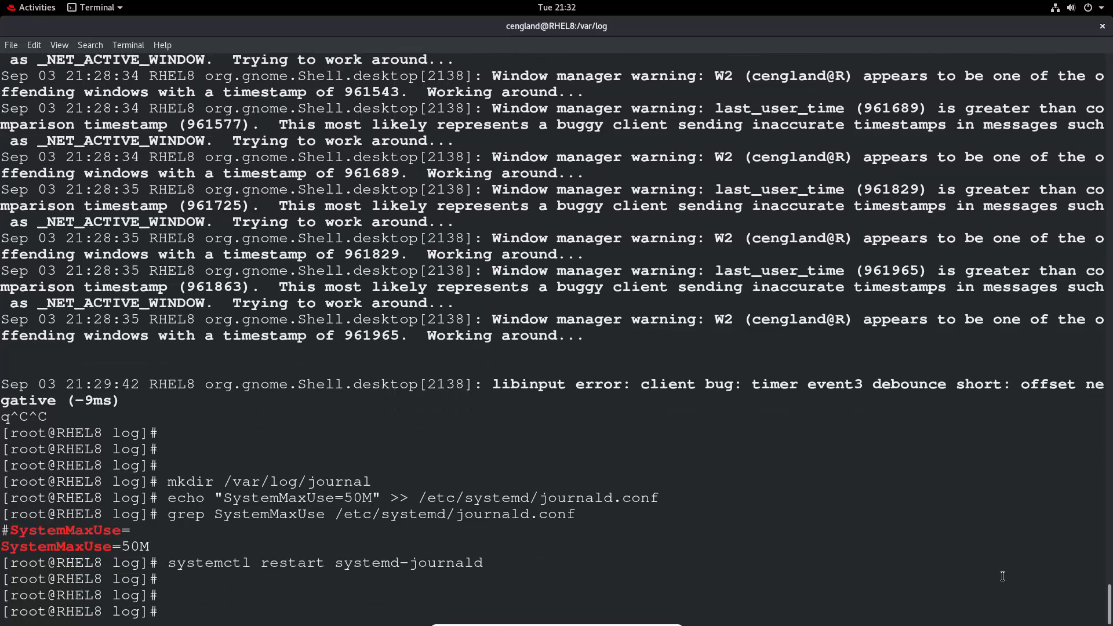
type("v")
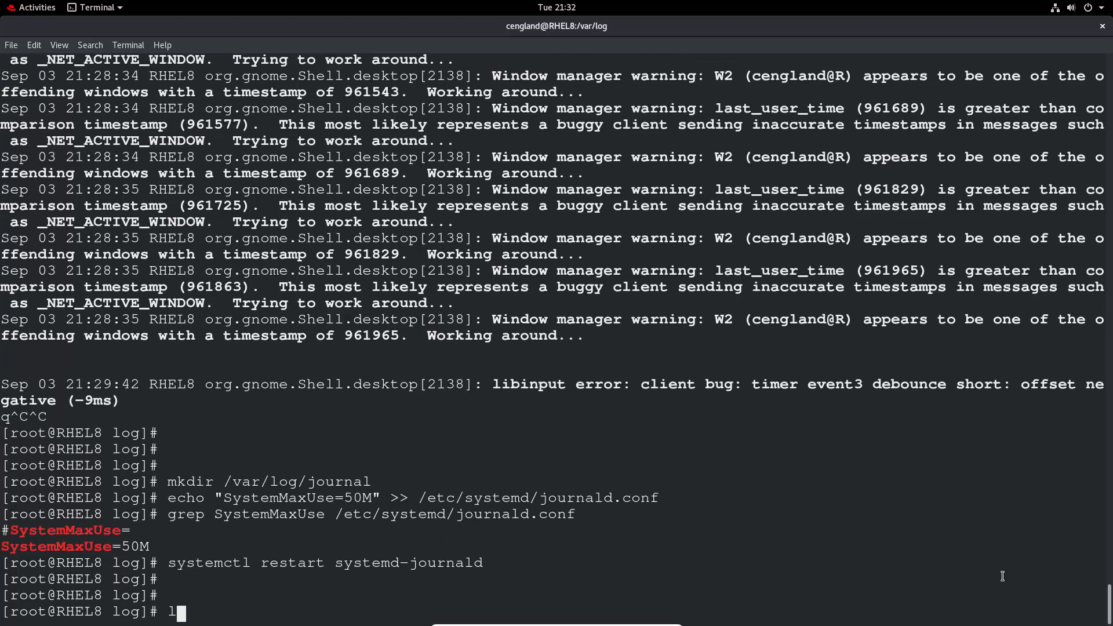
List /var/log with ls -lhtra and change into its journal subfolder.
type("s -")
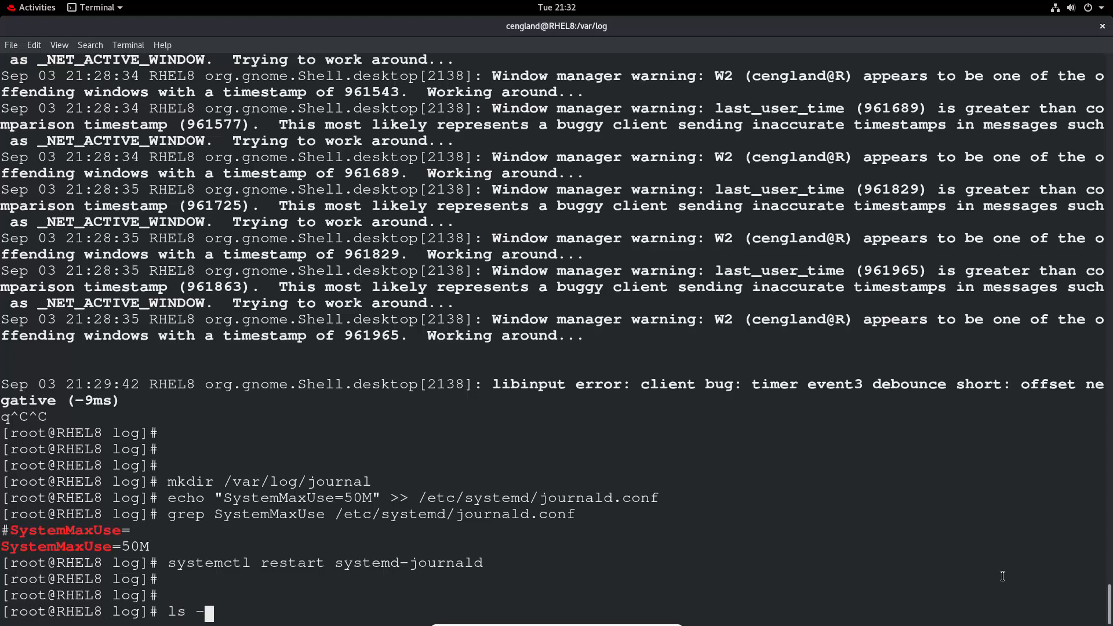
key("Return")
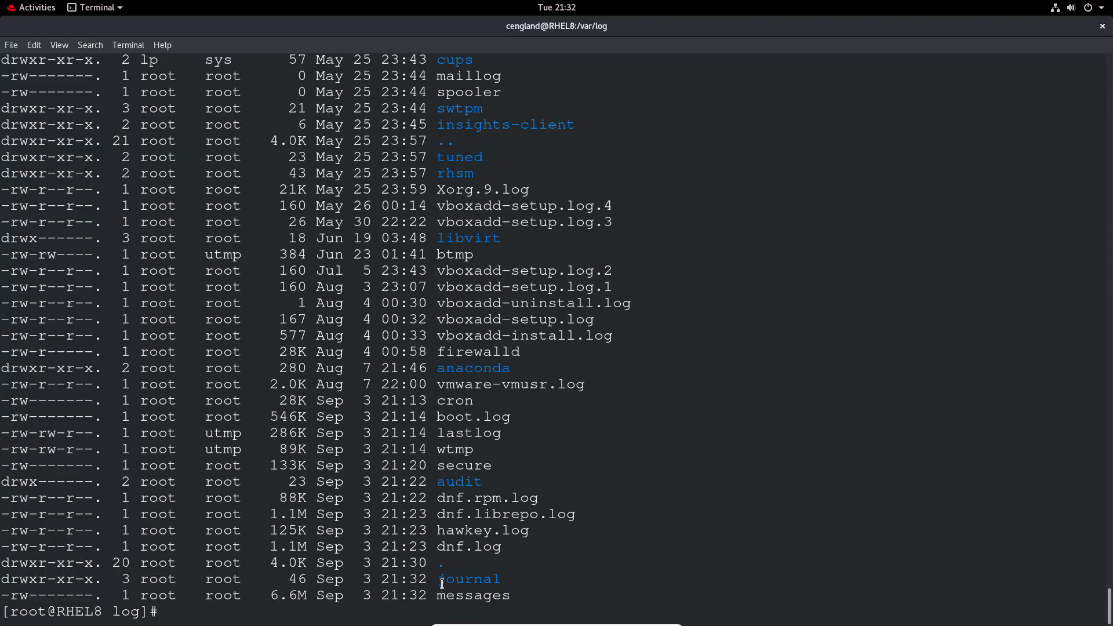
type("cd")
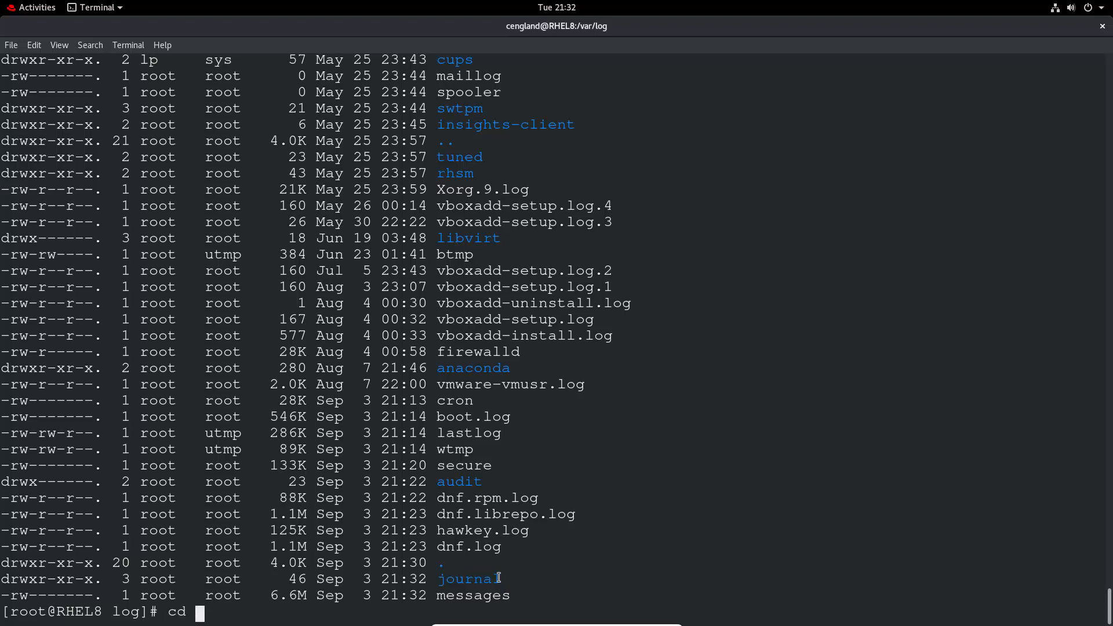
type("boot.log")
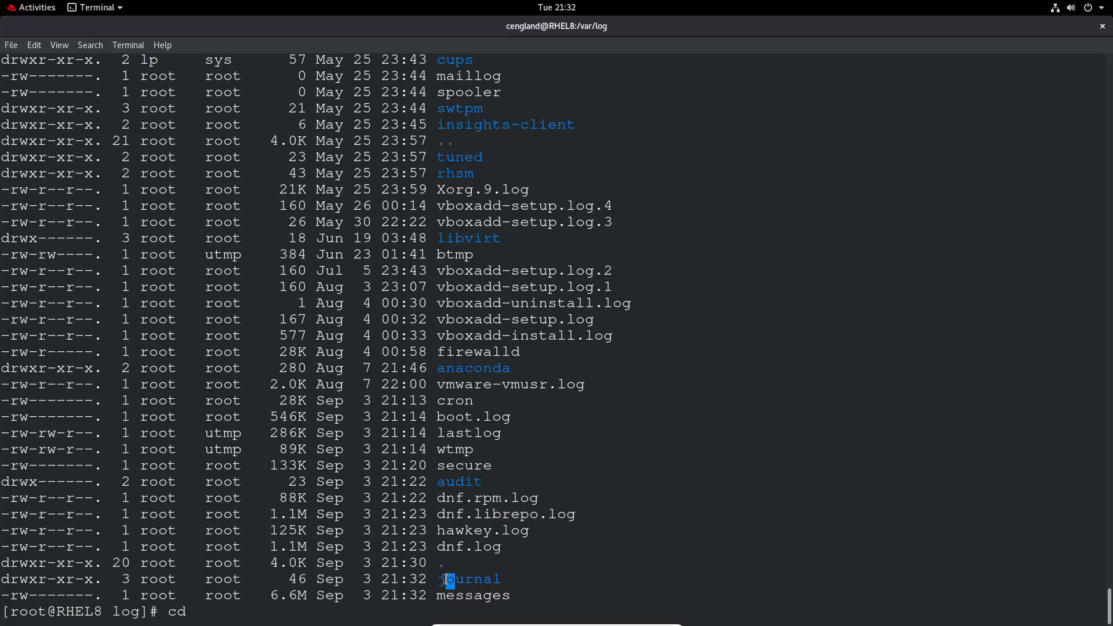
right_click(468, 579)
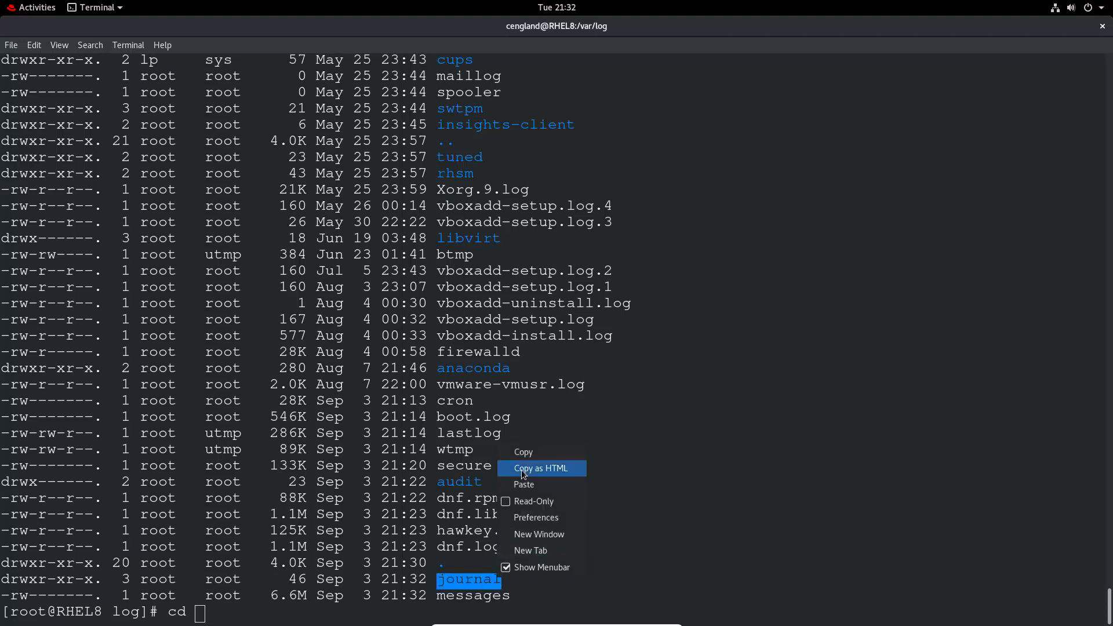
mouse_move(552, 498)
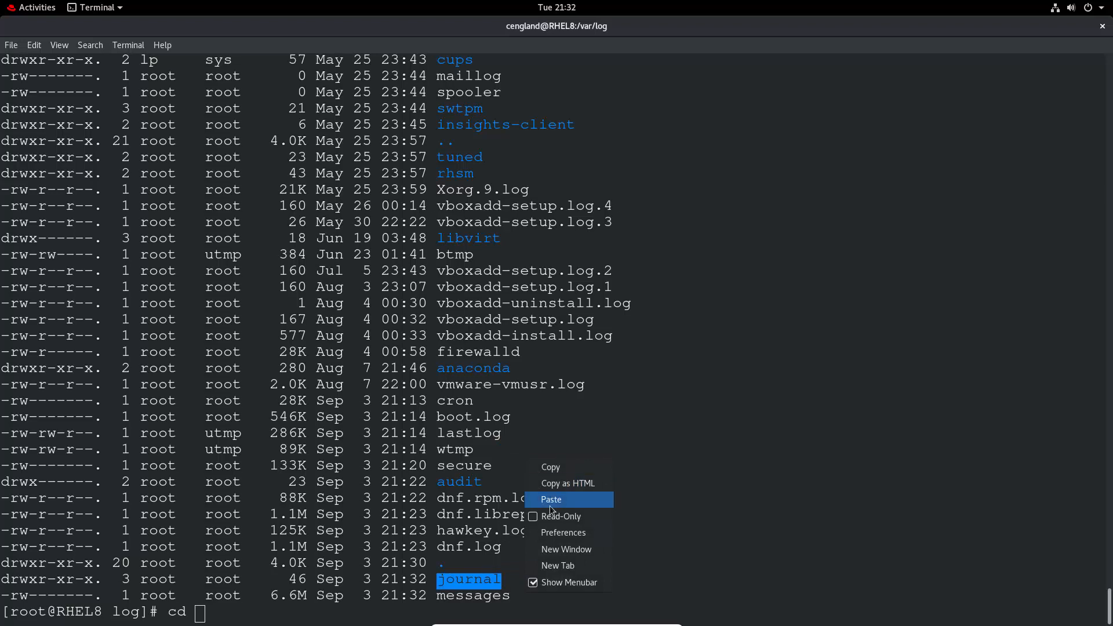
left_click(551, 499)
type("ls -lhtra")
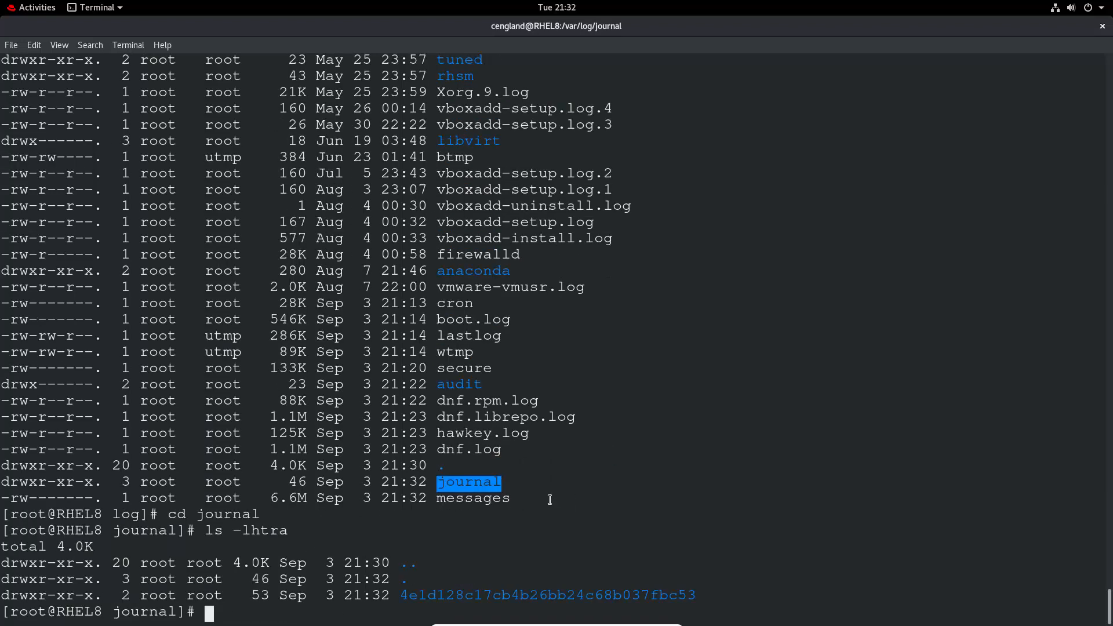
Enter the machine-ID subfolder 4e1d128c17cb4b26bb24c68b037fbc53 and list its system.journal and user-1000.journal files.
type("vi 4e1d128c17cb4b26bb24c68b037fbc53/")
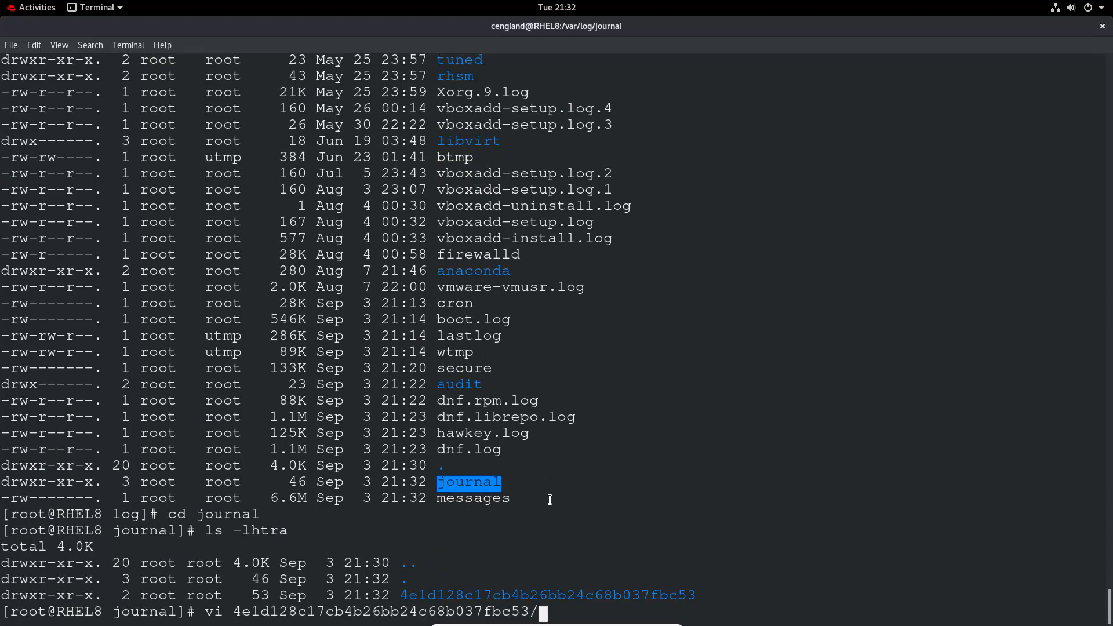
key("Return")
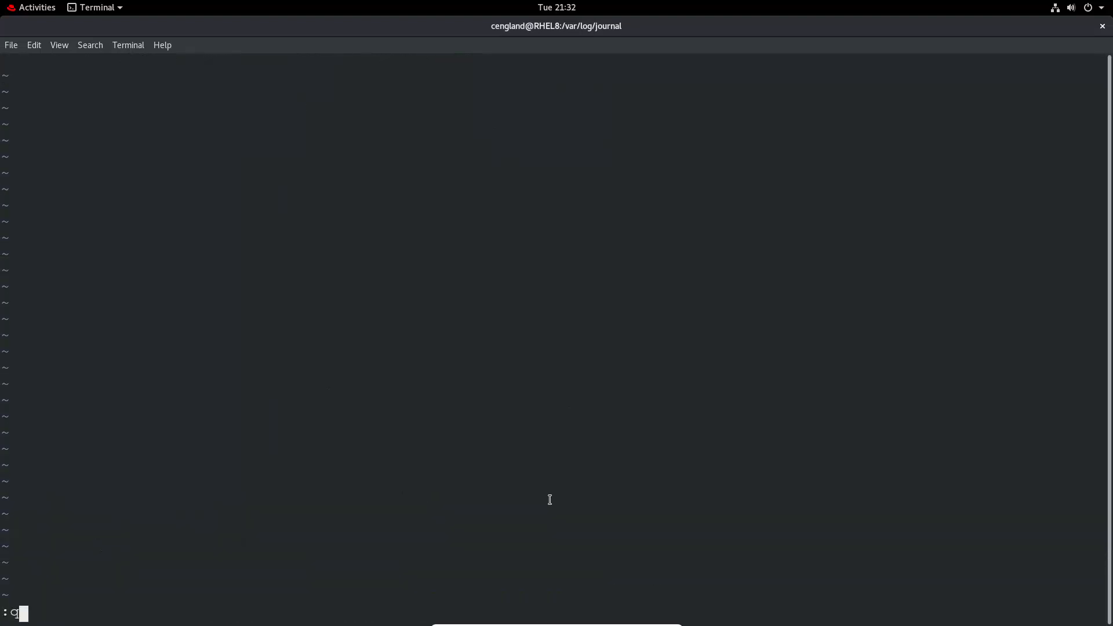
key("Return")
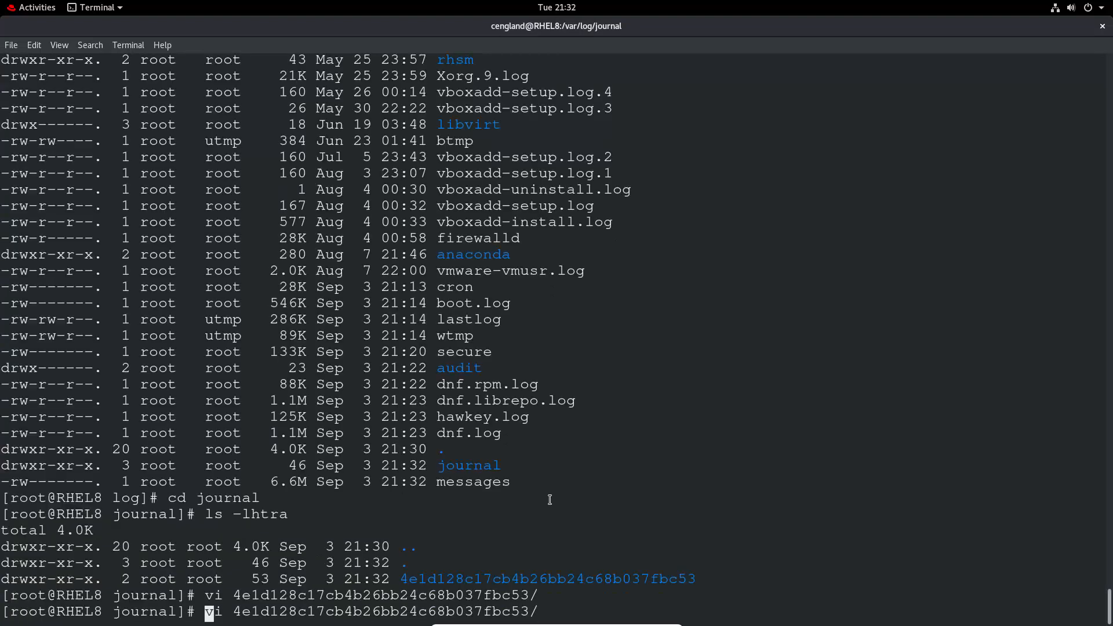
key("Return")
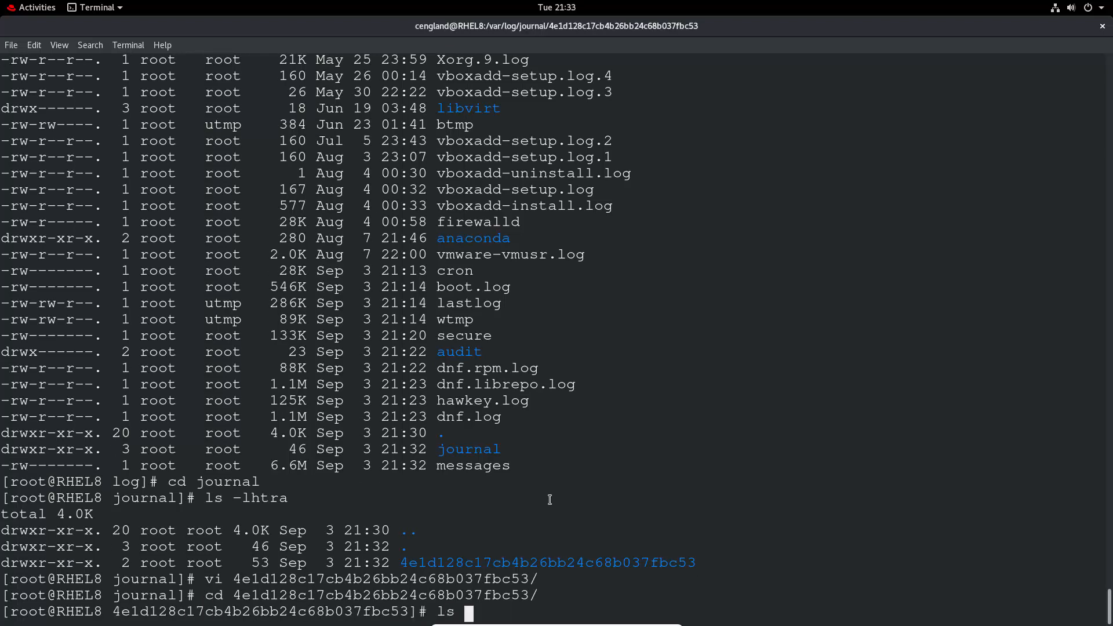
type(" -lhtra")
key("Return")
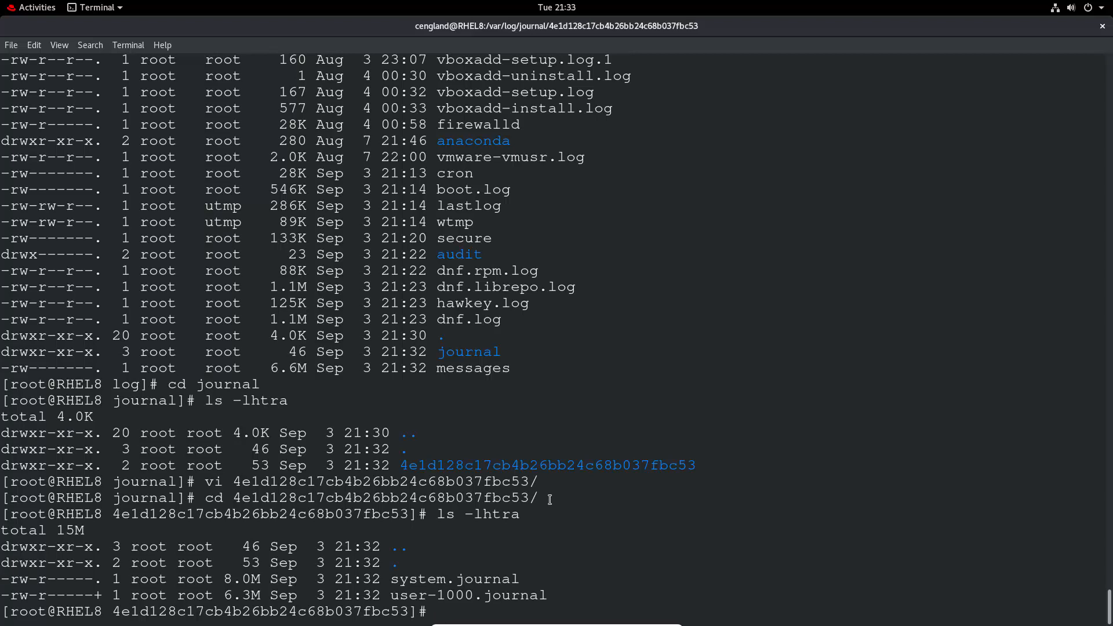
type("vi")
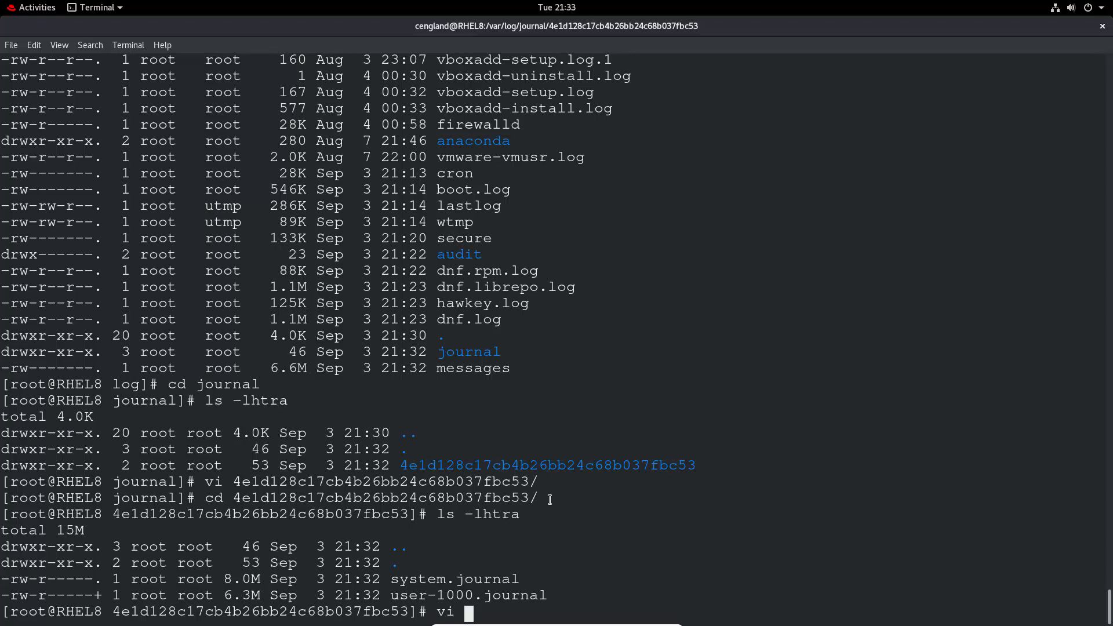
type("system.journal")
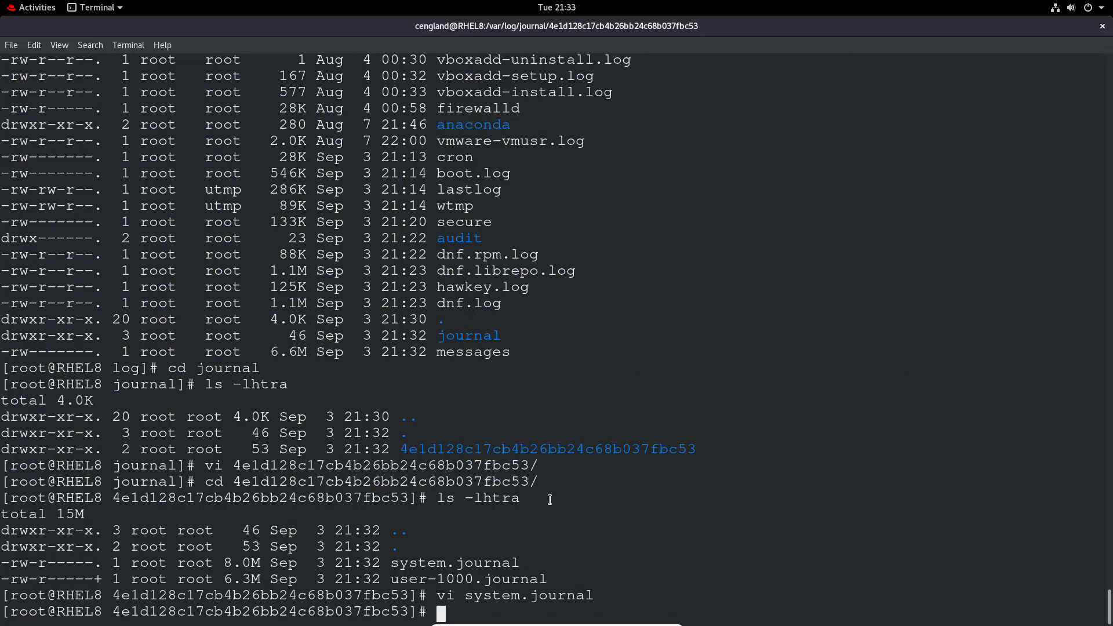
type("journalctl")
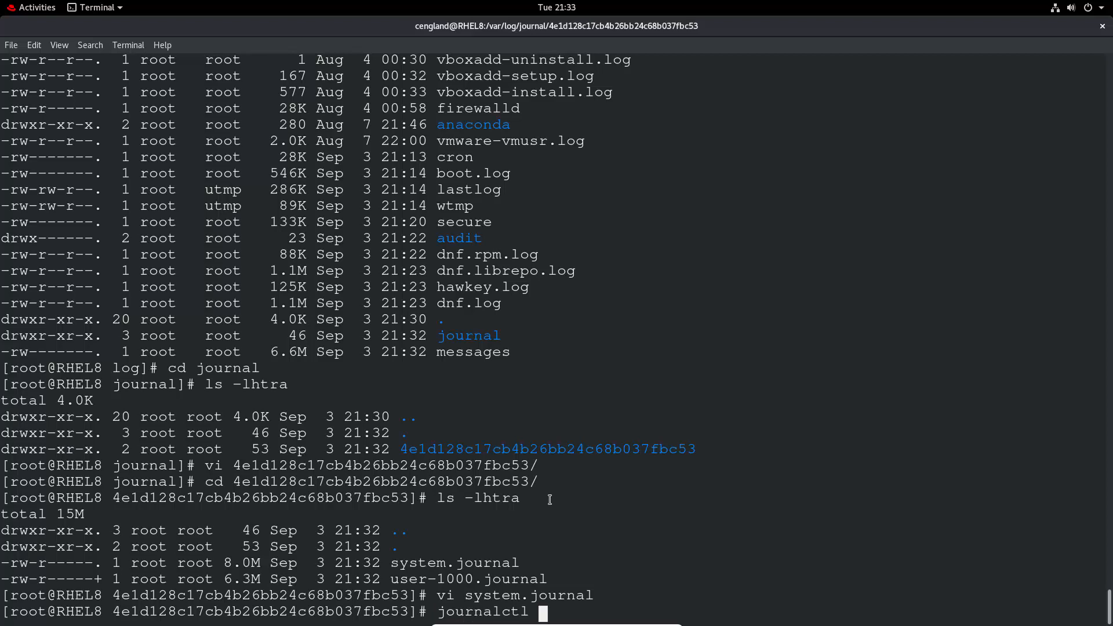
Display the stored journal entries from boot with journalctl, then attempt a mistyped 'cd ...'.
key("Return")
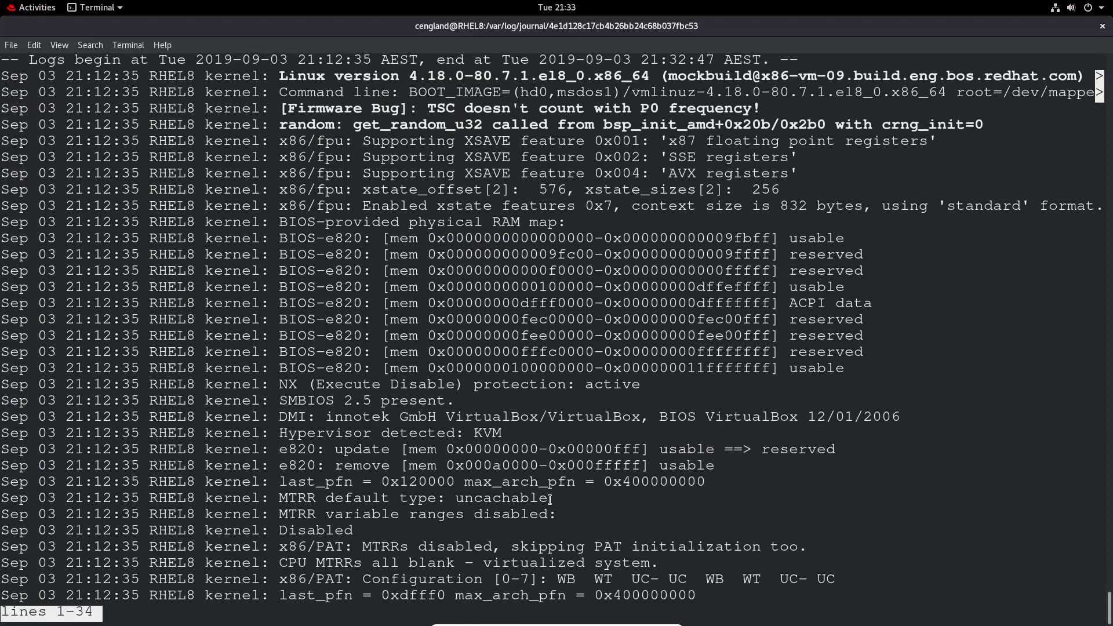
scroll("down", 3)
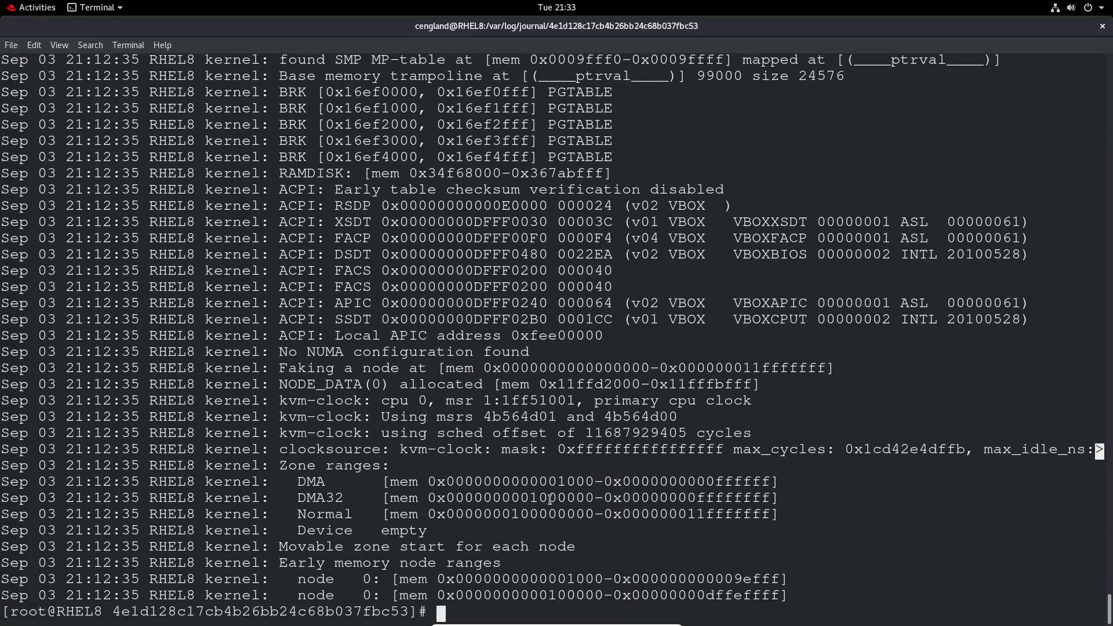
type("cd")
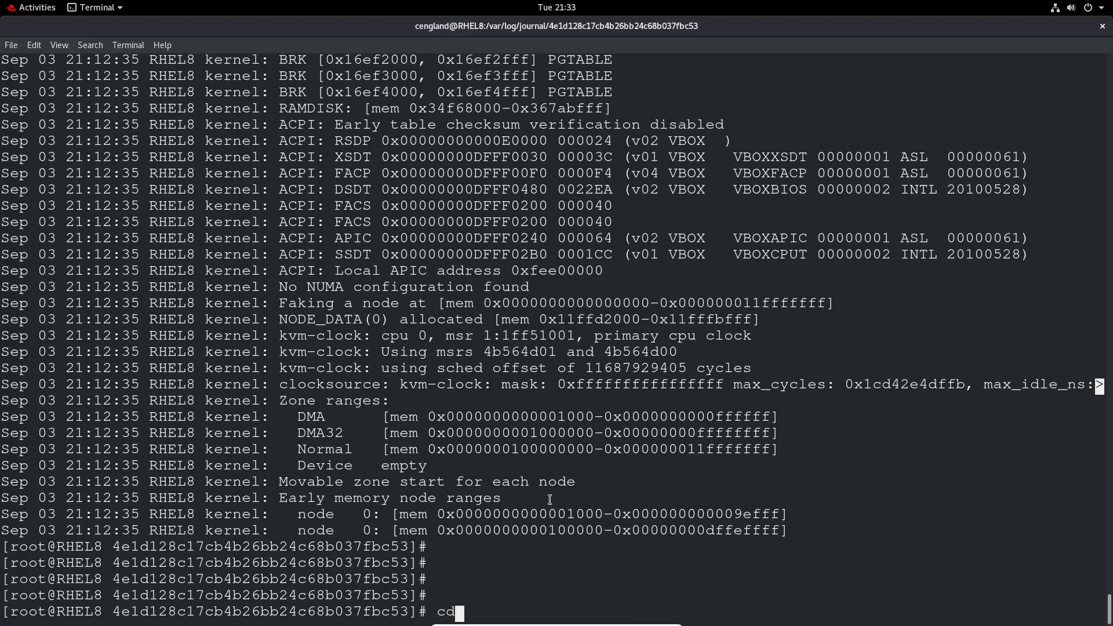
key("Return")
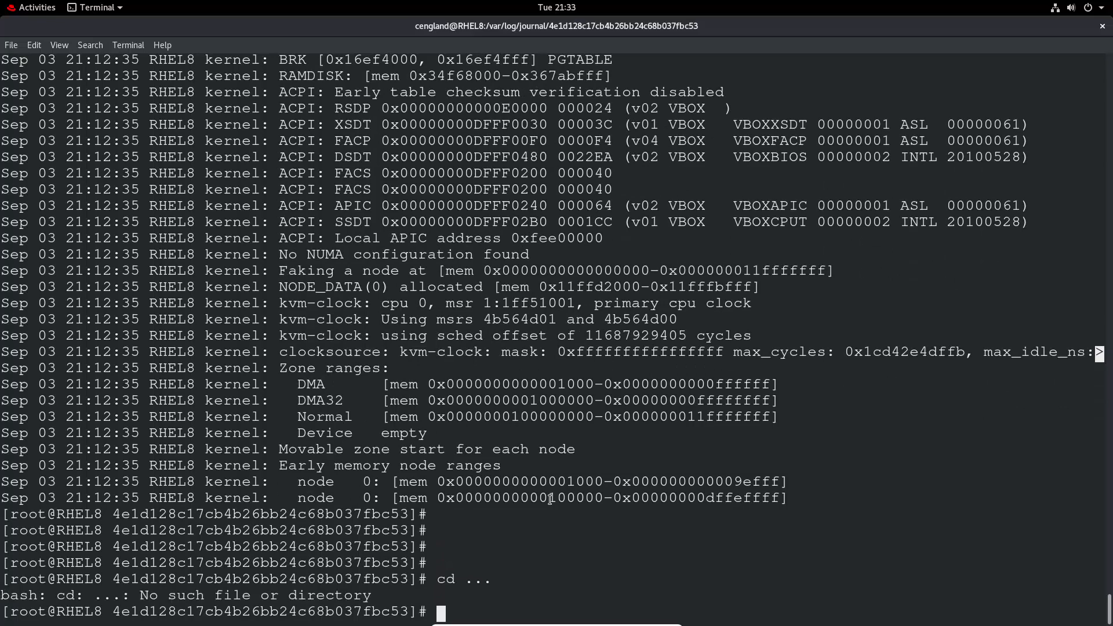